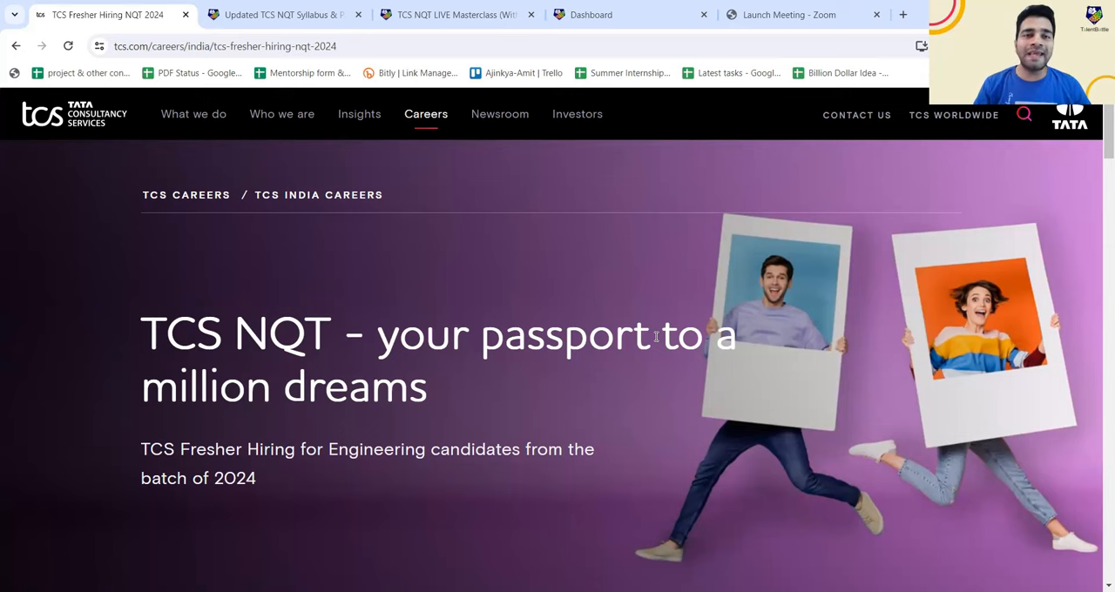
pyautogui.moveTo(753, 425)
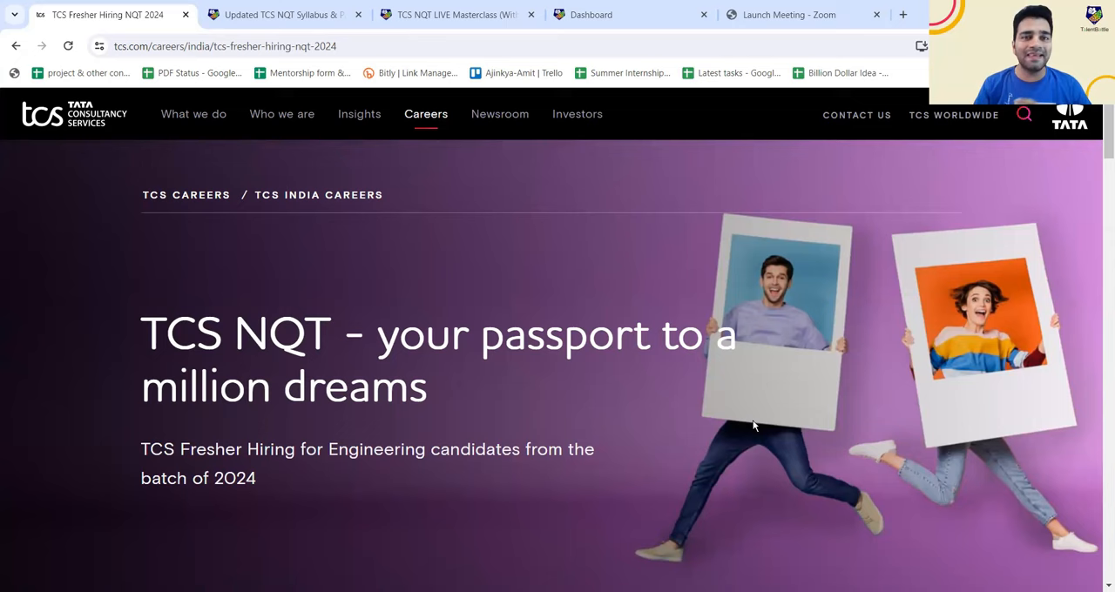
pyautogui.moveTo(909, 355)
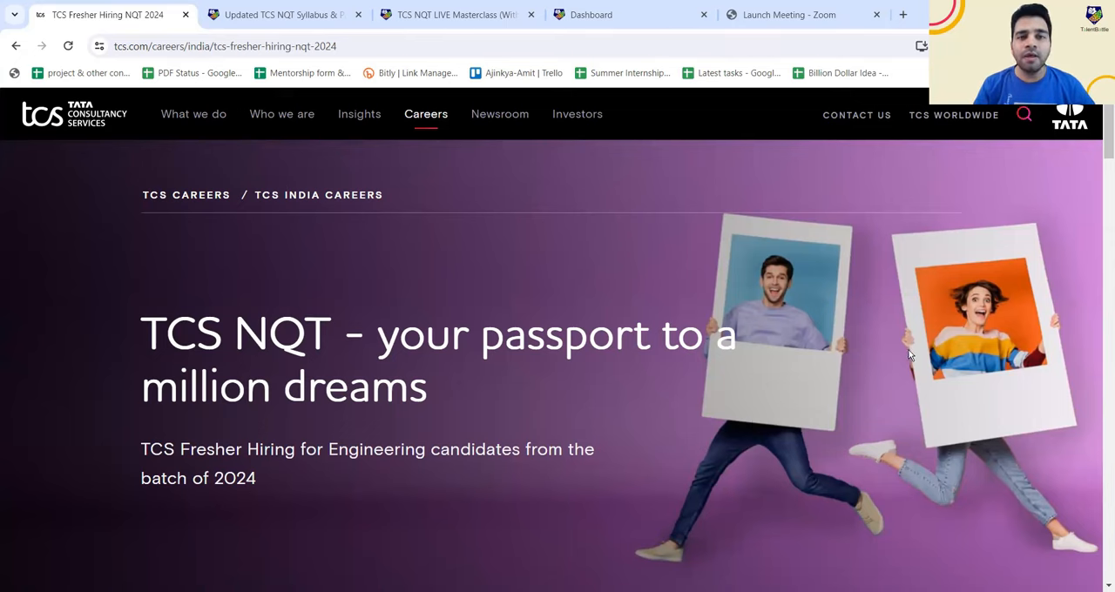
# Scroll the TCS NQT page to the Test Features & Pattern list and Foundation section timings
pyautogui.scroll(-3)
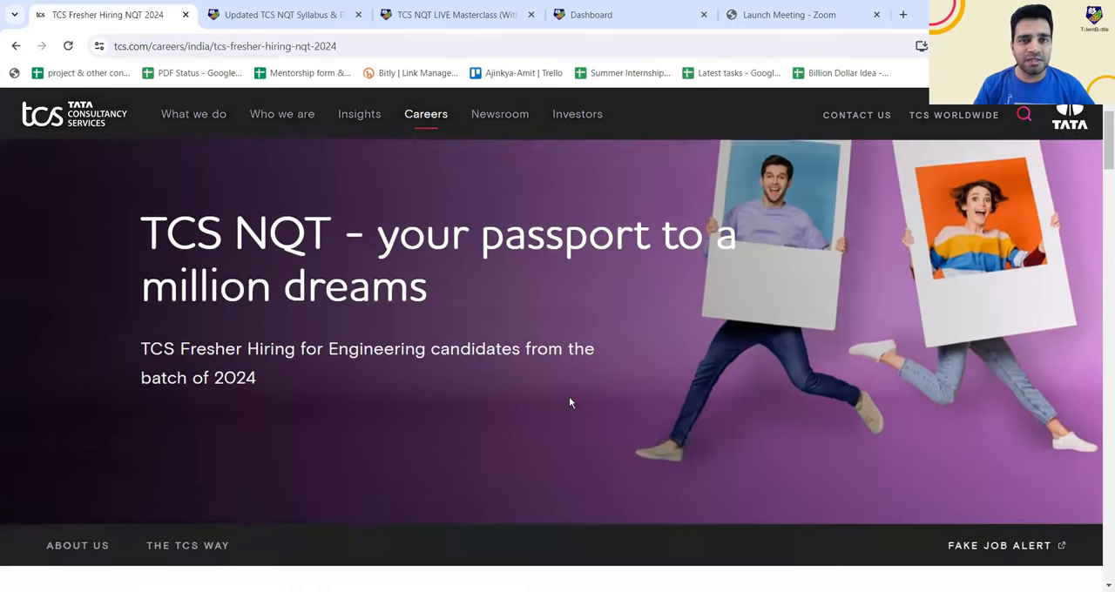
pyautogui.scroll(-3)
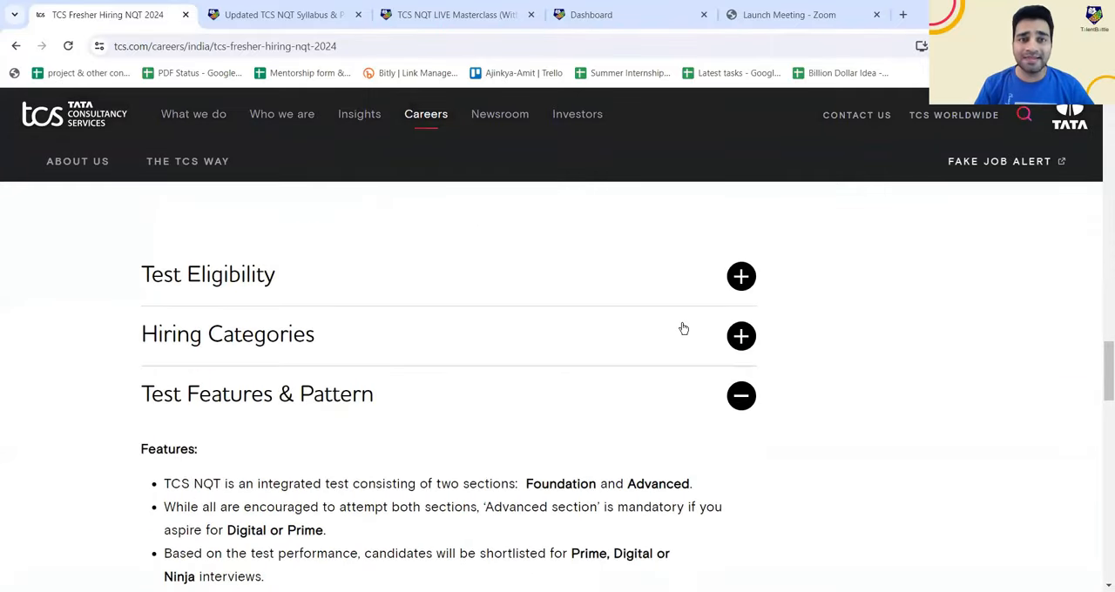
pyautogui.scroll(-3)
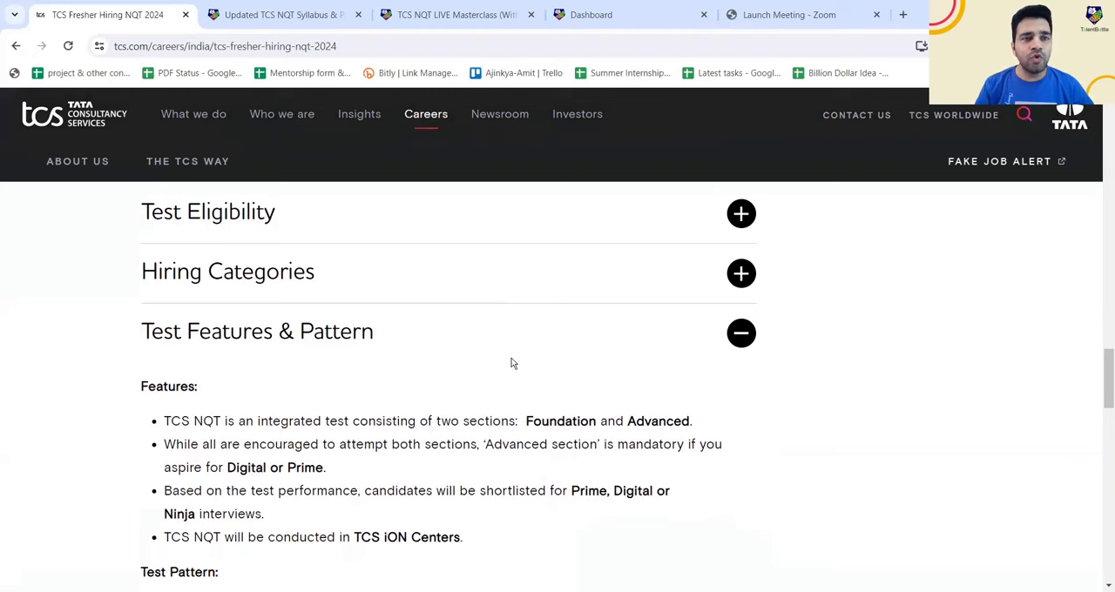
pyautogui.scroll(-3)
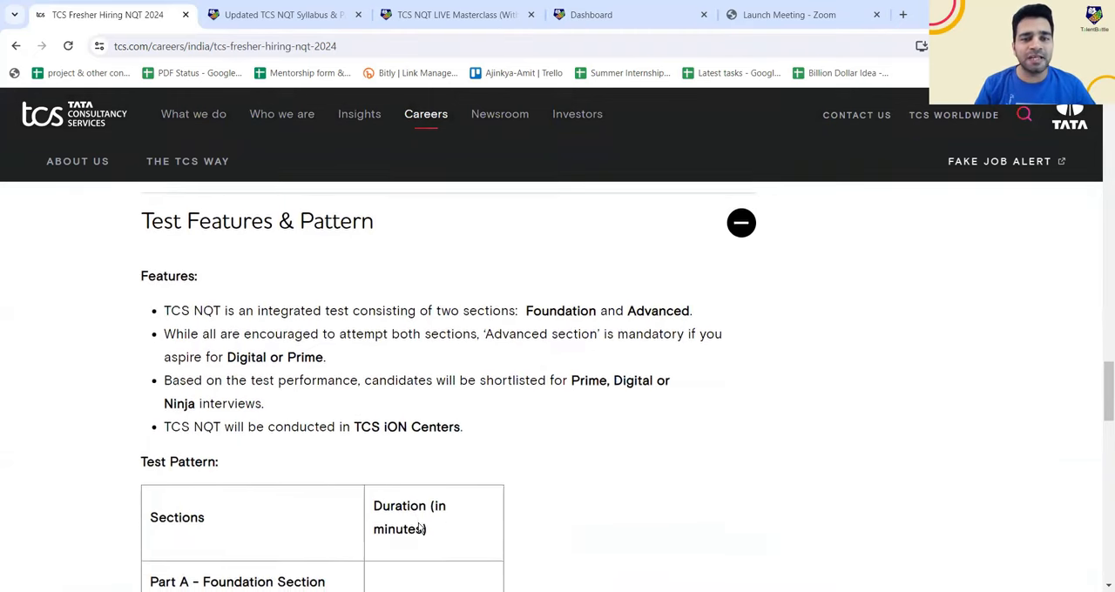
pyautogui.scroll(-3)
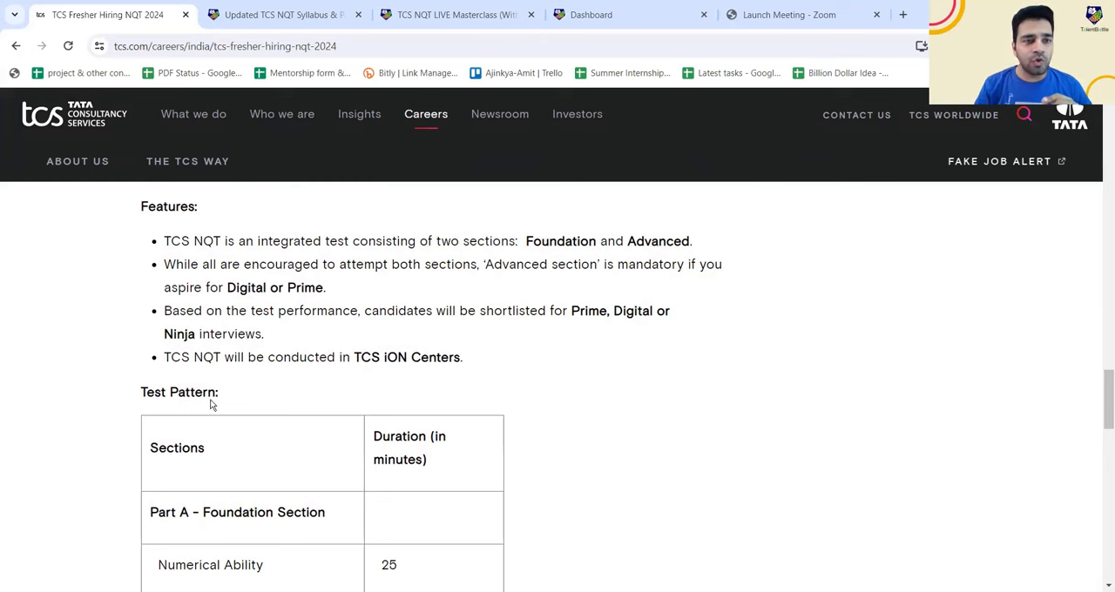
pyautogui.moveTo(255, 256)
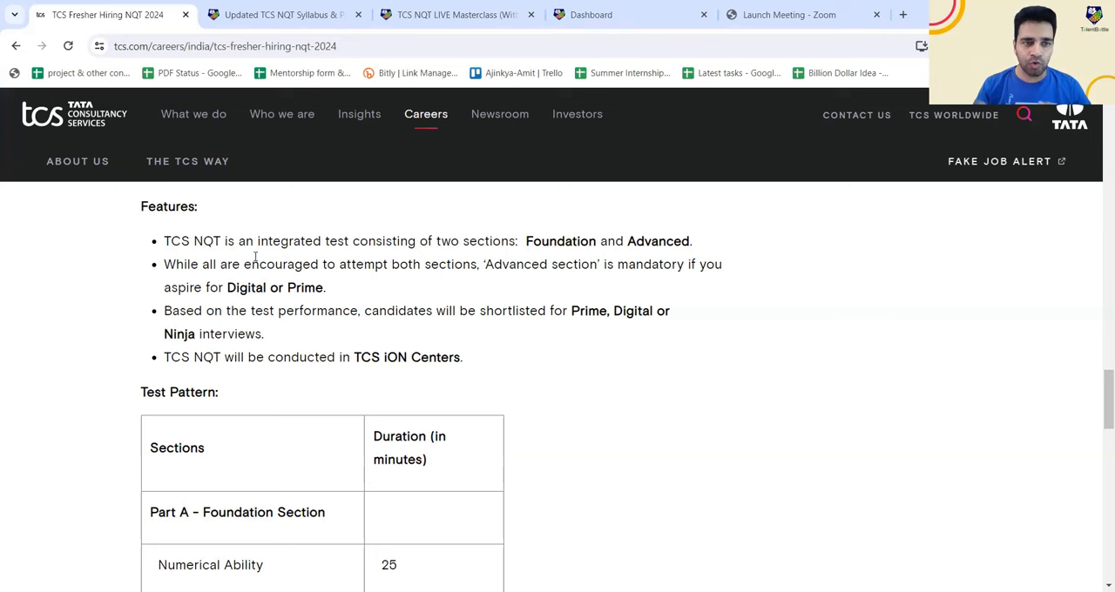
pyautogui.moveTo(405, 344)
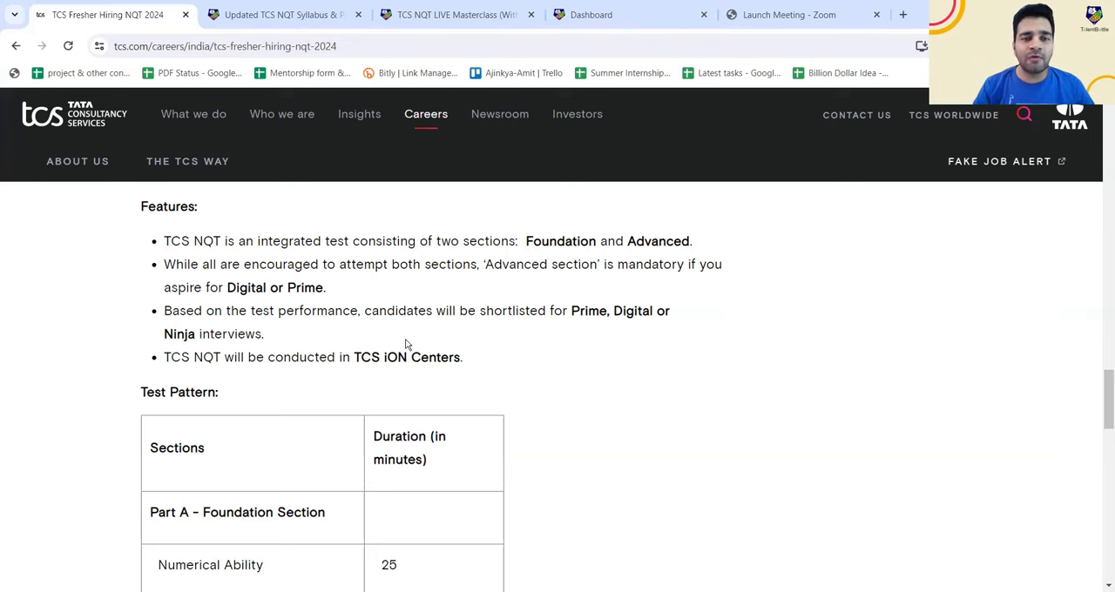
pyautogui.scroll(-3)
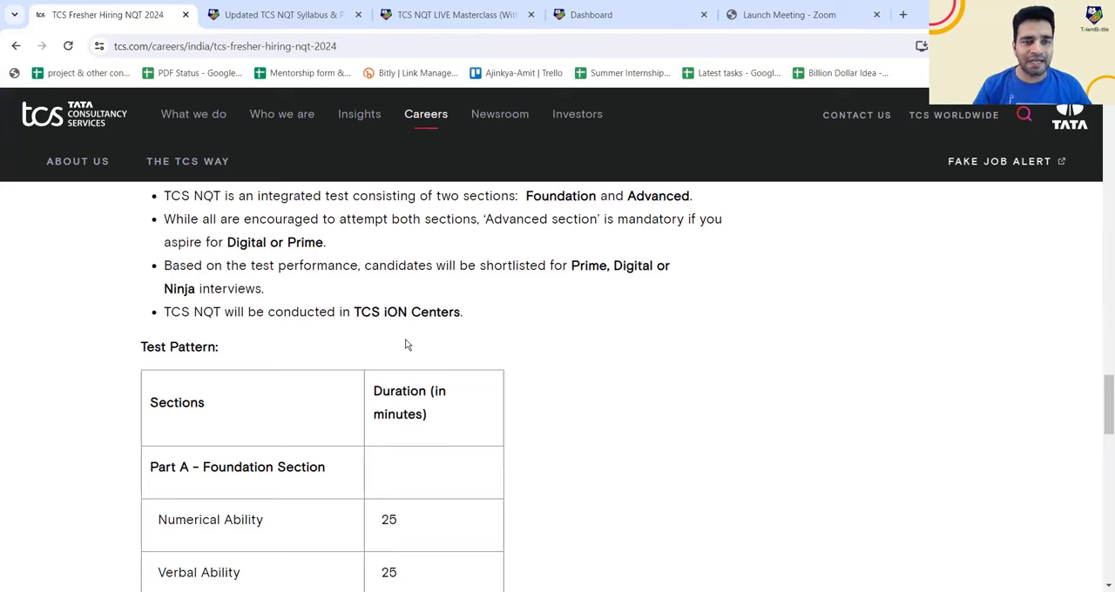
pyautogui.scroll(-3)
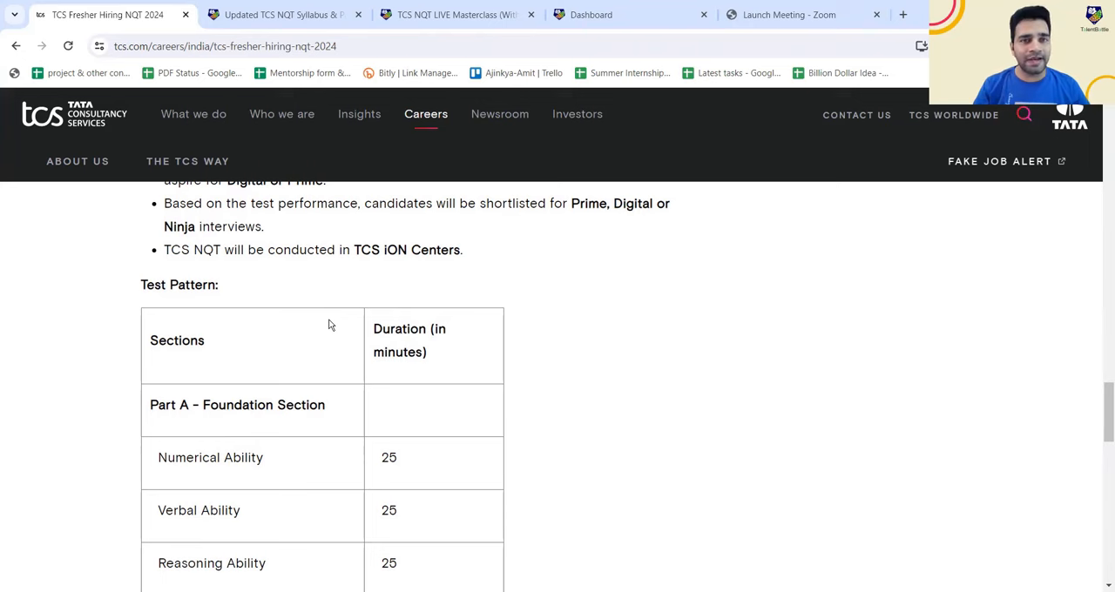
# Scroll through the Advanced section timings to the 190-minute Total Duration row
pyautogui.scroll(-3)
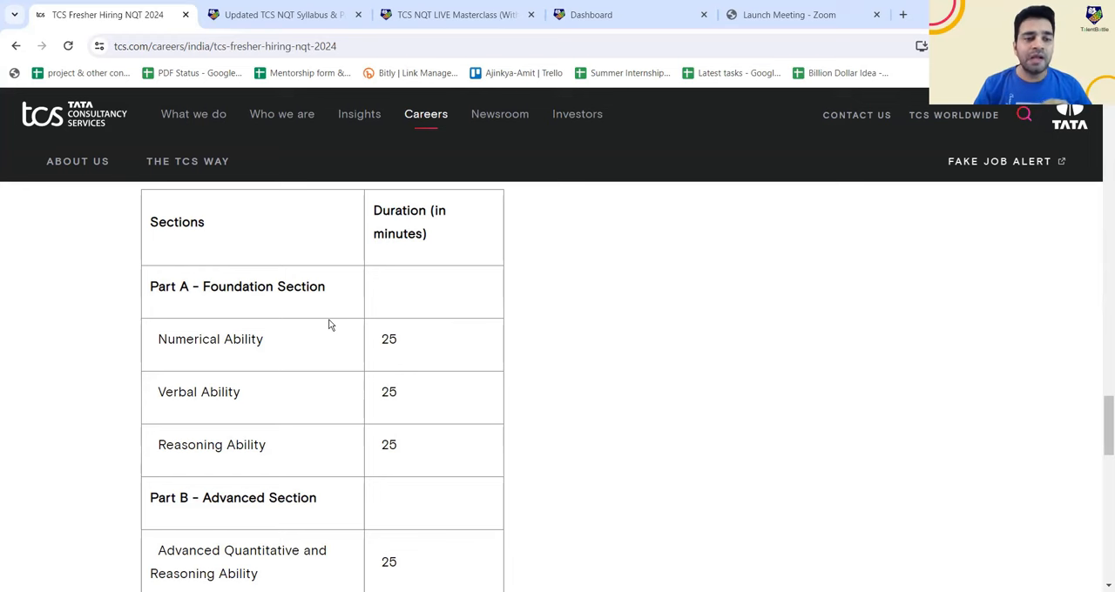
pyautogui.scroll(-3)
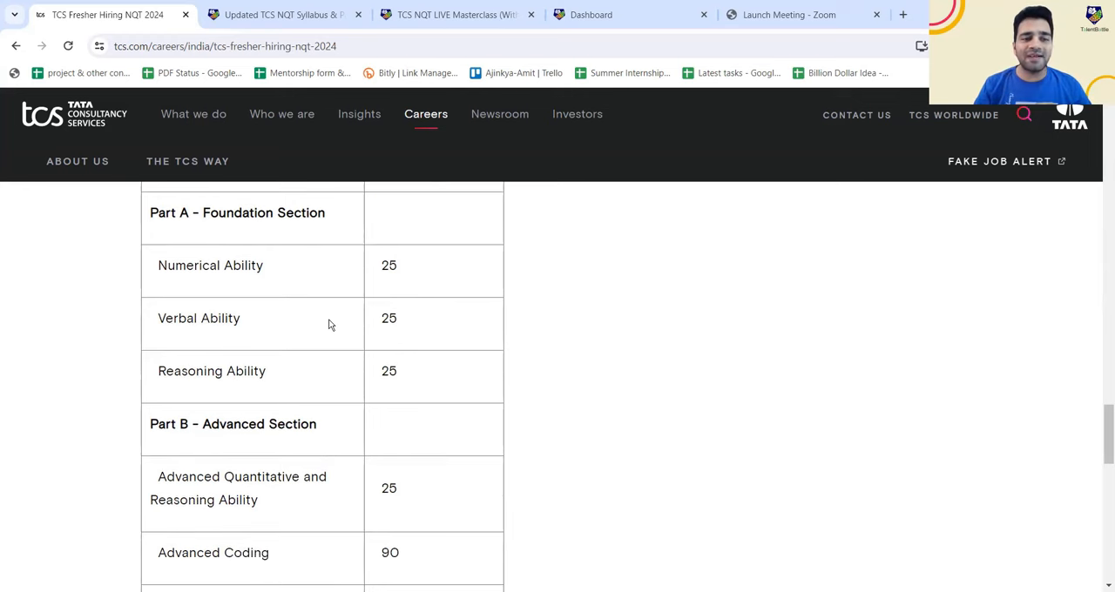
pyautogui.scroll(-3)
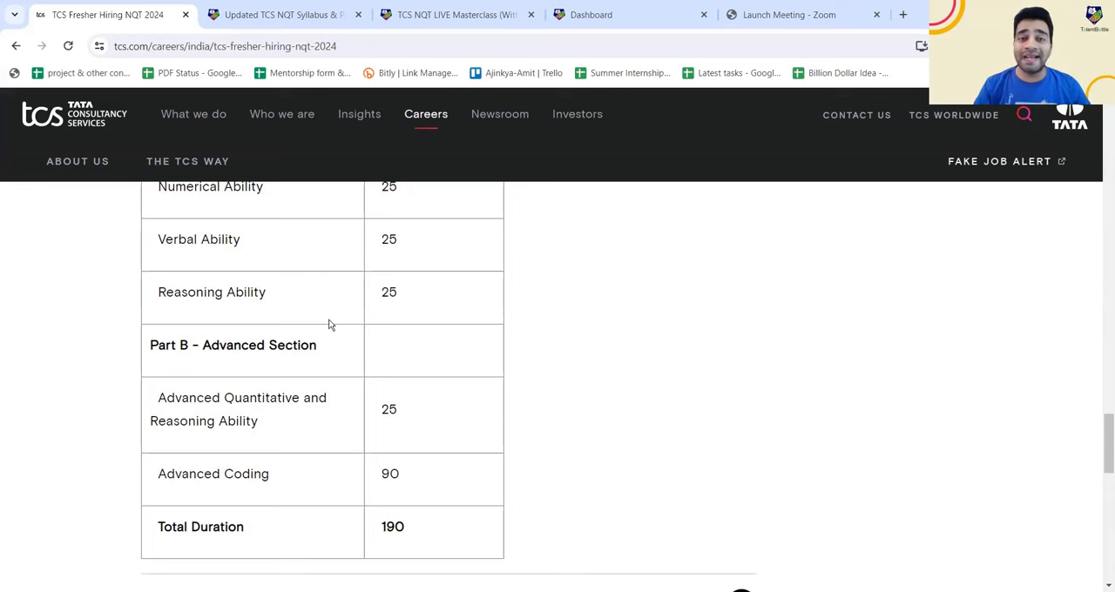
pyautogui.moveTo(289, 453)
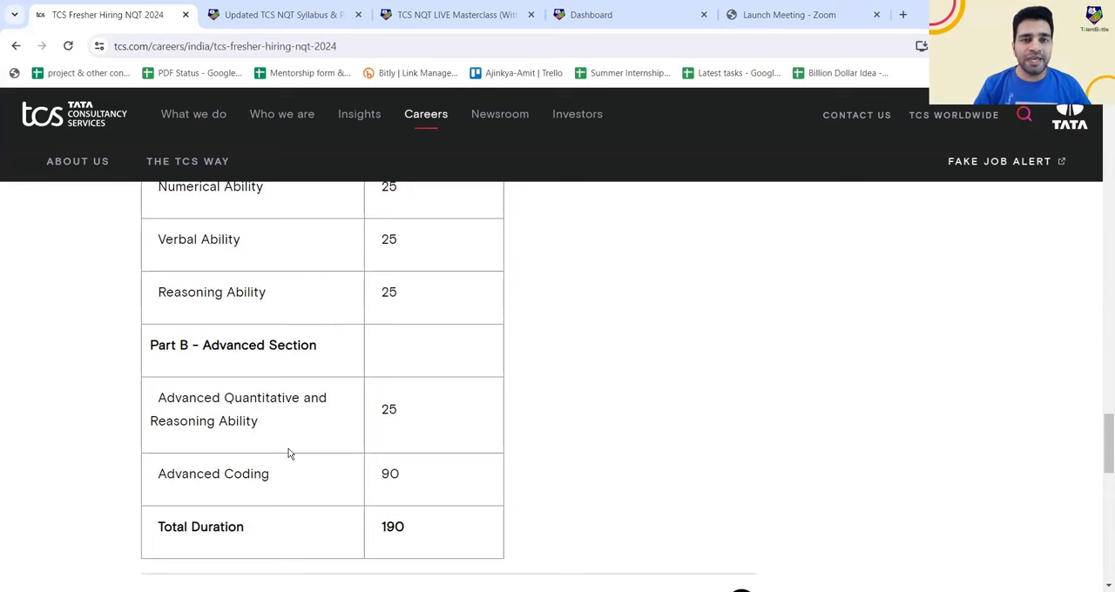
pyautogui.scroll(-3)
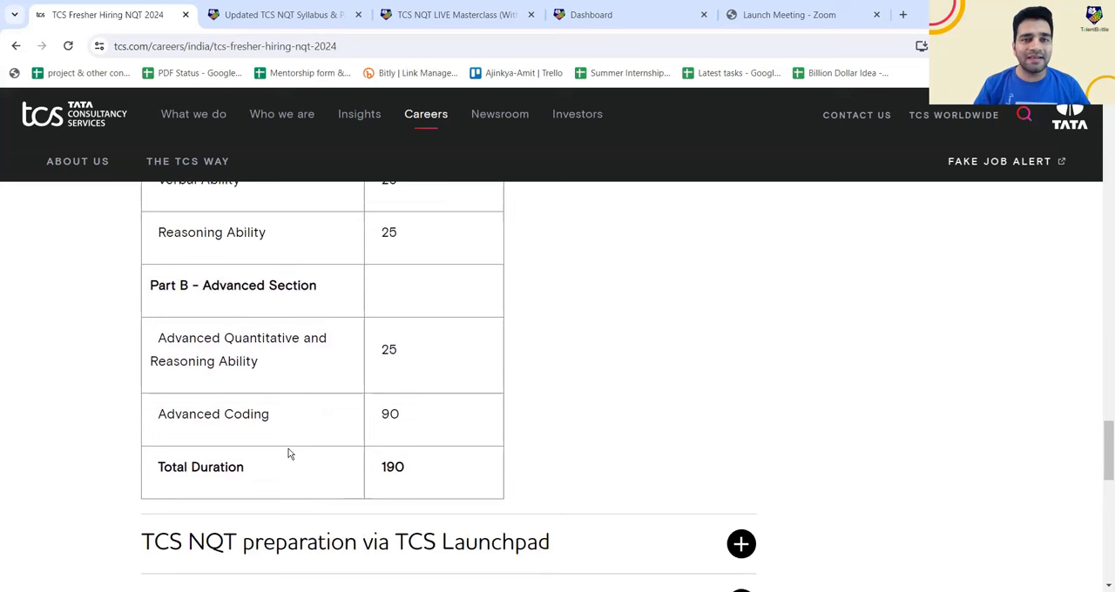
pyautogui.scroll(3)
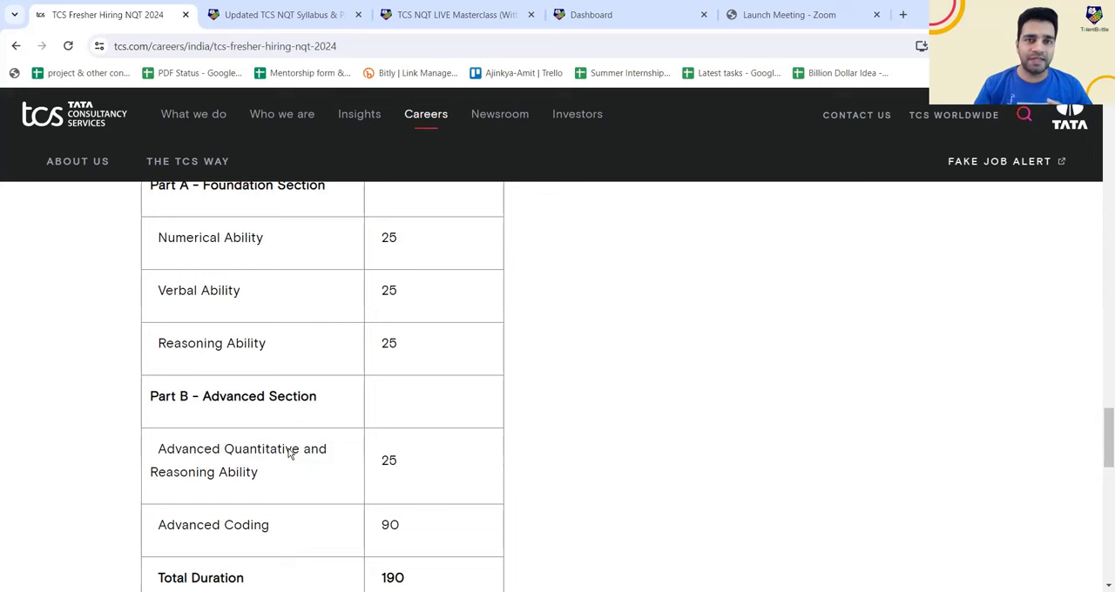
# Switch to the Talent Battle syllabus article and scroll to the Package/CTC table
pyautogui.click(279, 15)
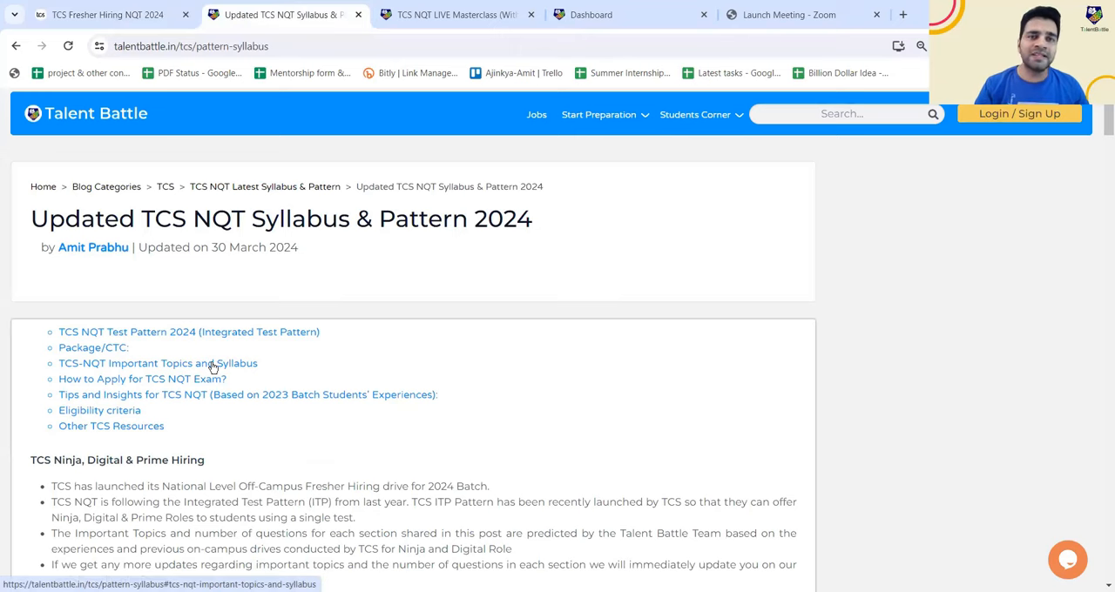
pyautogui.moveTo(342, 326)
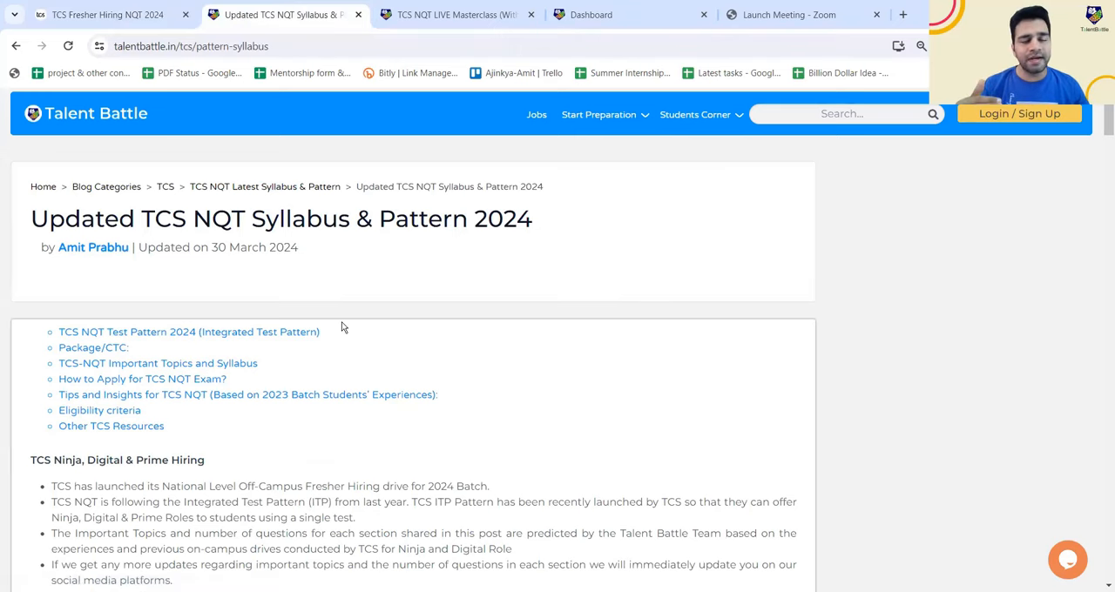
pyautogui.scroll(-3)
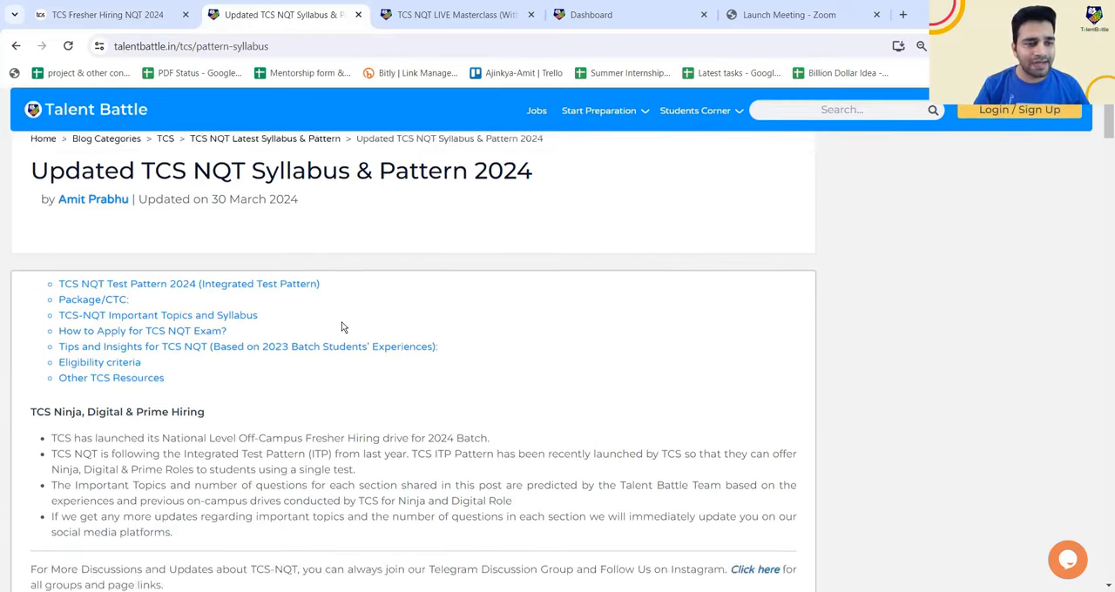
pyautogui.scroll(-3)
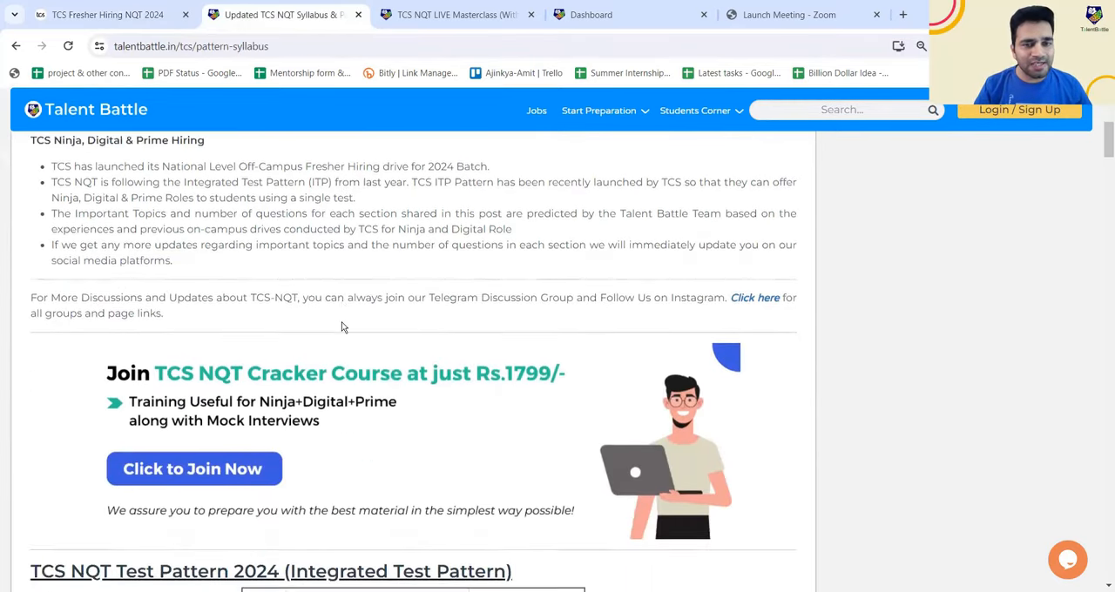
pyautogui.scroll(-3)
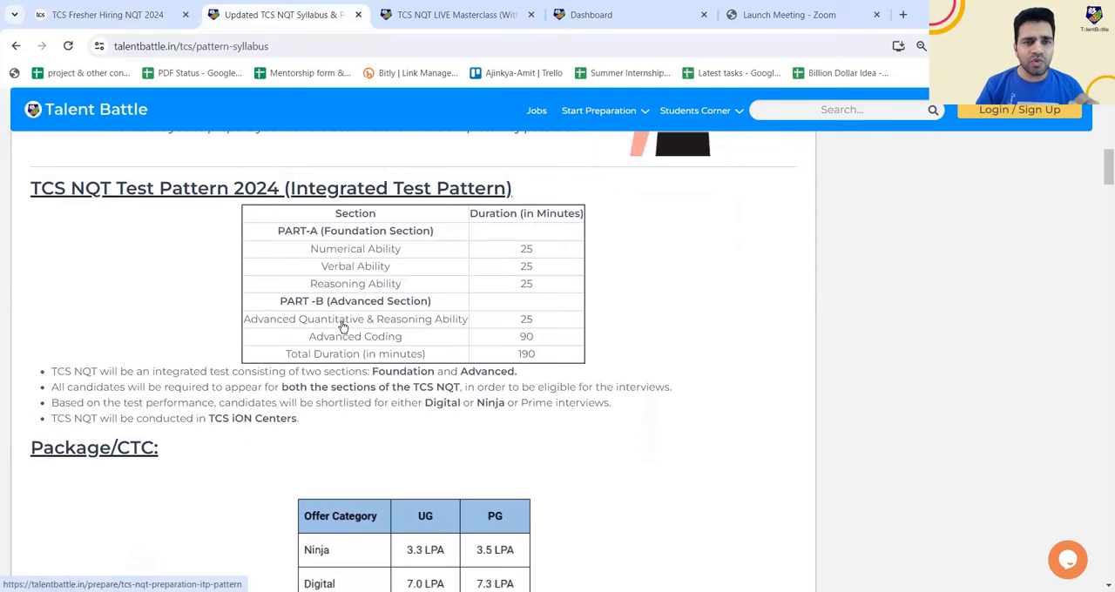
pyautogui.scroll(-3)
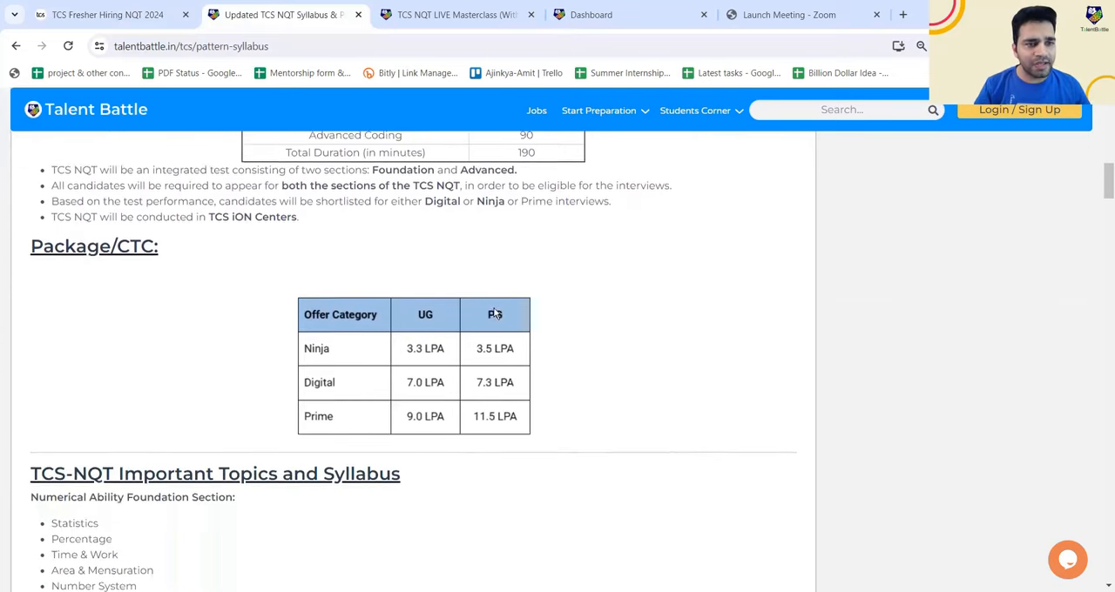
pyautogui.scroll(-3)
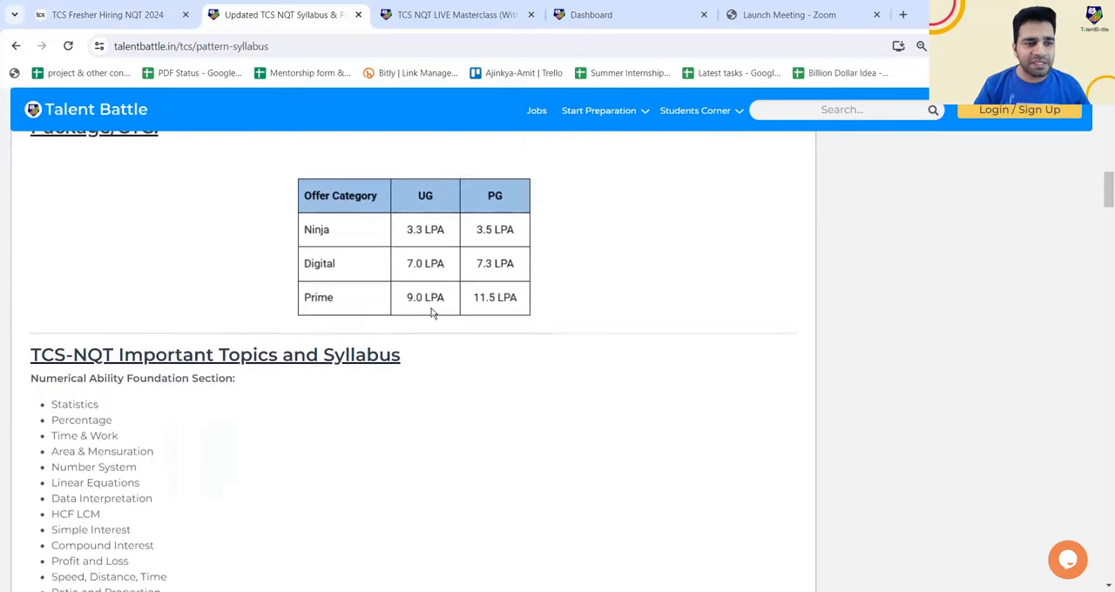
# Scroll to the Numerical Ability topic list, through Mixtures at Easy-Medium difficulty
pyautogui.scroll(-3)
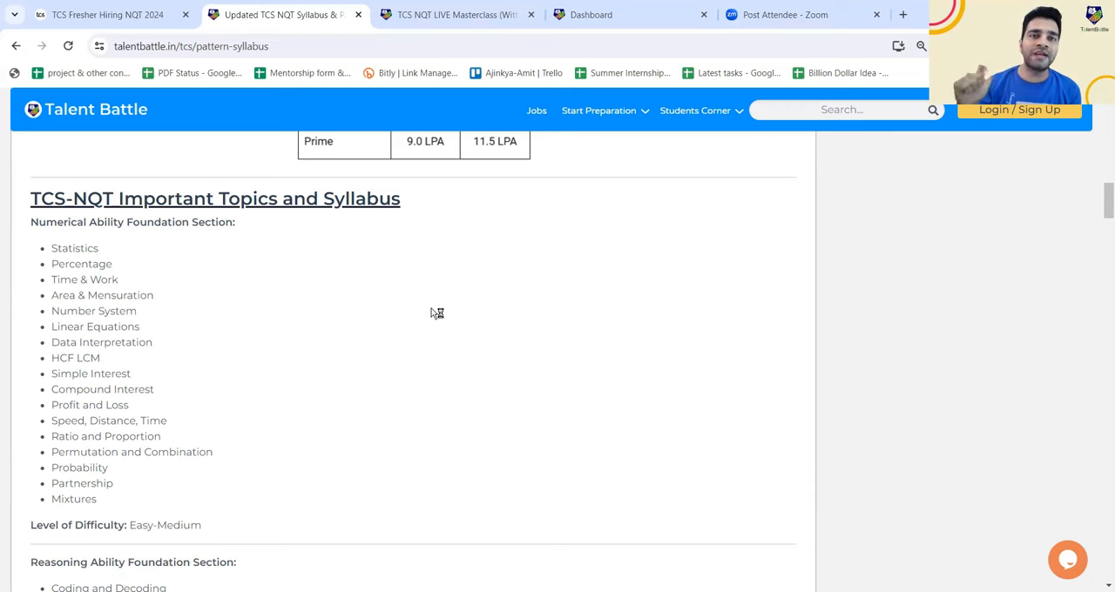
pyautogui.moveTo(431, 312)
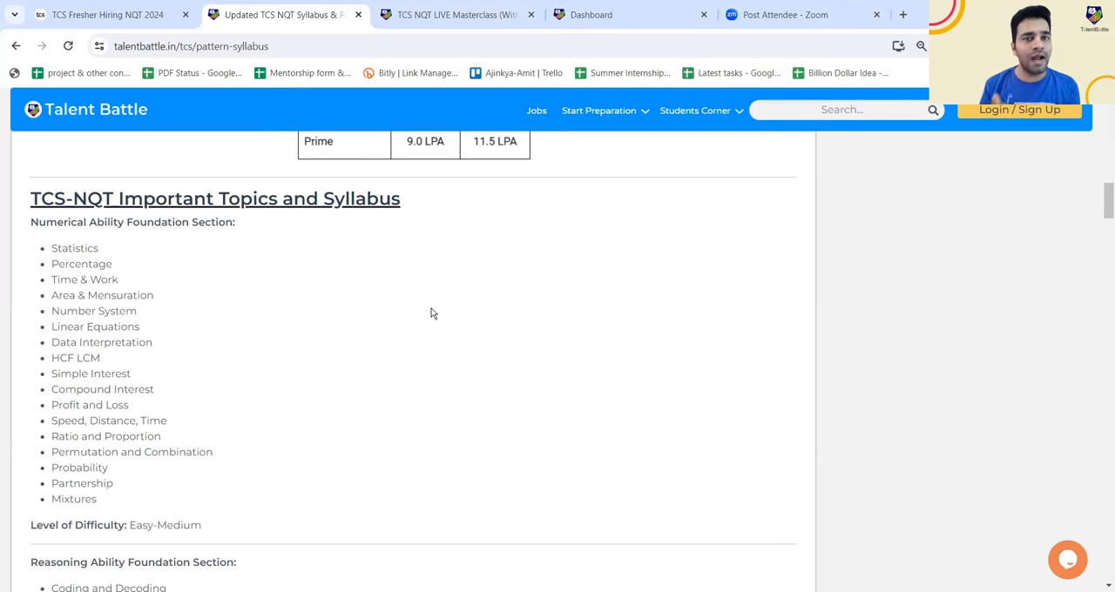
pyautogui.moveTo(117, 241)
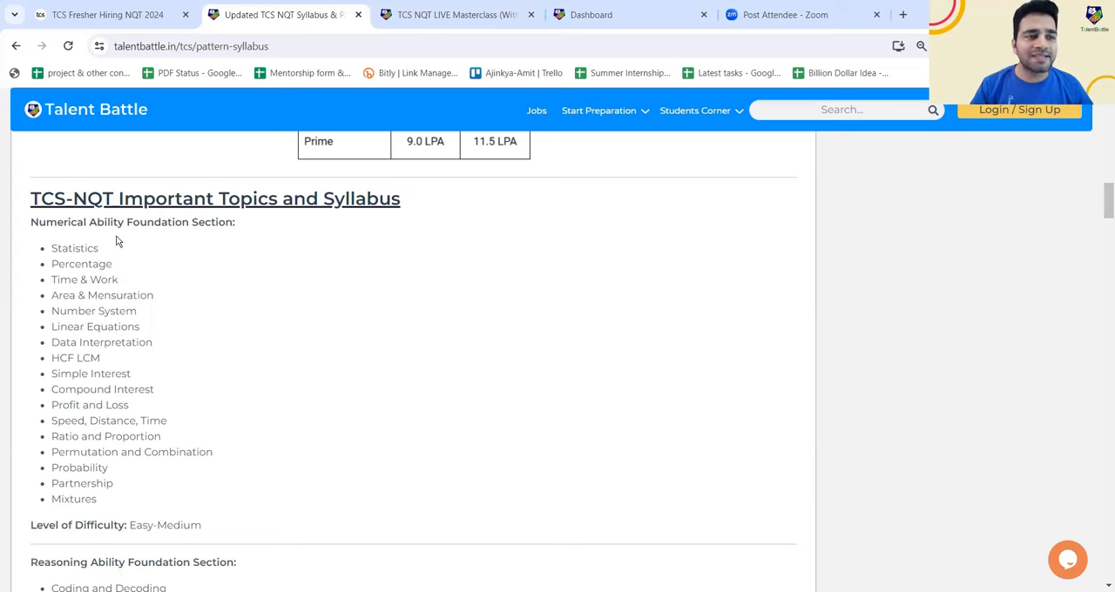
pyautogui.moveTo(154, 319)
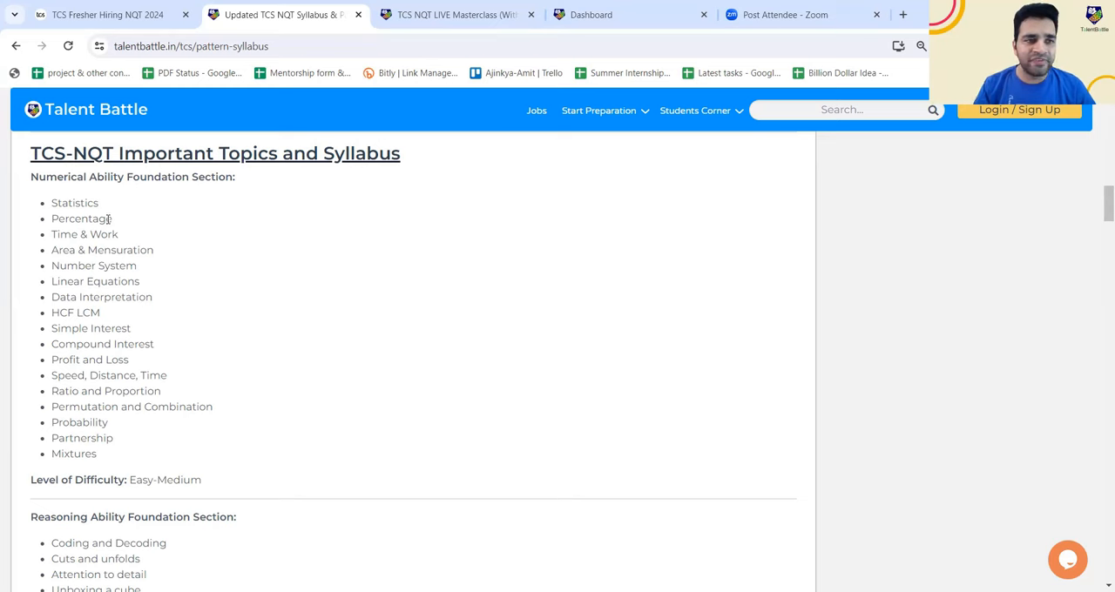
pyautogui.moveTo(71, 261)
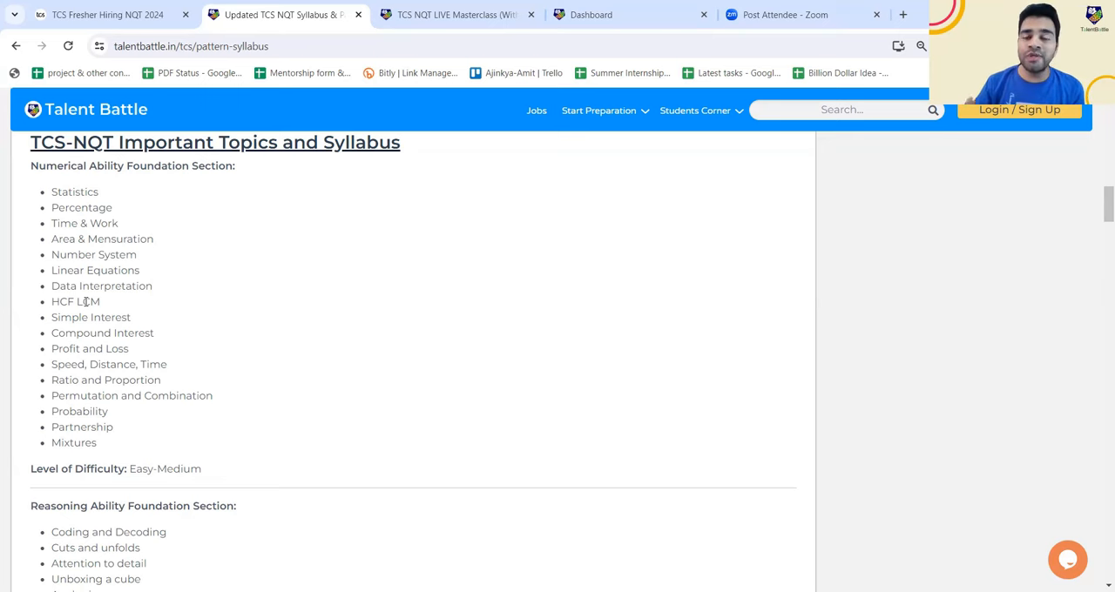
# Scroll to the Reasoning Ability Foundation topics at Medium difficulty
pyautogui.scroll(-3)
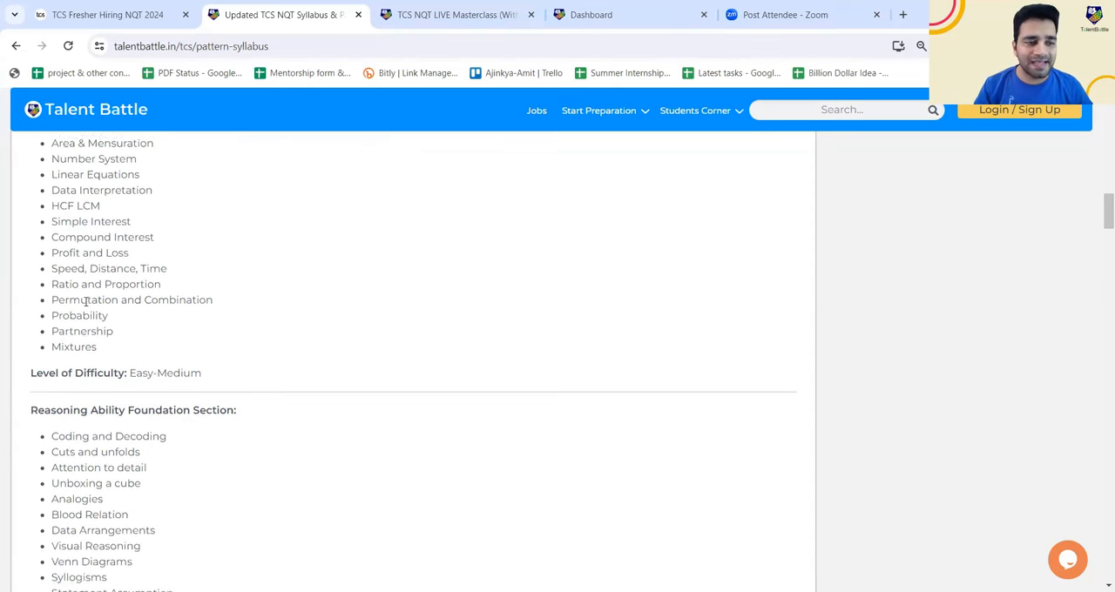
pyautogui.scroll(-3)
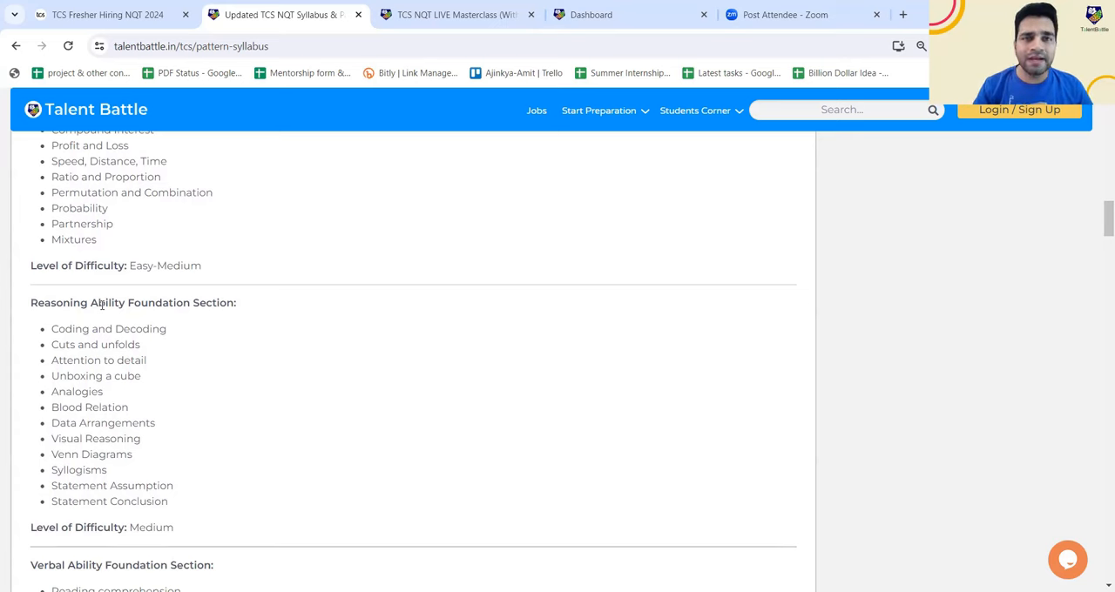
pyautogui.scroll(-3)
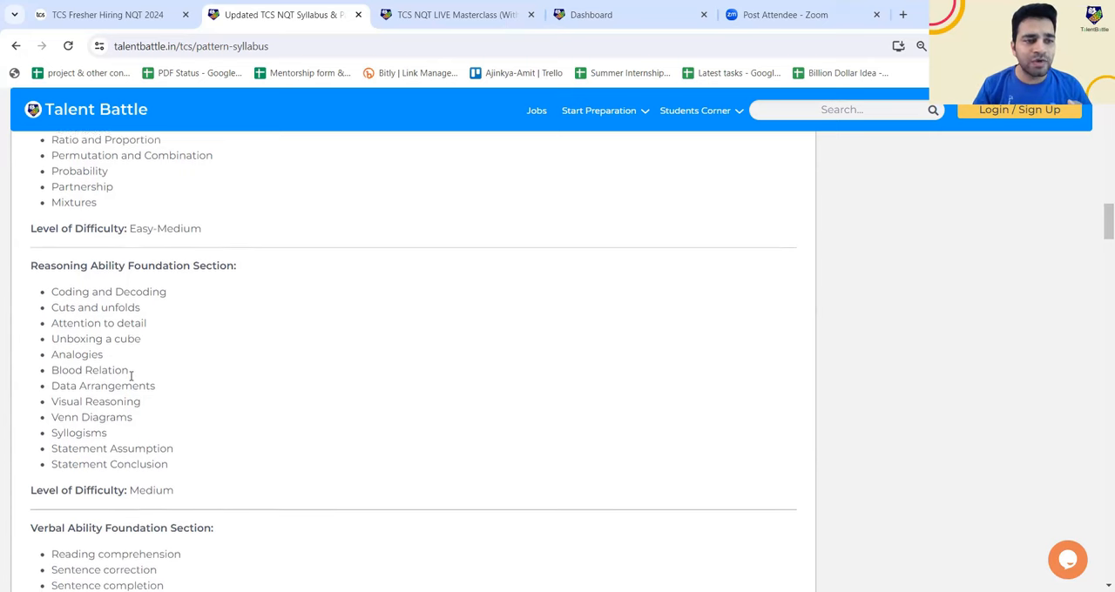
pyautogui.scroll(-3)
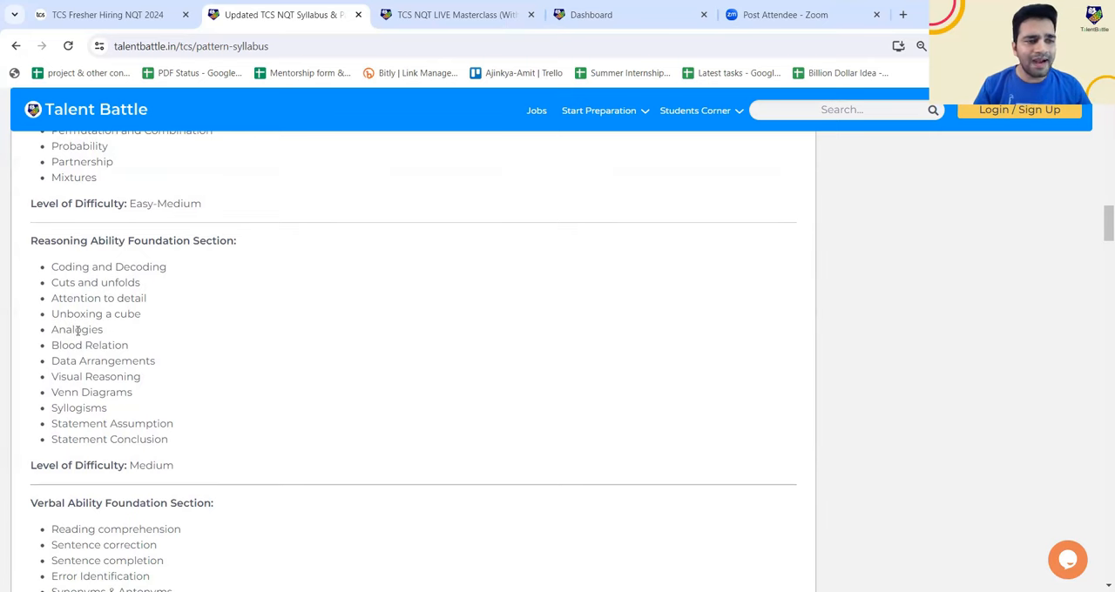
pyautogui.scroll(-3)
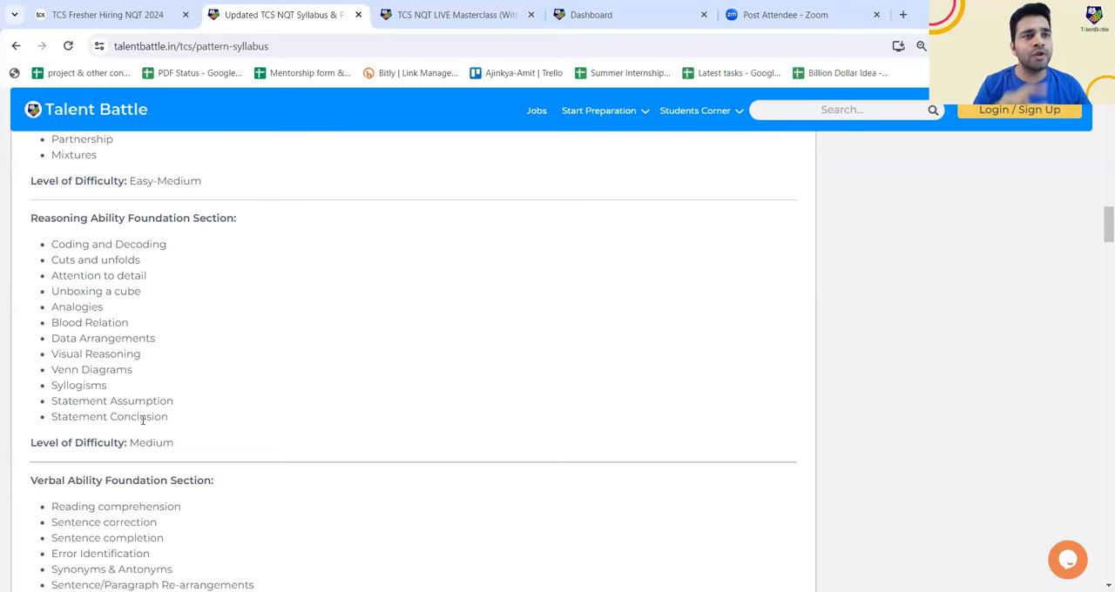
pyautogui.scroll(-3)
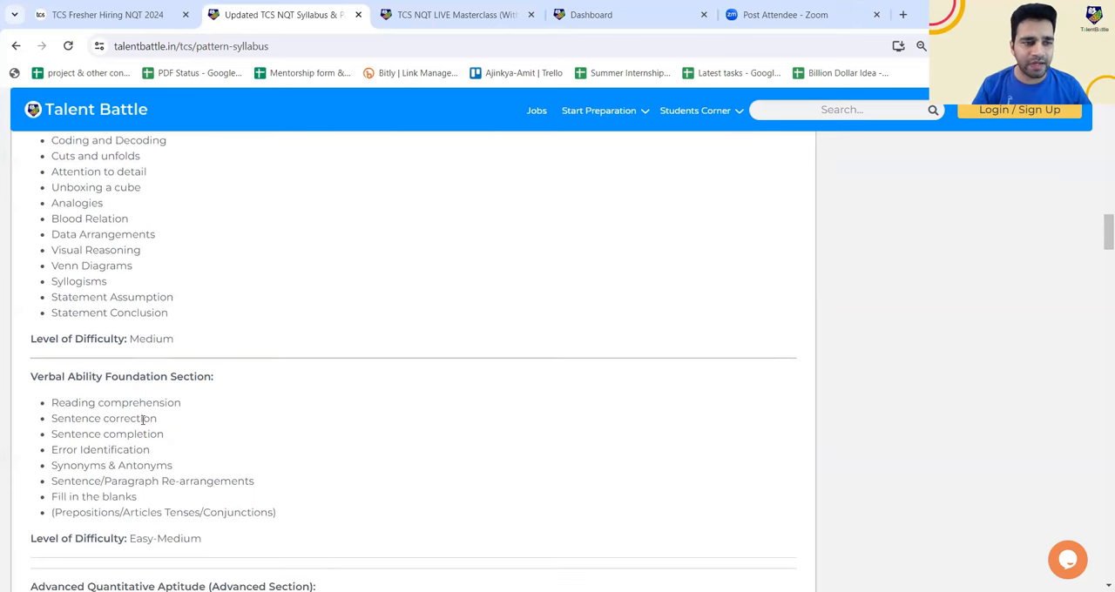
pyautogui.scroll(-3)
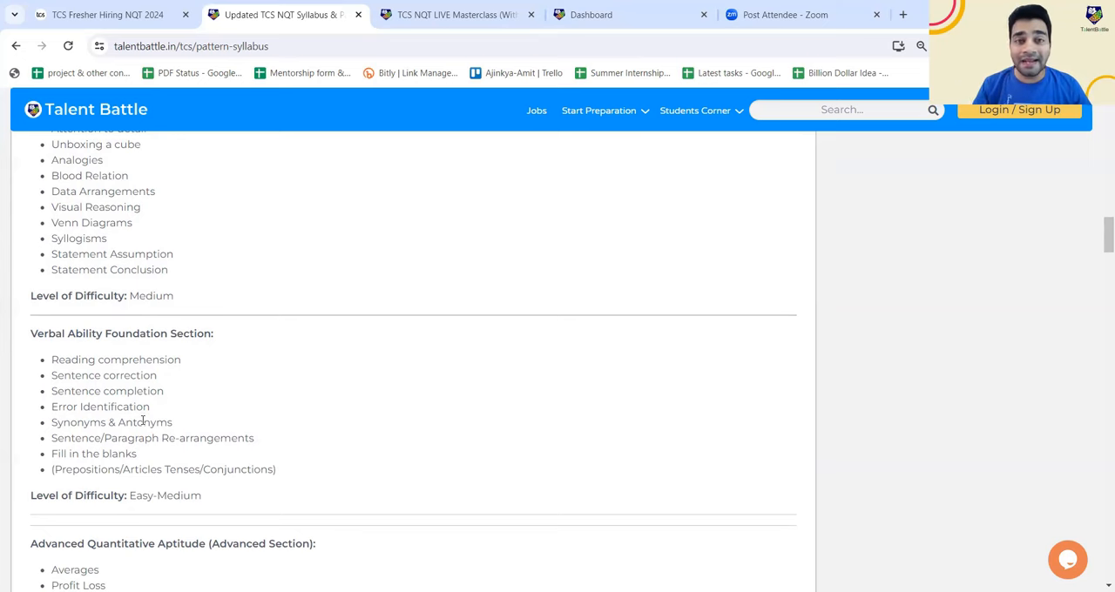
pyautogui.scroll(-3)
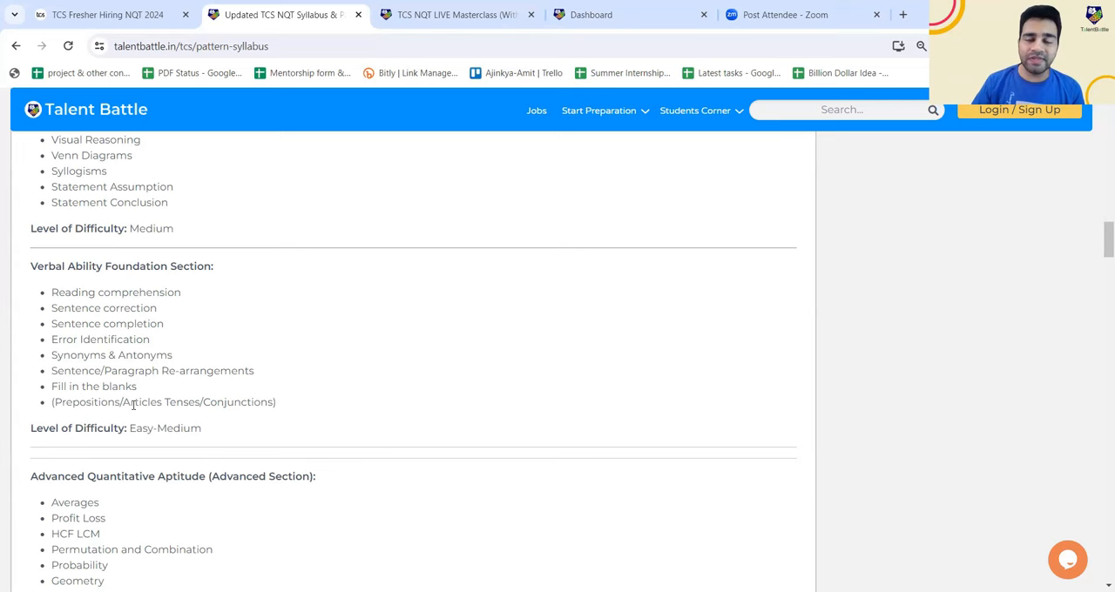
pyautogui.scroll(3)
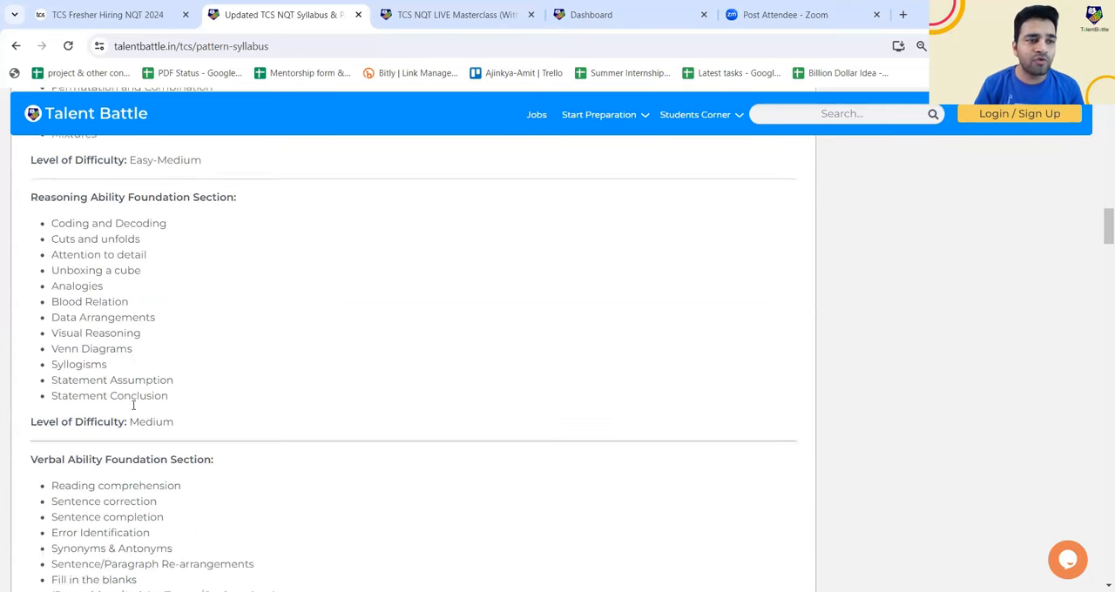
pyautogui.scroll(3)
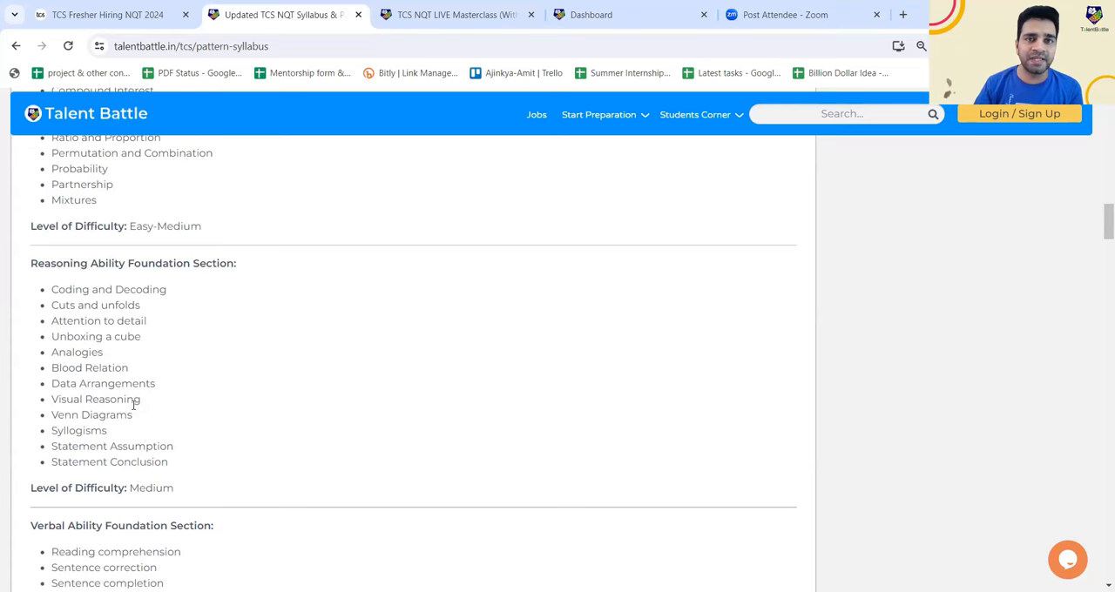
pyautogui.scroll(-3)
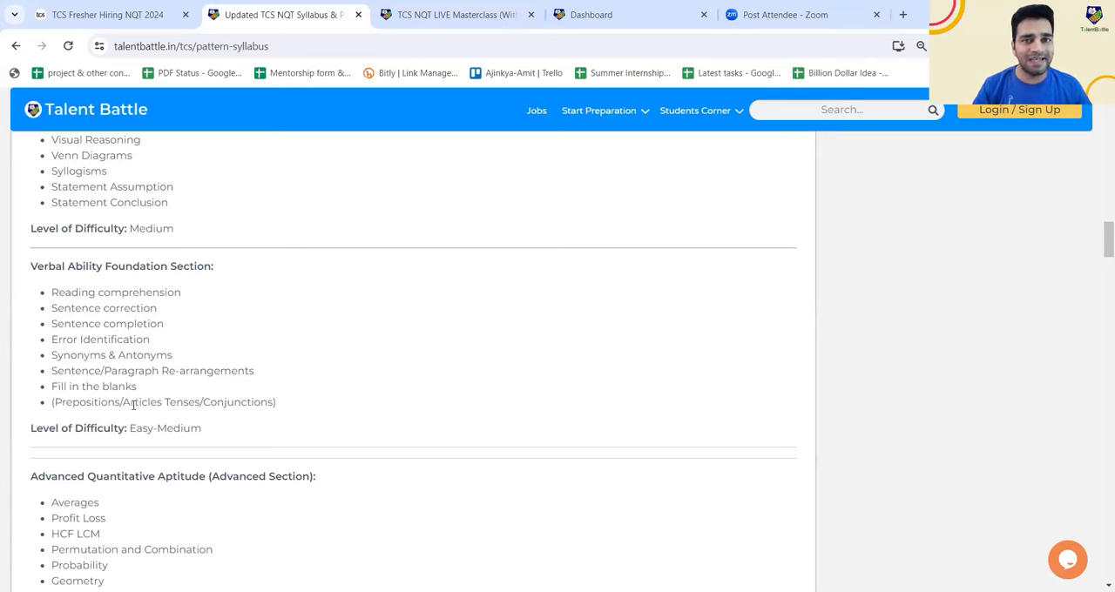
# Scroll past Verbal Ability to Advanced Quantitative Aptitude topics, through Logarithms at Hard
pyautogui.scroll(-3)
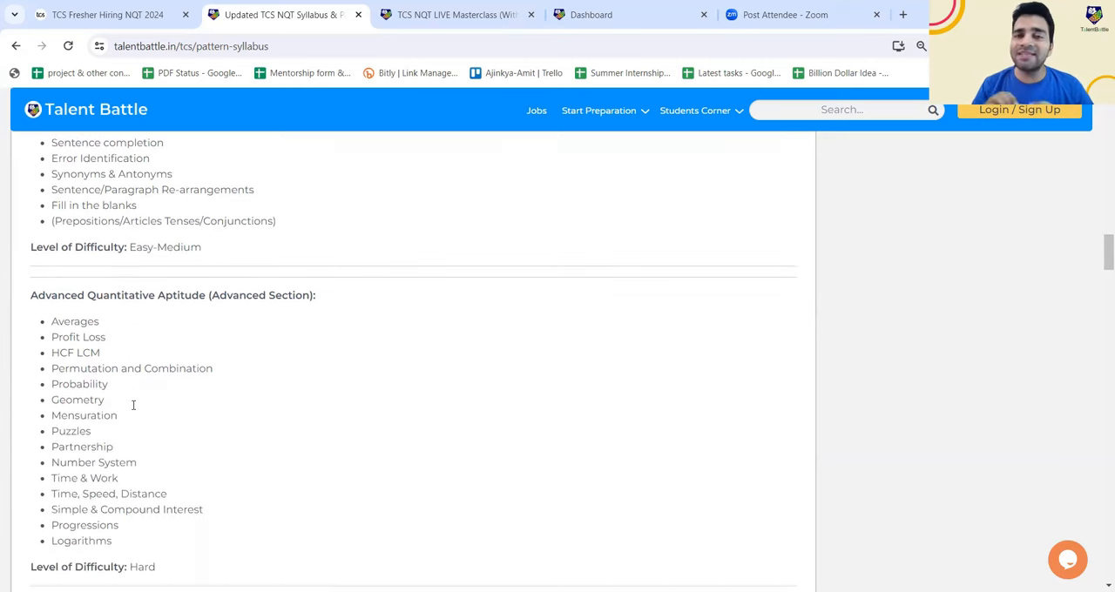
pyautogui.scroll(-3)
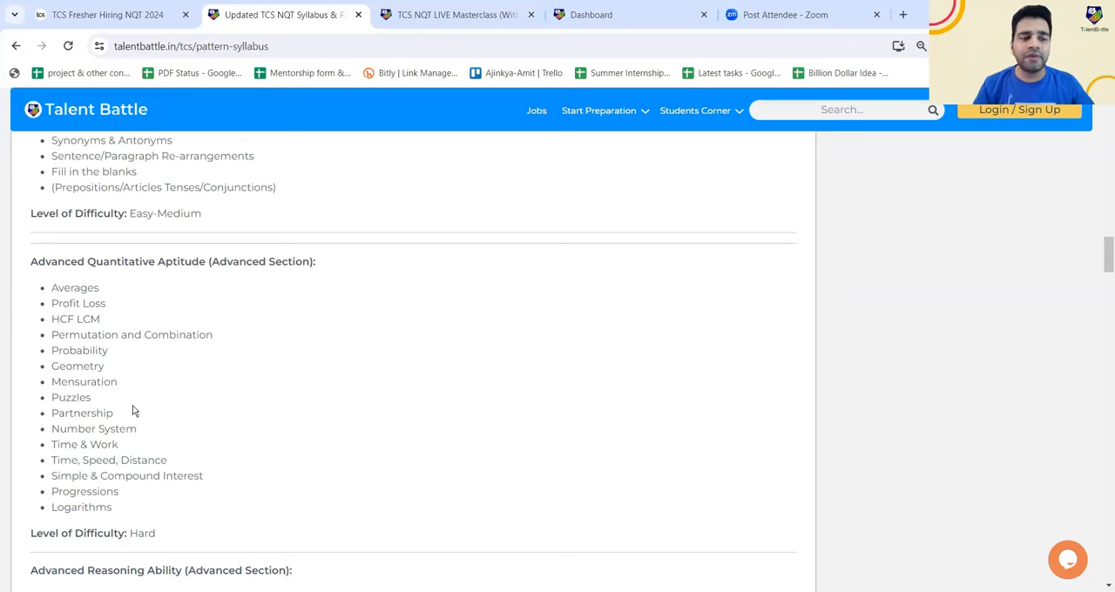
pyautogui.scroll(-3)
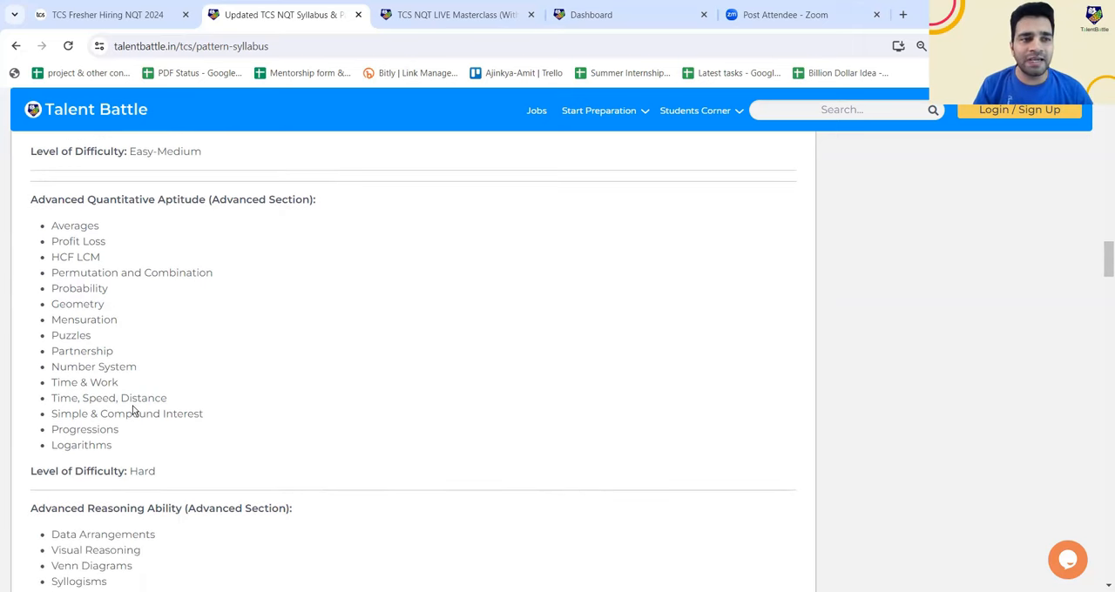
# Scroll to the Advanced Reasoning Ability topic list at Hard difficulty
pyautogui.scroll(-3)
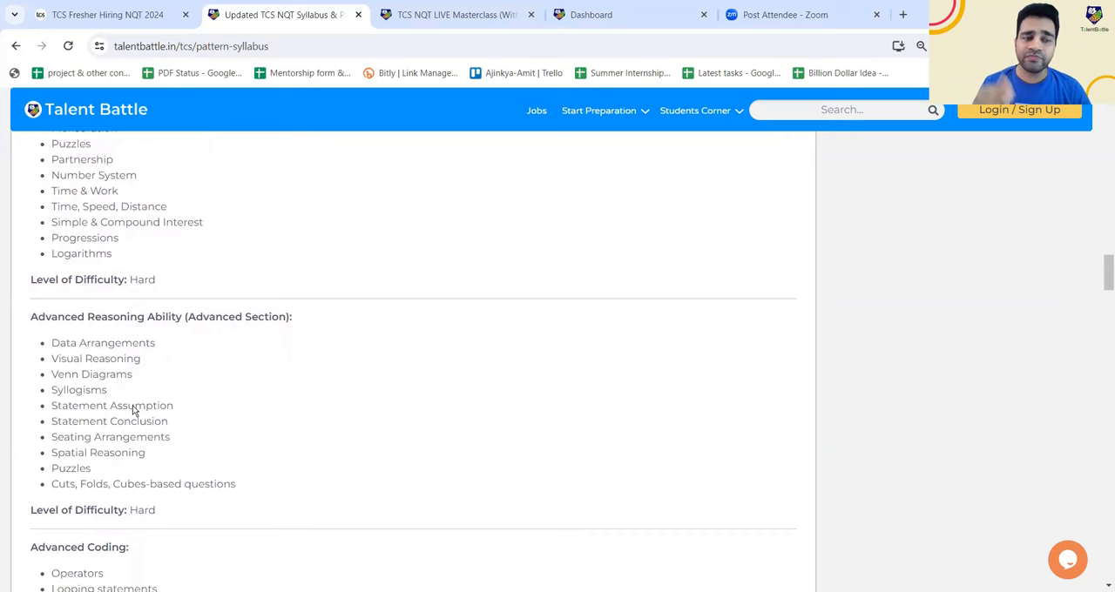
pyautogui.moveTo(133, 408)
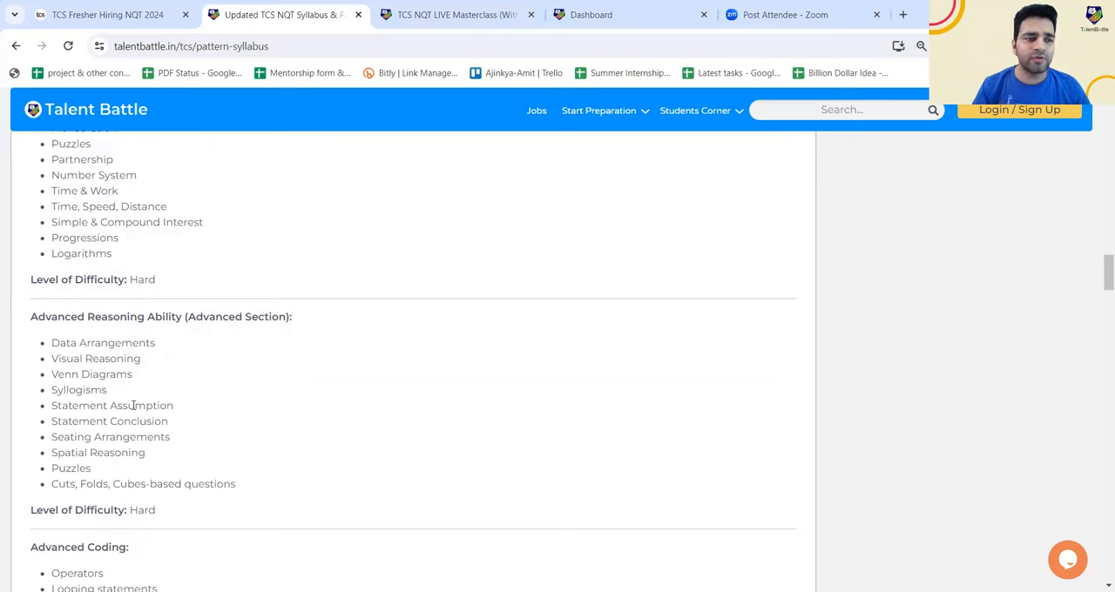
pyautogui.moveTo(129, 403)
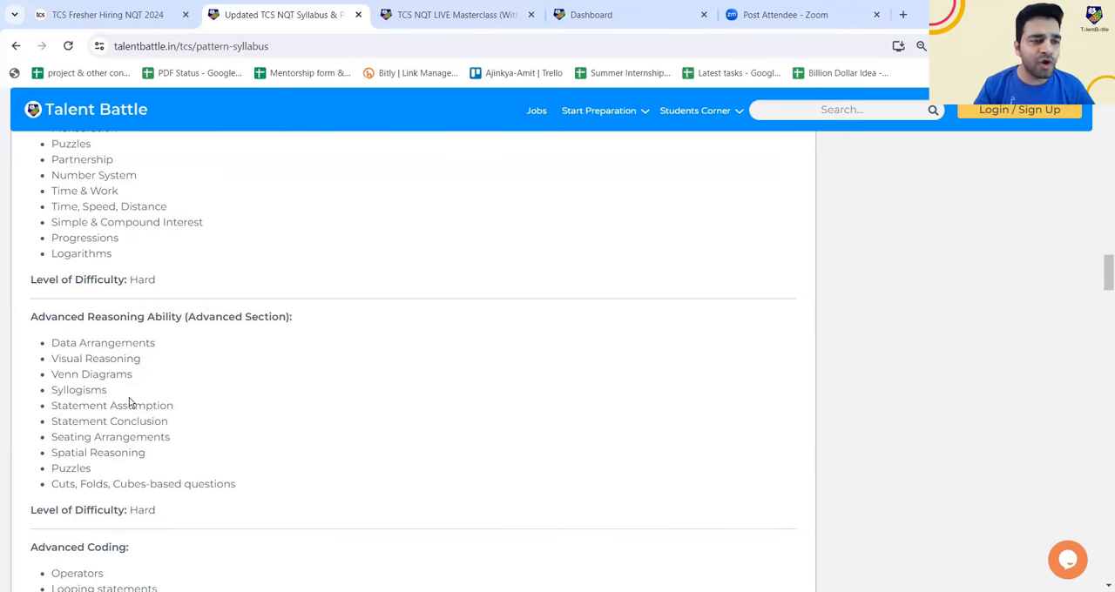
pyautogui.scroll(-3)
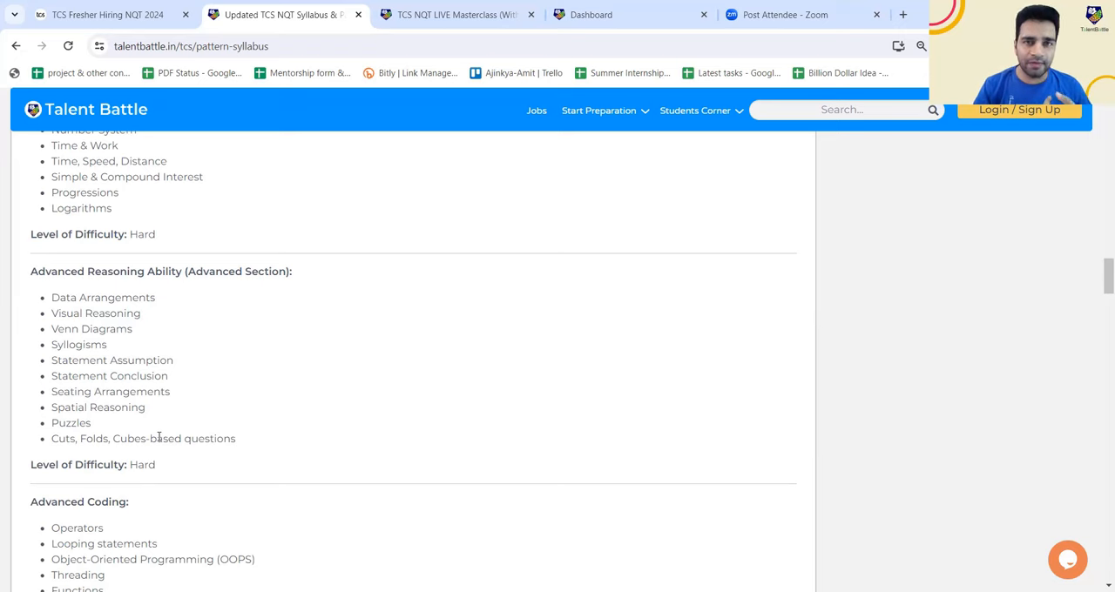
pyautogui.scroll(3)
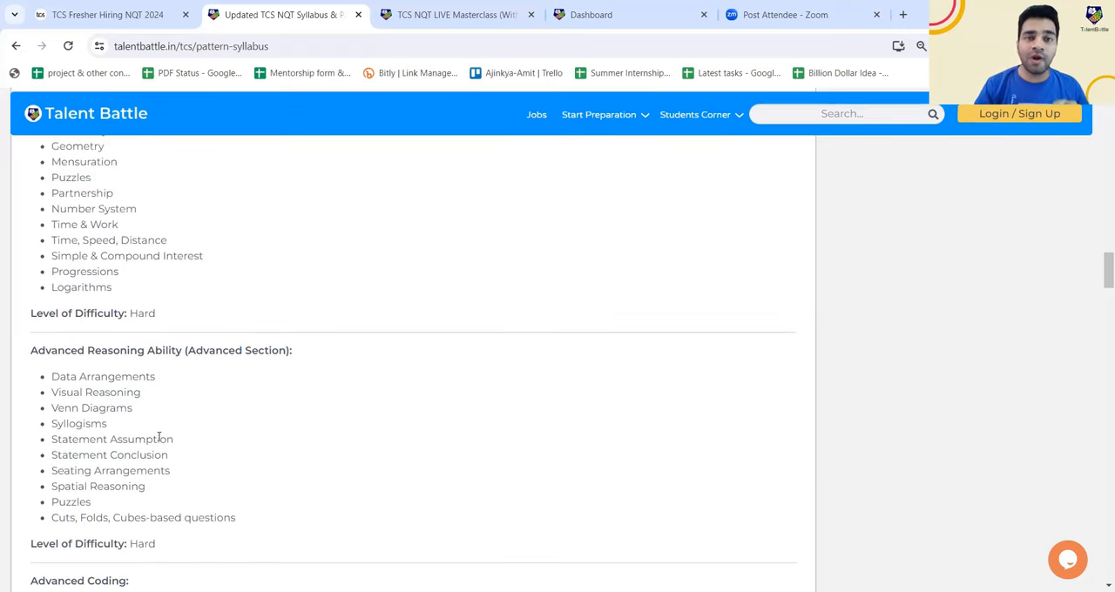
pyautogui.moveTo(125, 300)
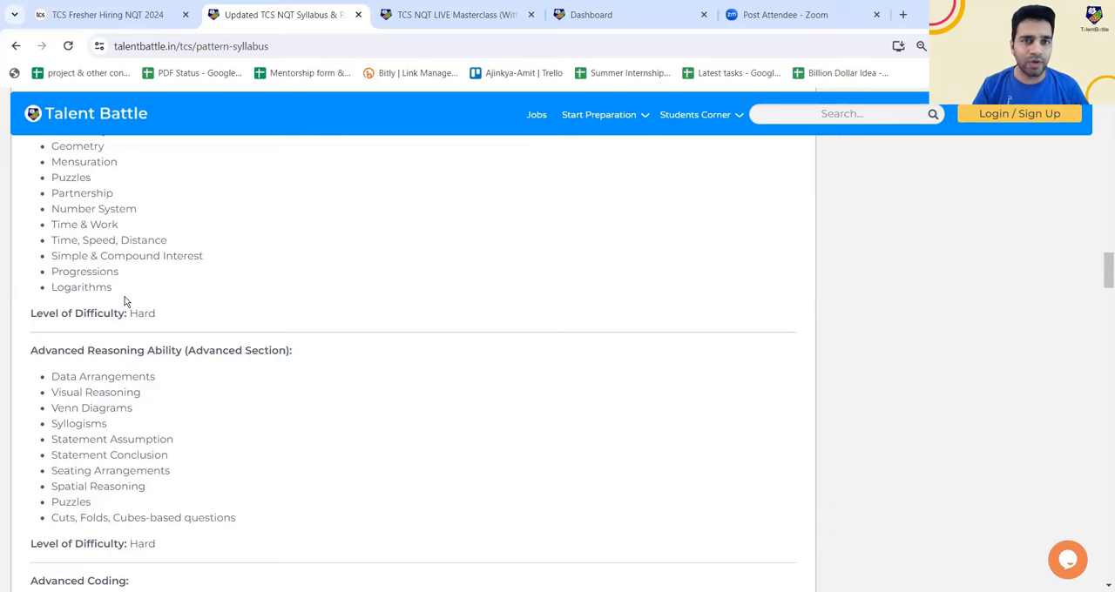
# Scroll through Advanced Coding topics to Time and Space Complexity at Hard difficulty
pyautogui.scroll(-3)
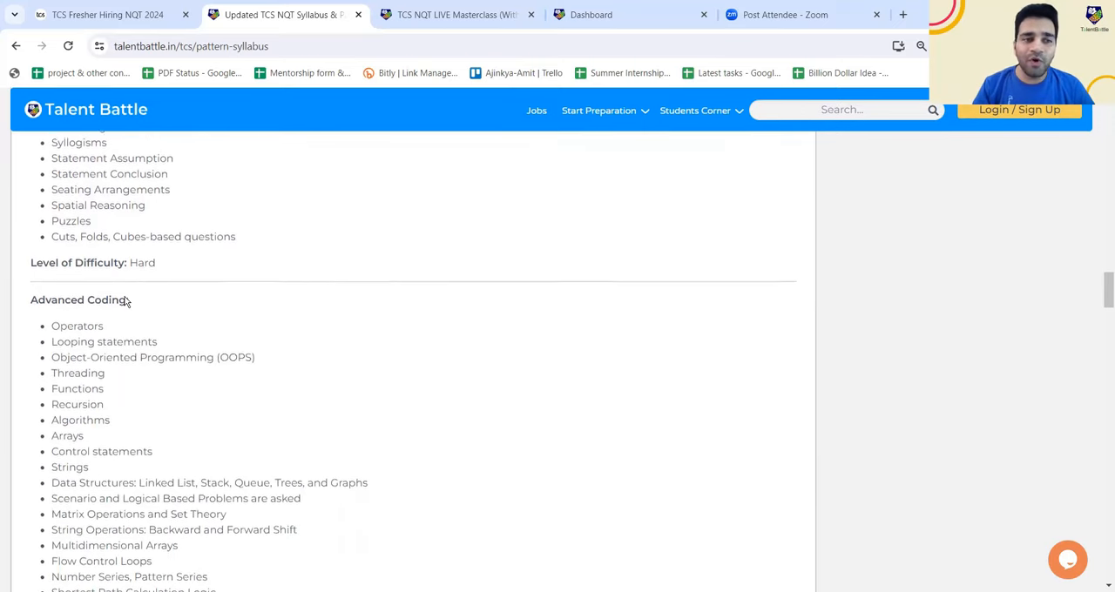
pyautogui.scroll(-3)
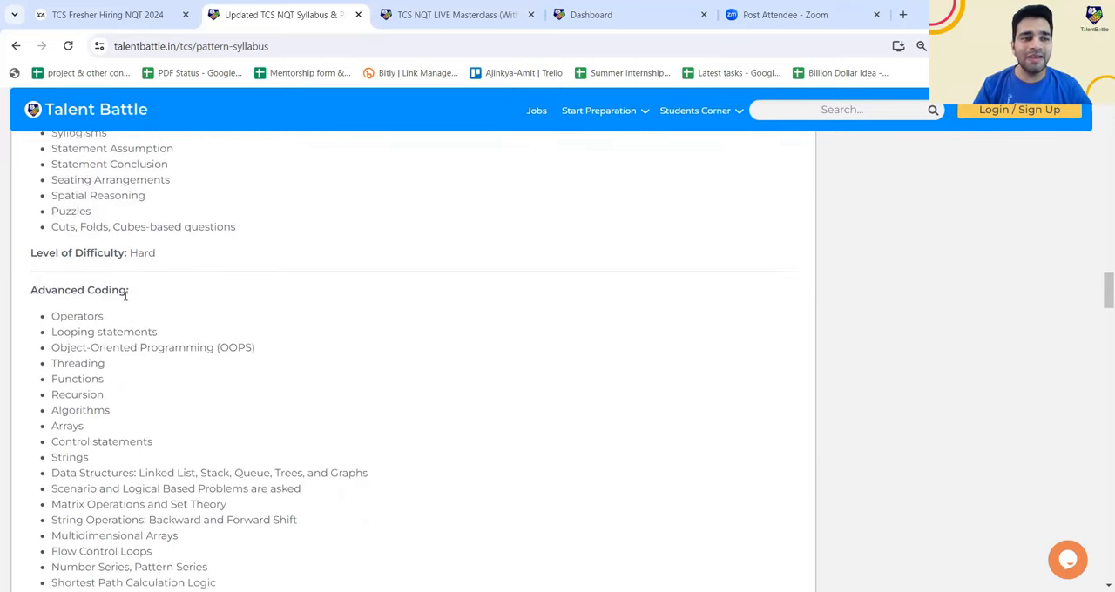
pyautogui.scroll(-3)
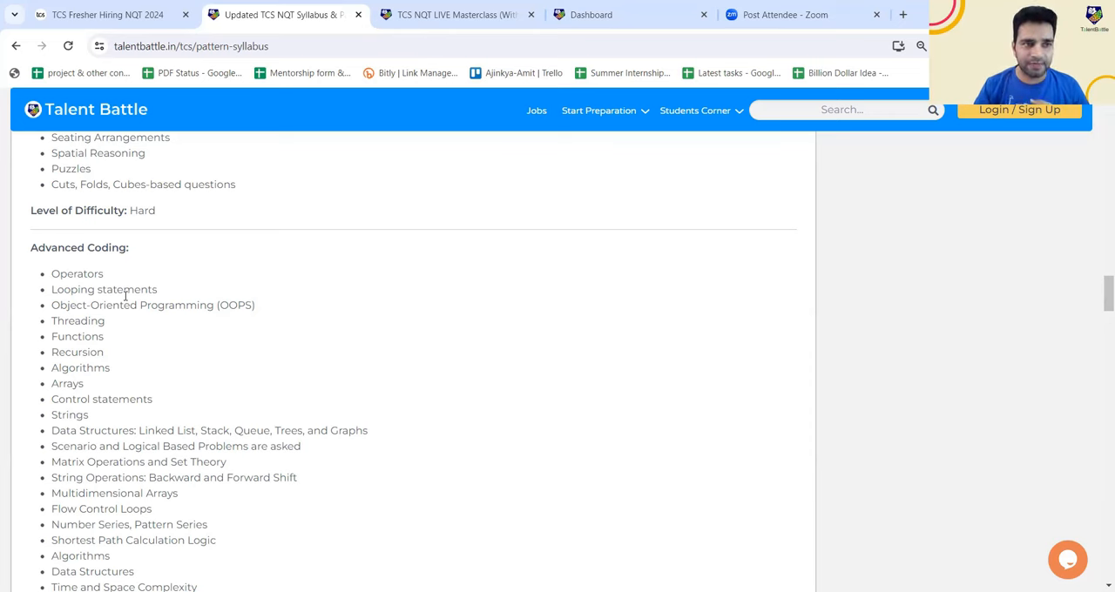
pyautogui.moveTo(8, 300)
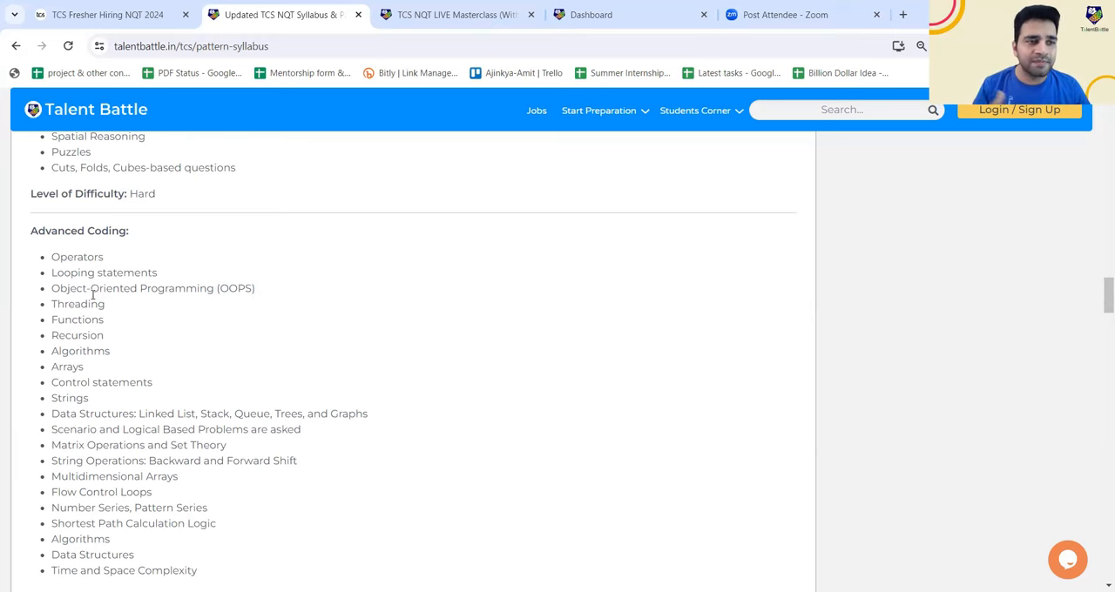
pyautogui.scroll(-3)
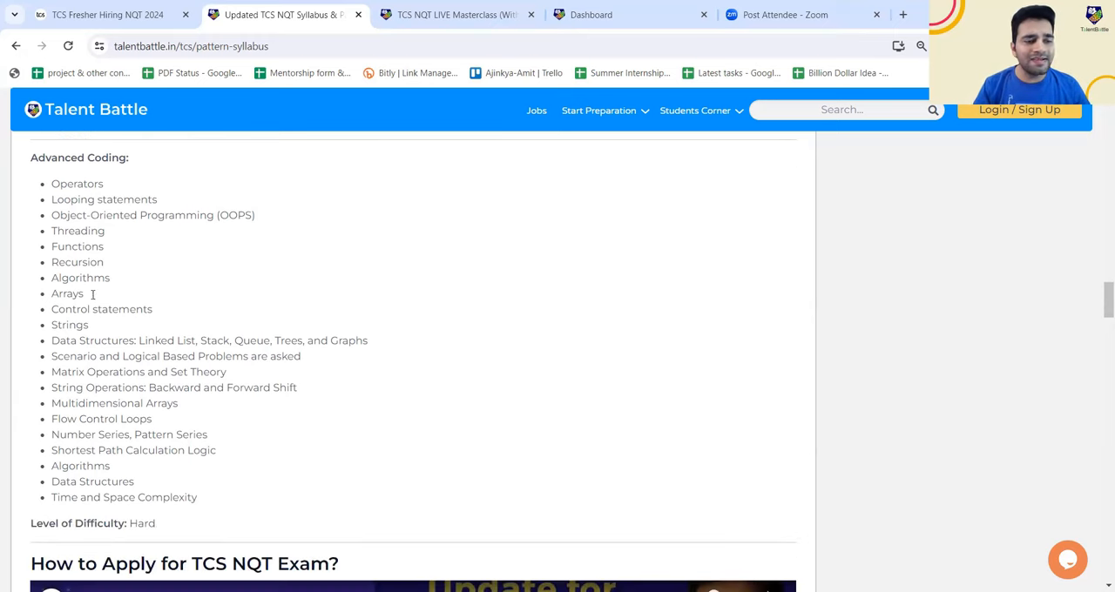
pyautogui.moveTo(92, 299)
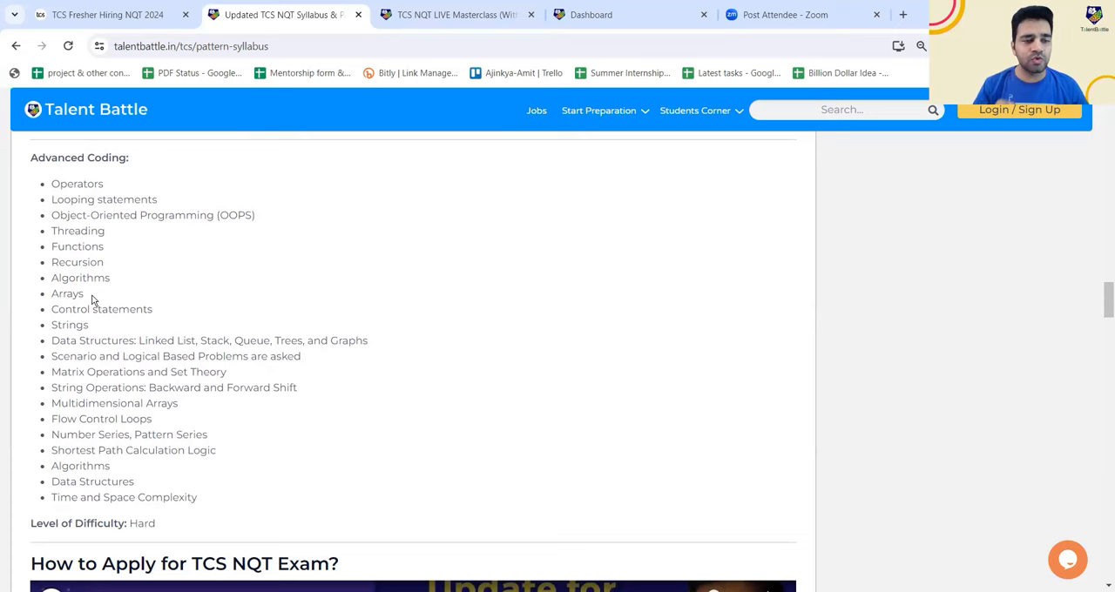
pyautogui.moveTo(196, 332)
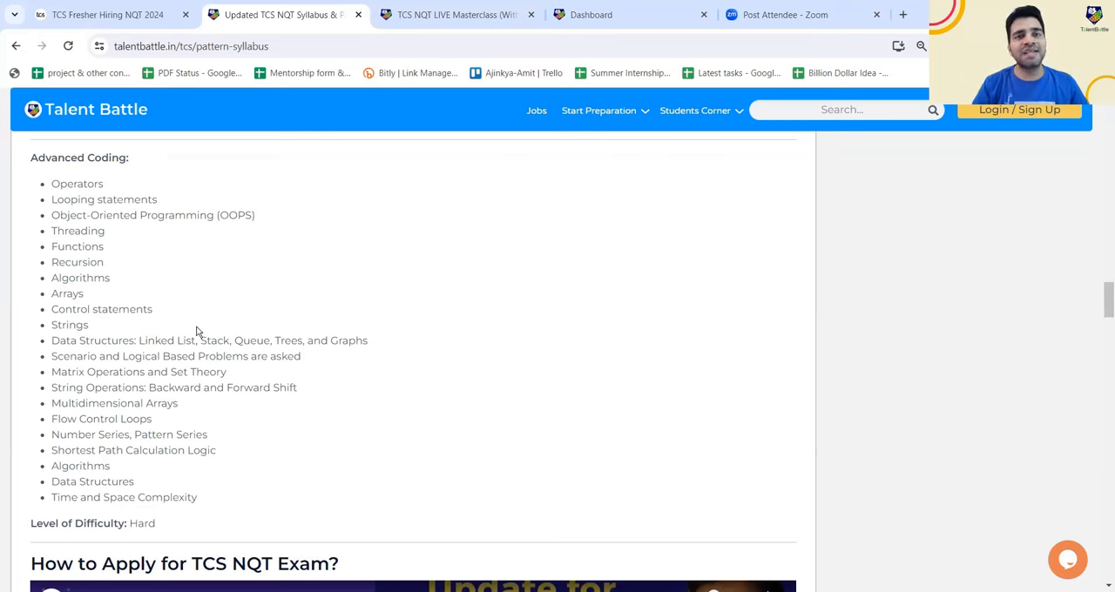
# Scroll past Tips and Eligibility criteria to the Join TCS NQT Cracker Course banner
pyautogui.scroll(-3)
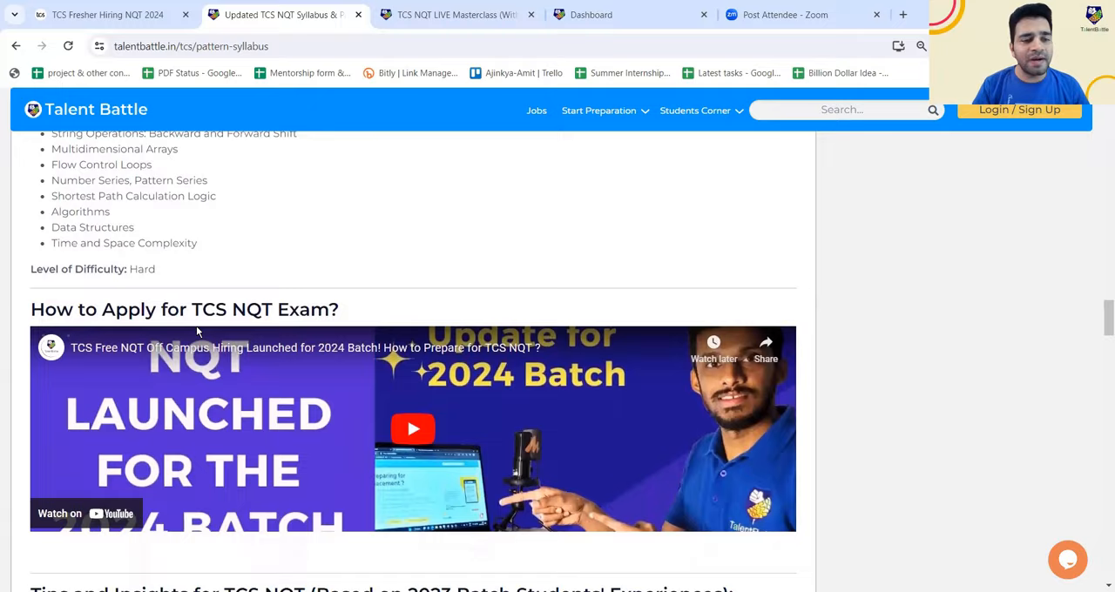
pyautogui.scroll(-3)
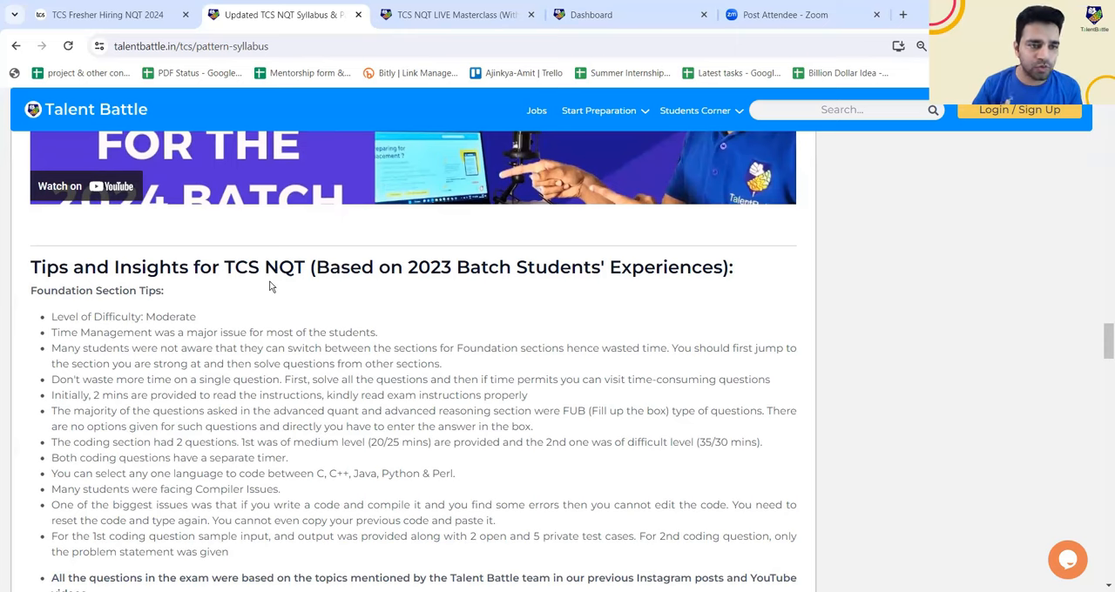
pyautogui.moveTo(200, 326)
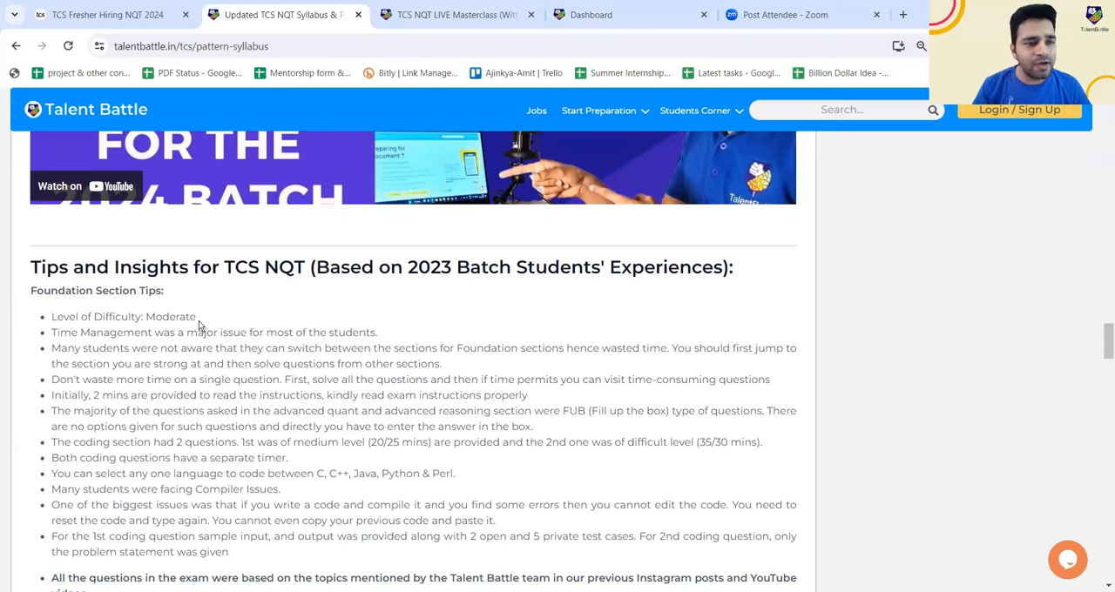
pyautogui.moveTo(181, 331)
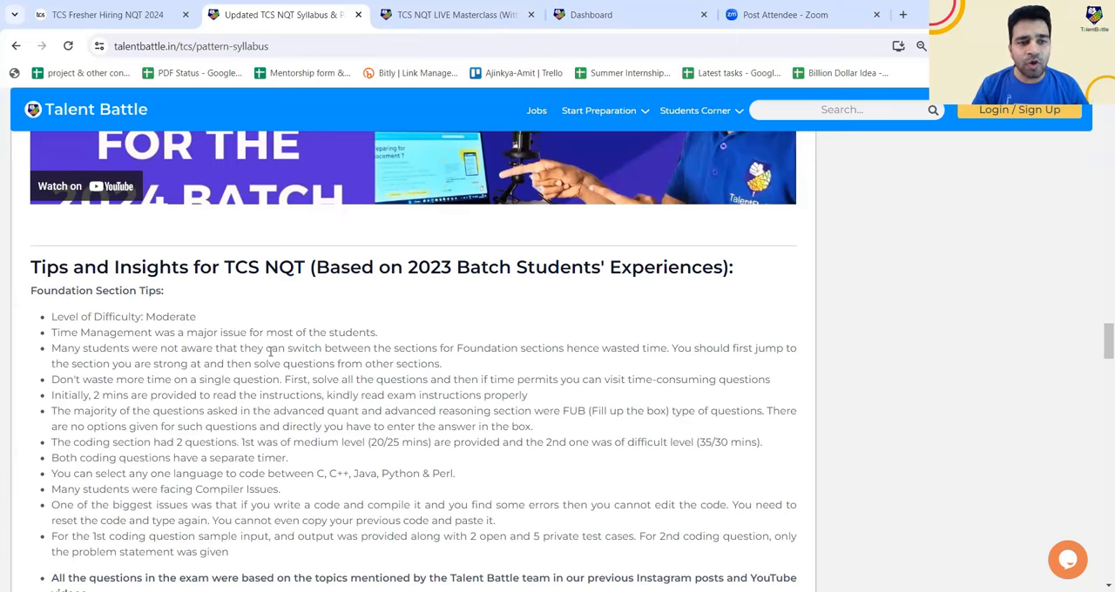
pyautogui.moveTo(543, 350)
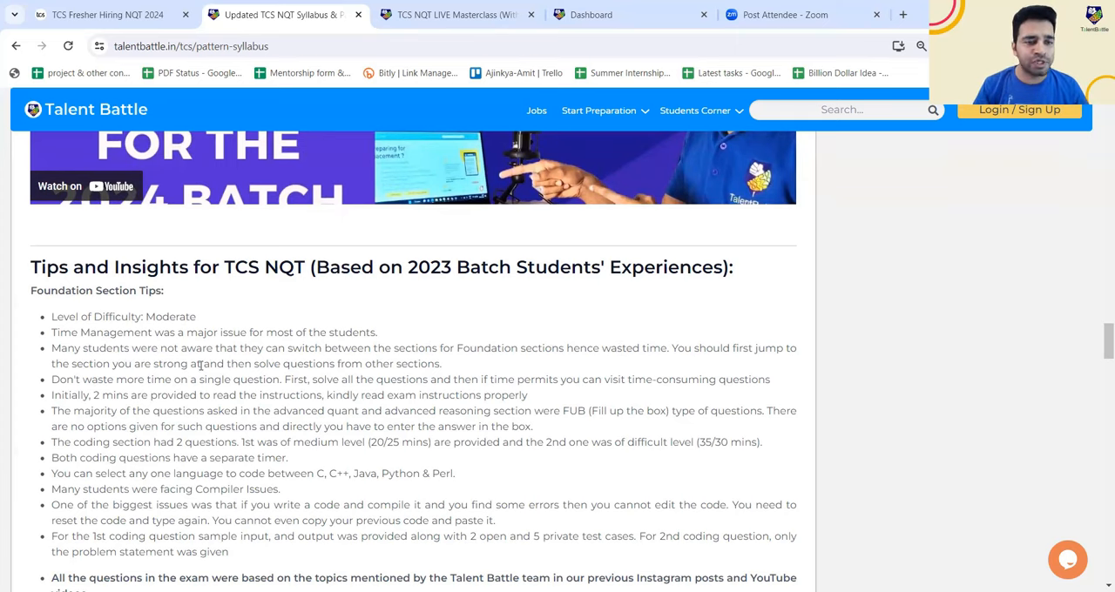
pyautogui.scroll(3)
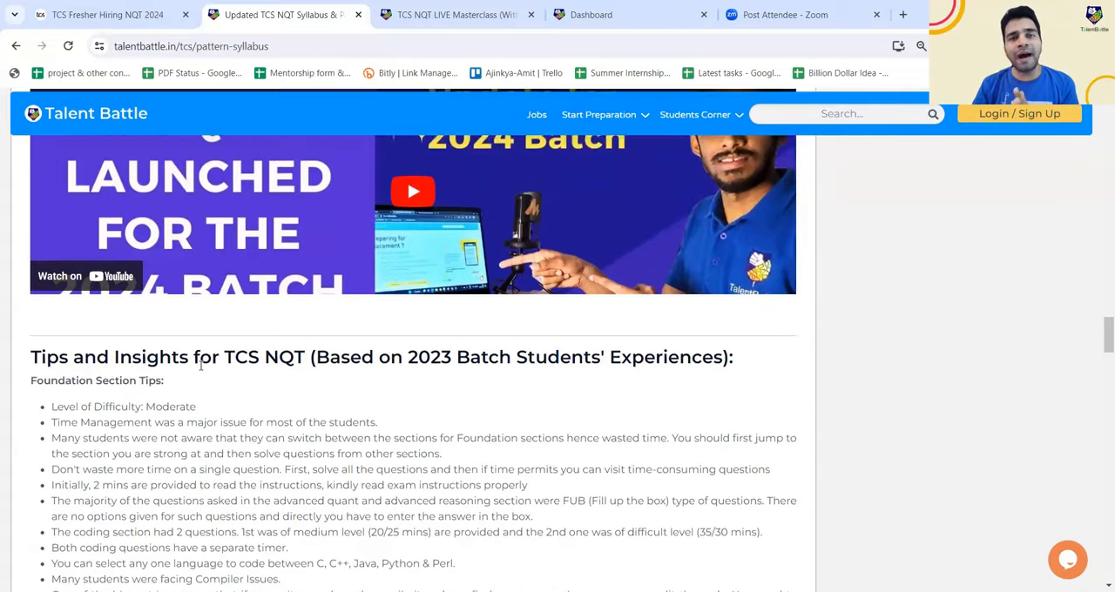
pyautogui.scroll(3)
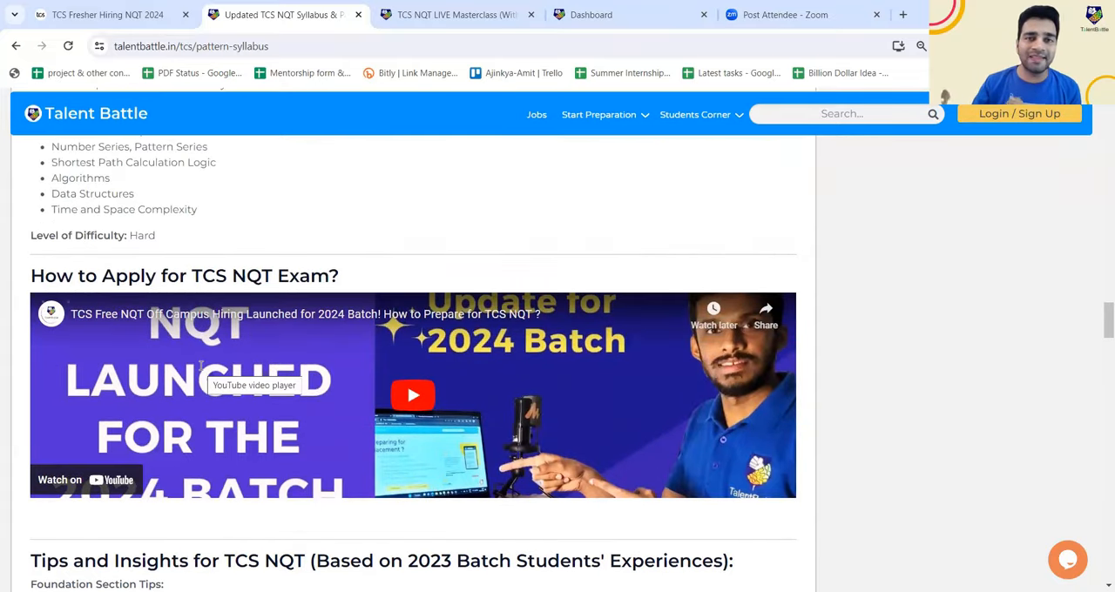
pyautogui.scroll(-3)
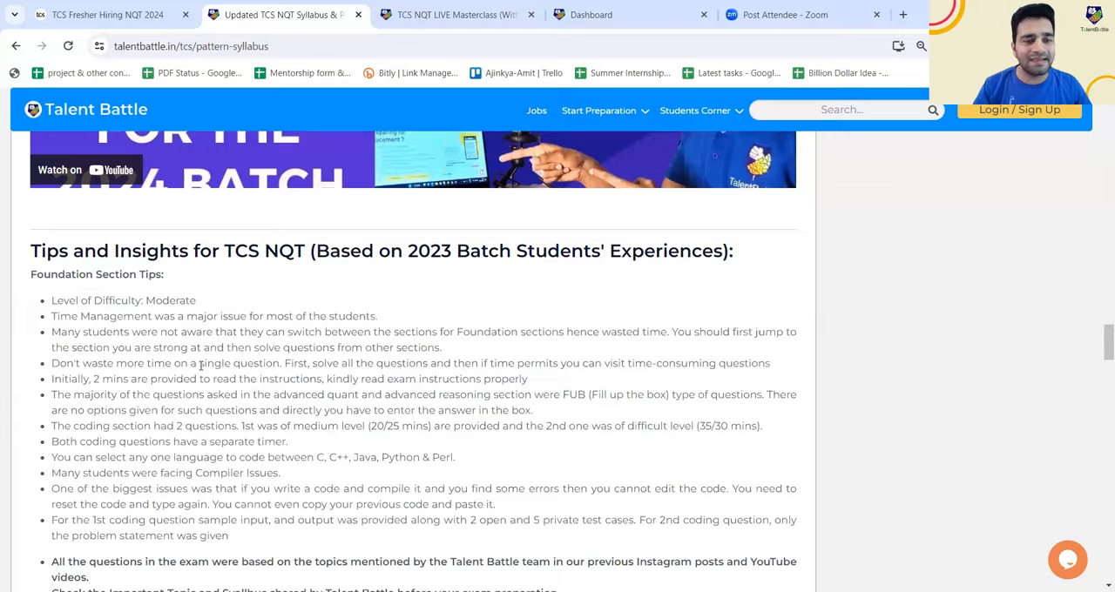
pyautogui.scroll(-3)
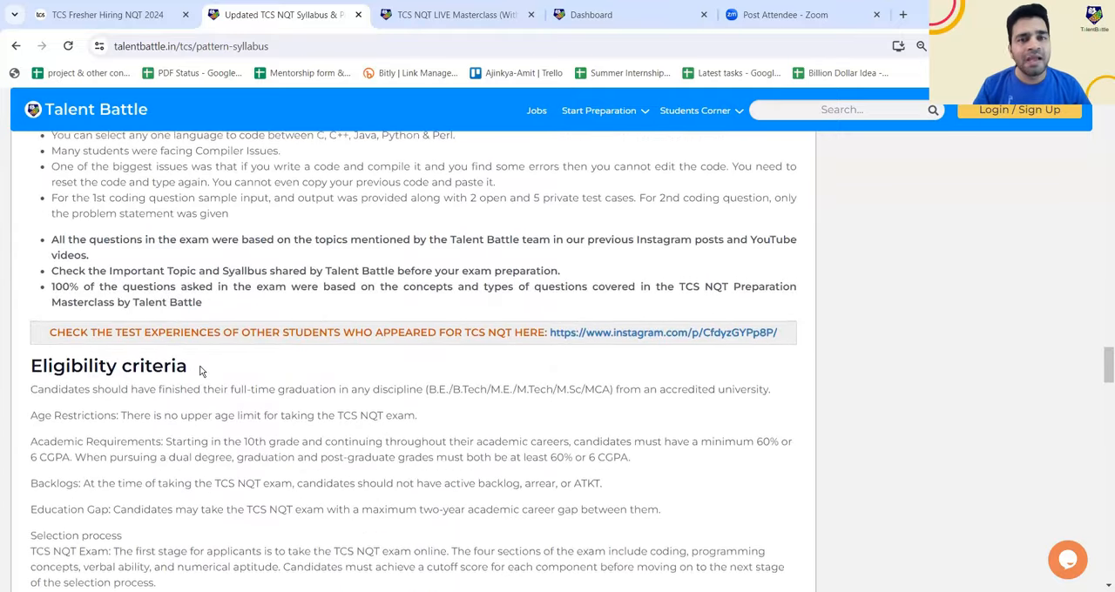
pyautogui.scroll(-3)
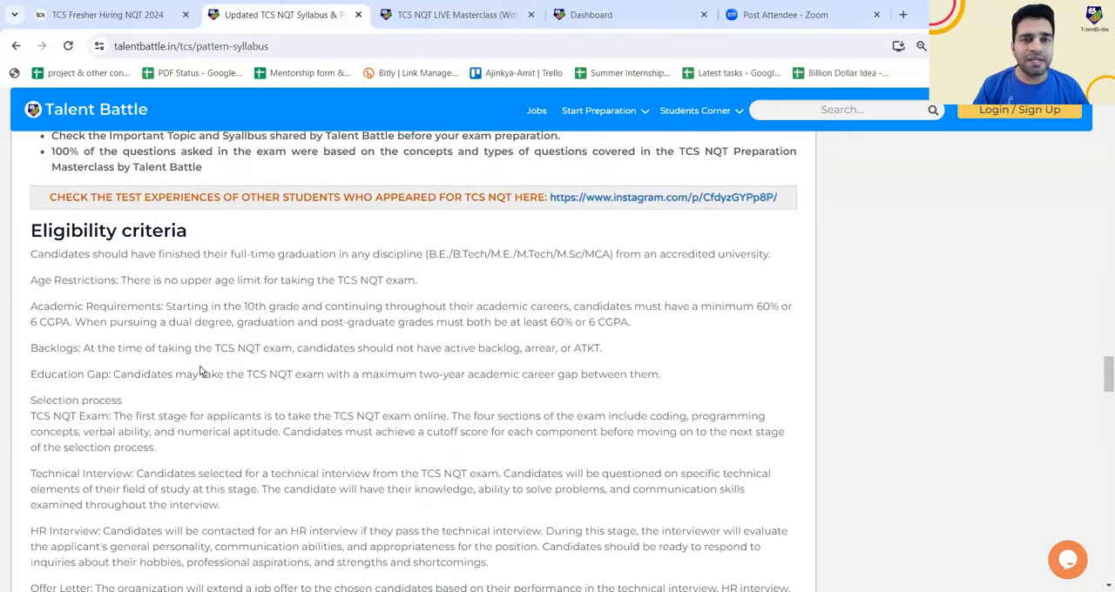
pyautogui.scroll(-3)
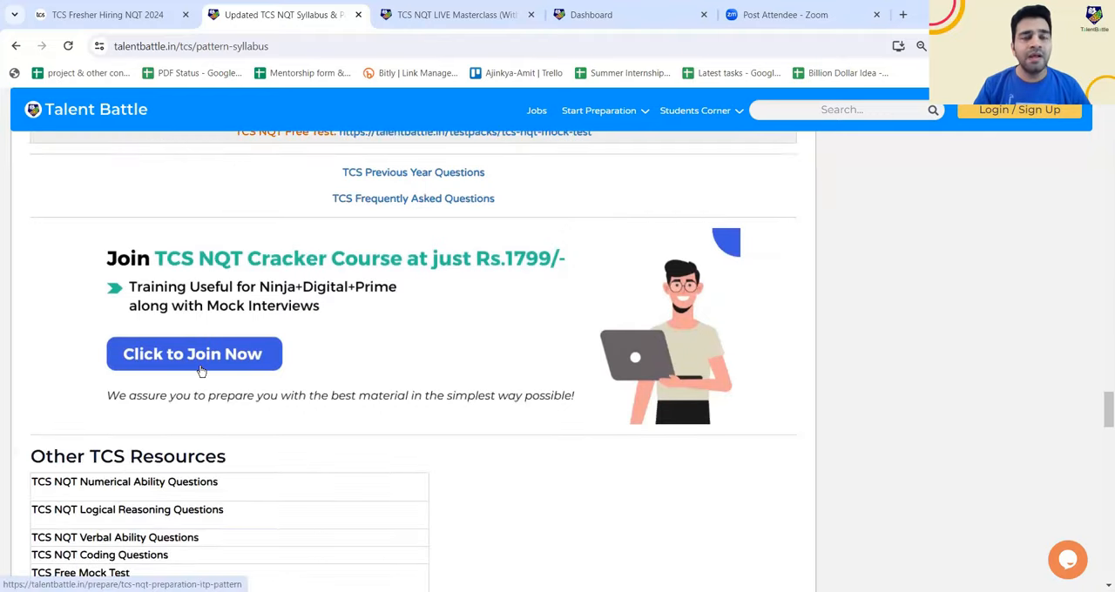
# Scroll back up the syllabus page, then switch to the TCS NQT Cracker Course page
pyautogui.scroll(3)
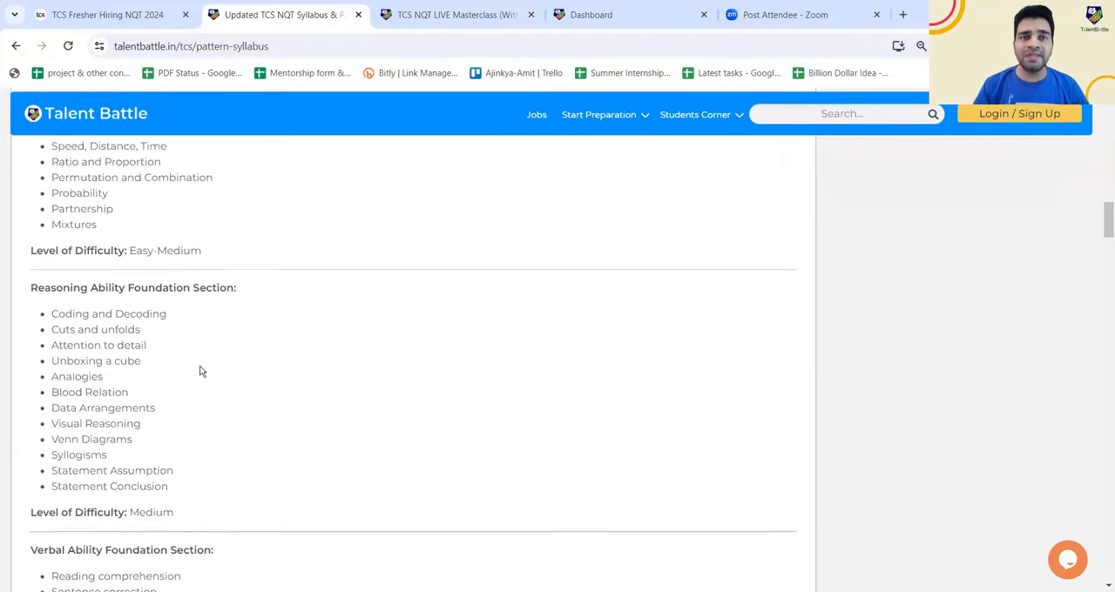
pyautogui.scroll(3)
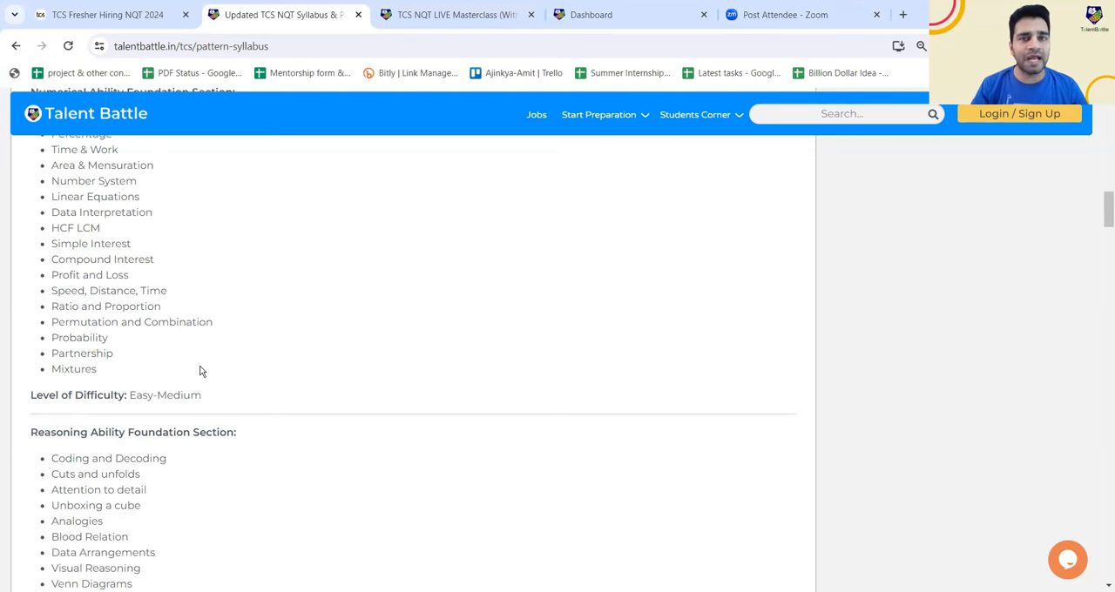
pyautogui.moveTo(374, 117)
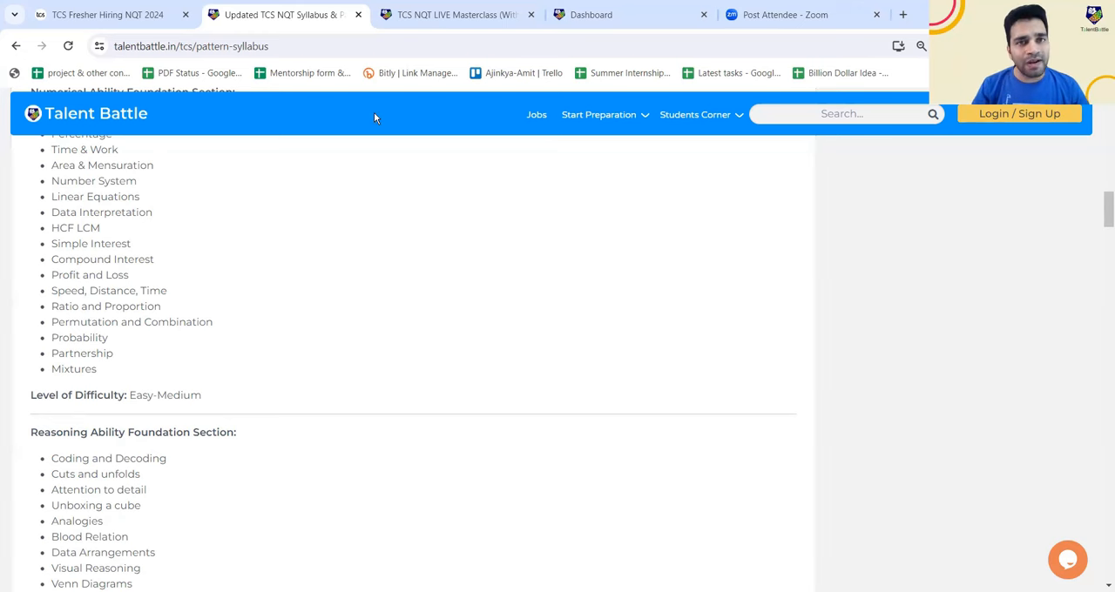
pyautogui.click(452, 15)
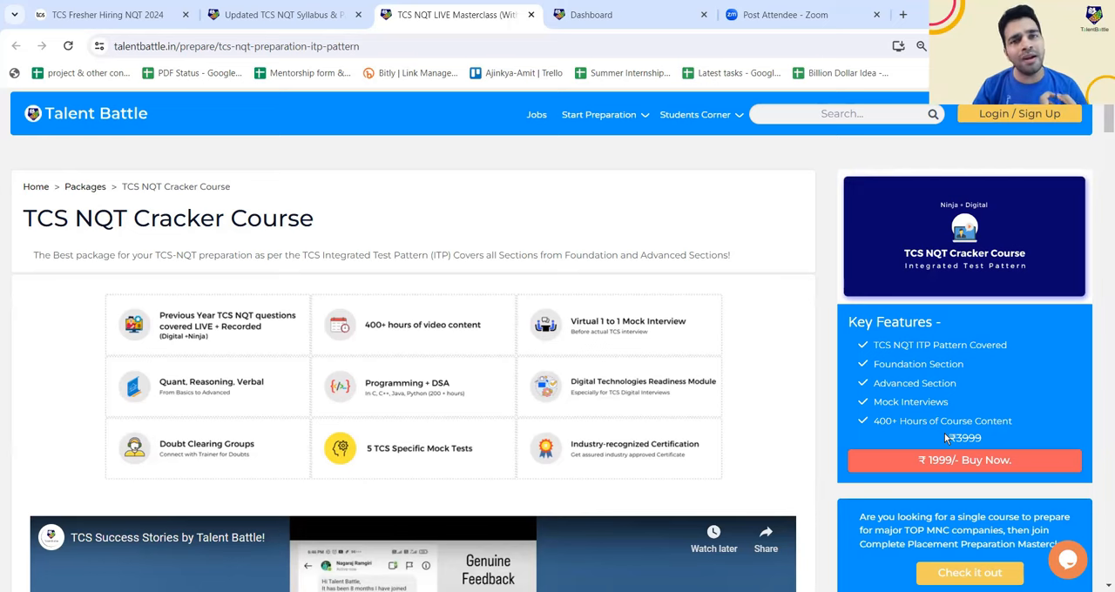
pyautogui.moveTo(588, 305)
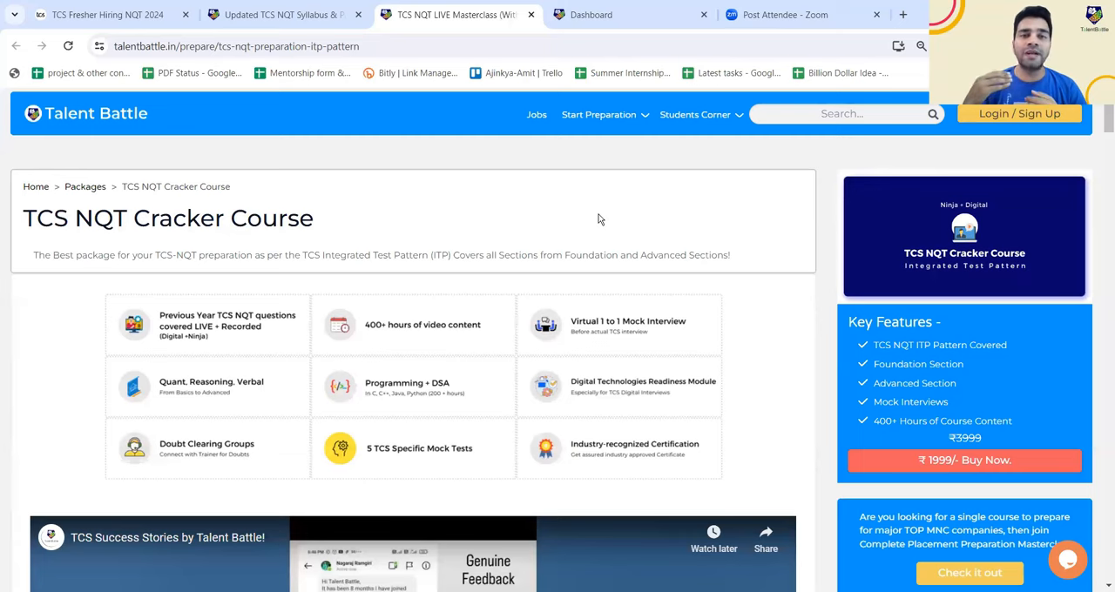
# Scroll up and down through the TCS NQT Cracker Course page to review its contents
pyautogui.scroll(-3)
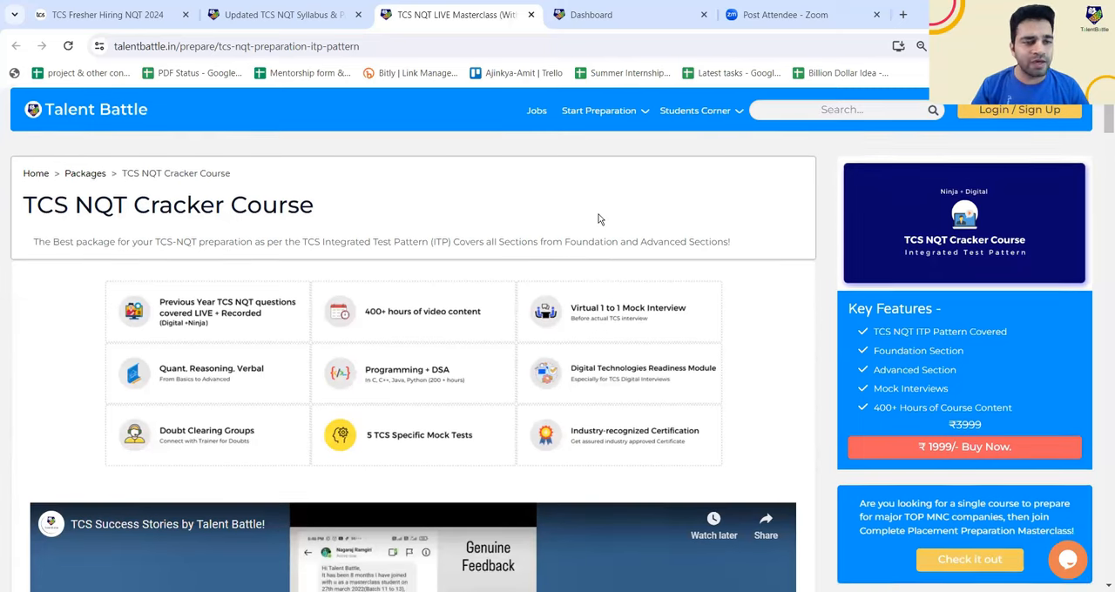
pyautogui.scroll(-3)
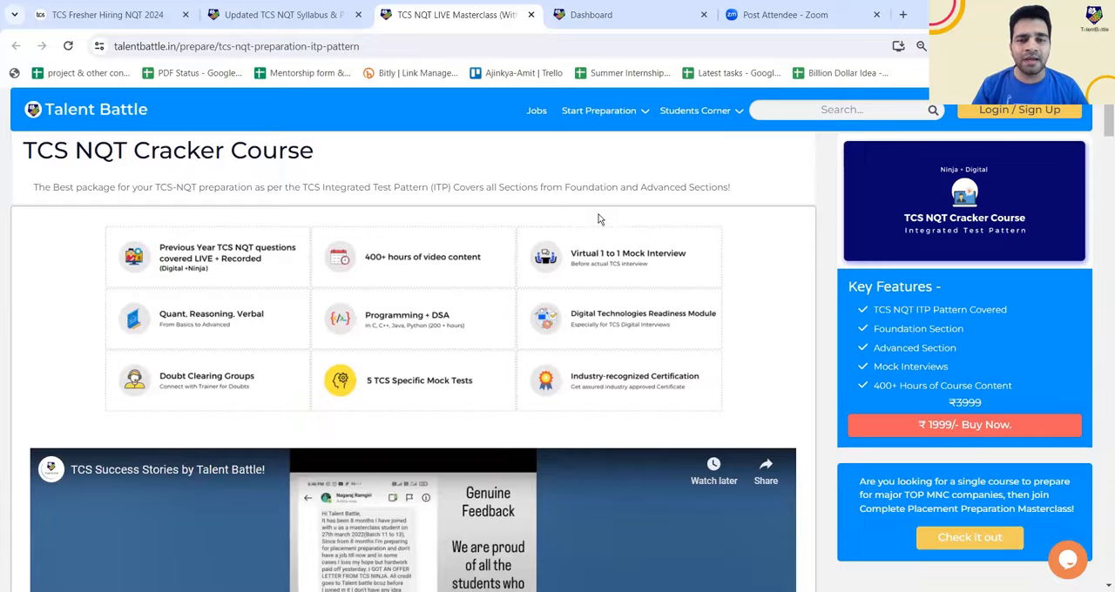
pyautogui.scroll(-3)
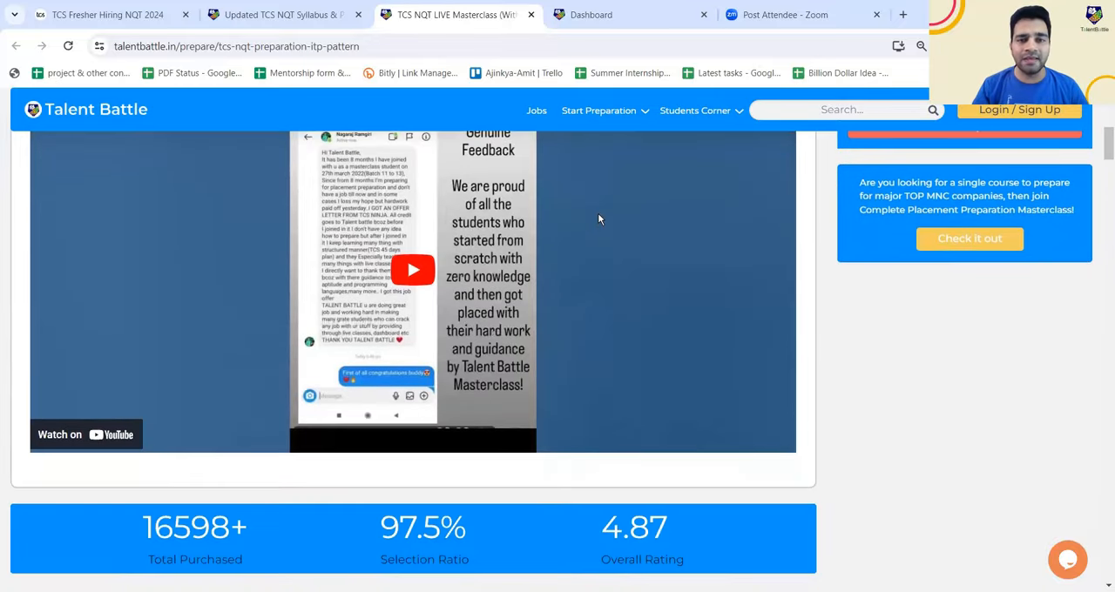
pyautogui.scroll(3)
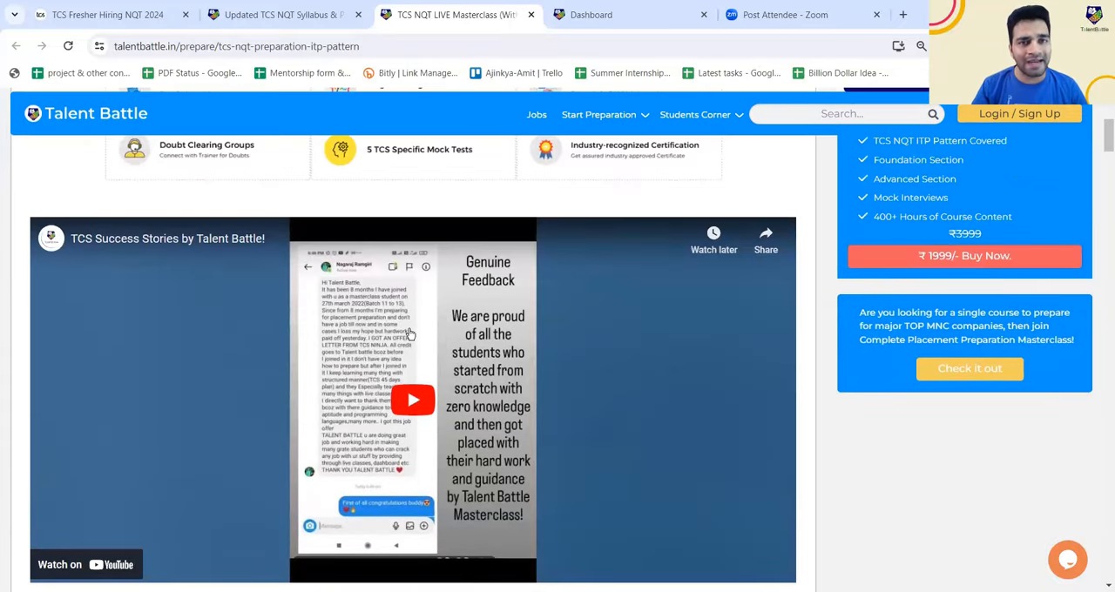
pyautogui.scroll(-3)
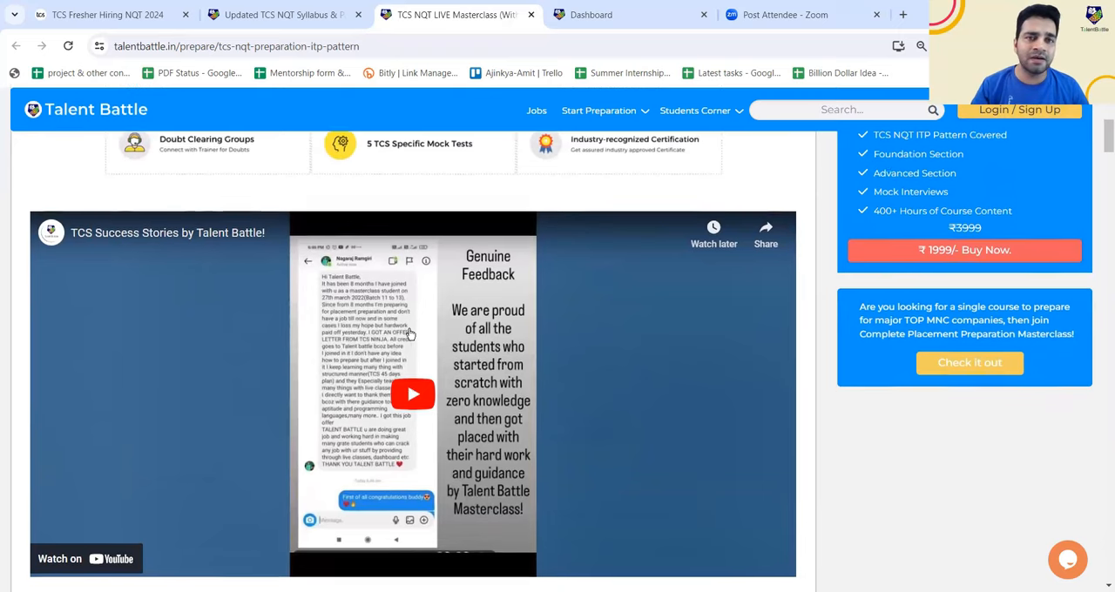
pyautogui.scroll(-3)
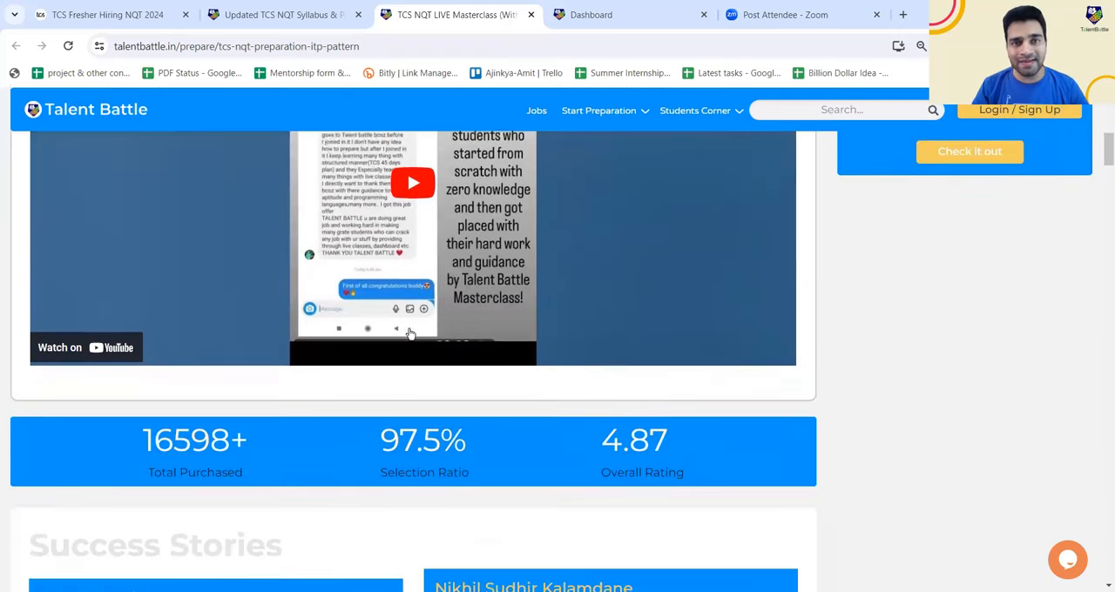
pyautogui.scroll(-3)
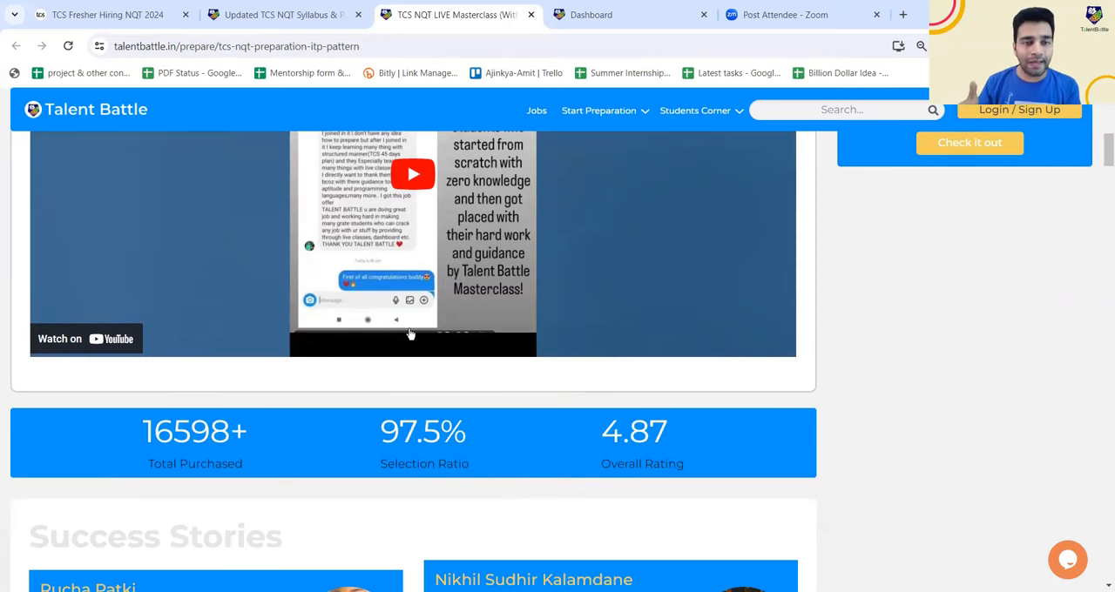
pyautogui.scroll(3)
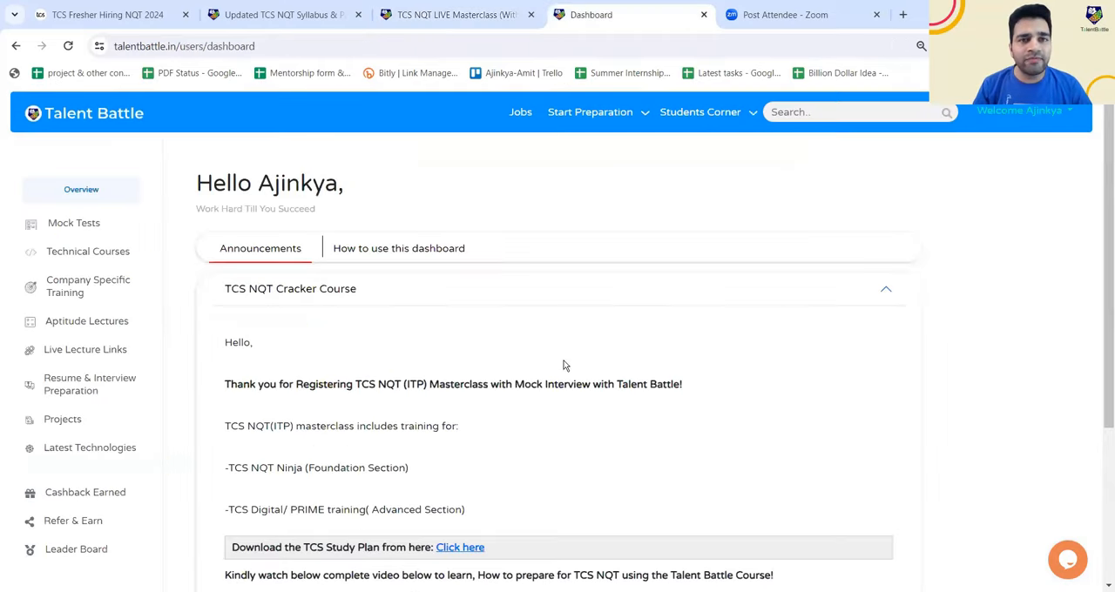
pyautogui.moveTo(479, 375)
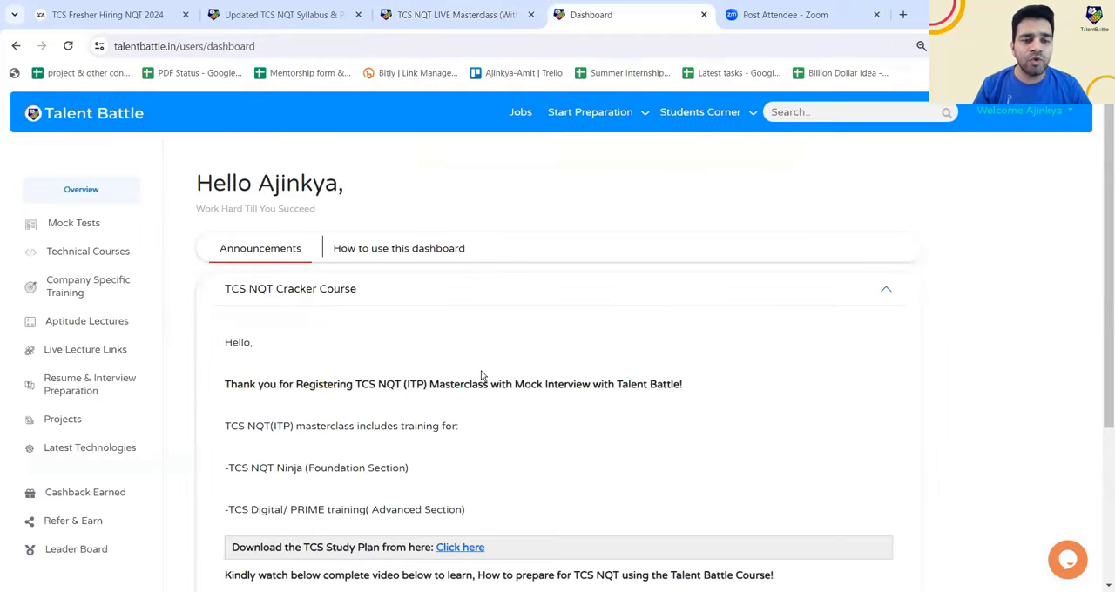
# Scroll the TCS study plan PDF, then return to the Dashboard tab
pyautogui.scroll(-3)
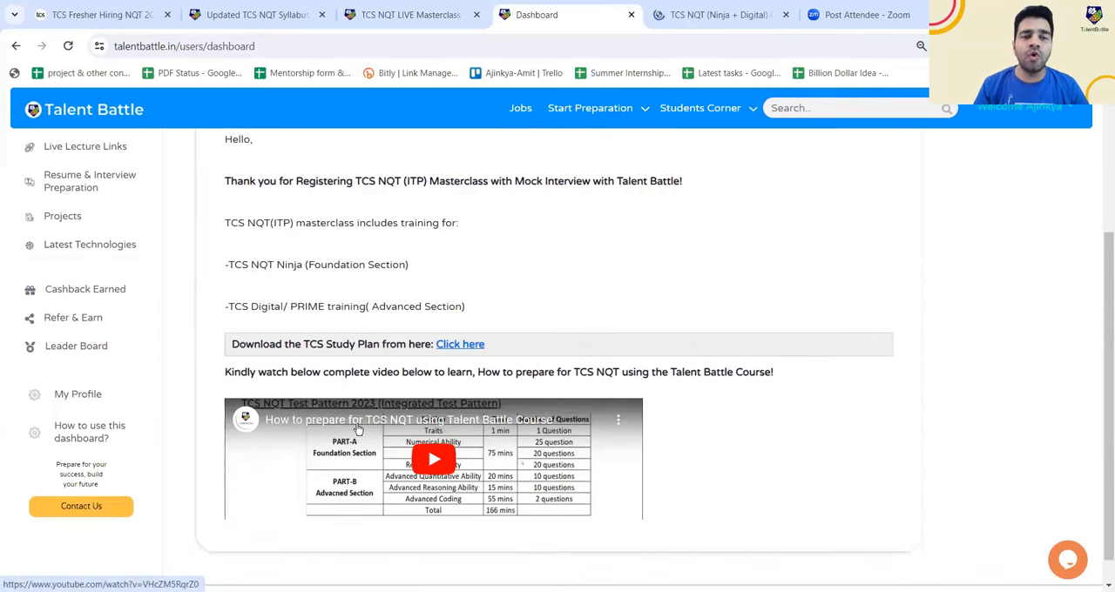
pyautogui.moveTo(557, 442)
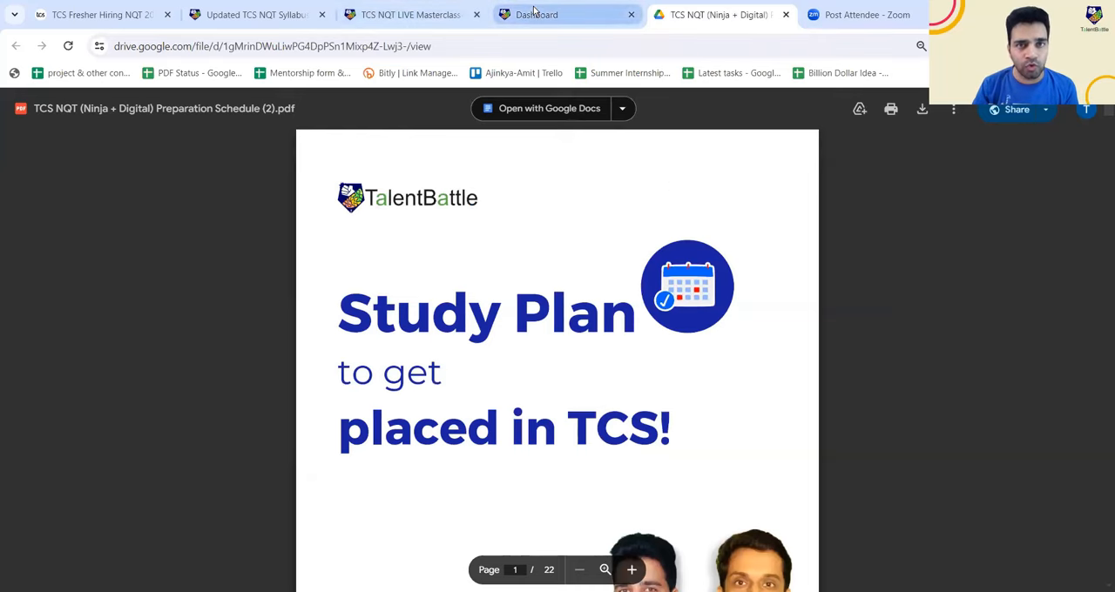
pyautogui.click(537, 14)
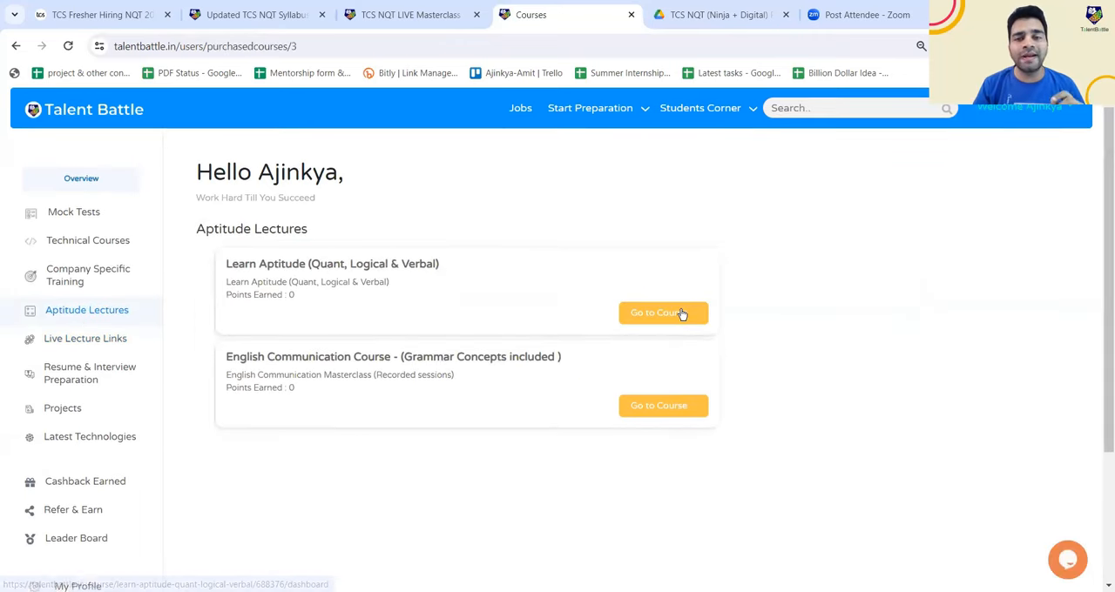
pyautogui.click(663, 312)
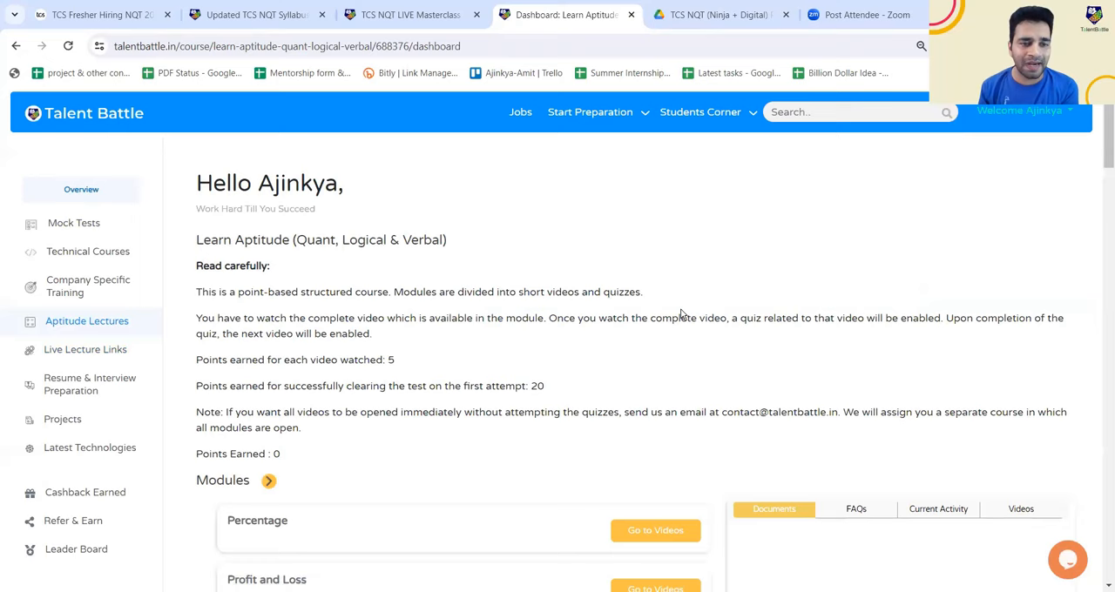
pyautogui.scroll(-3)
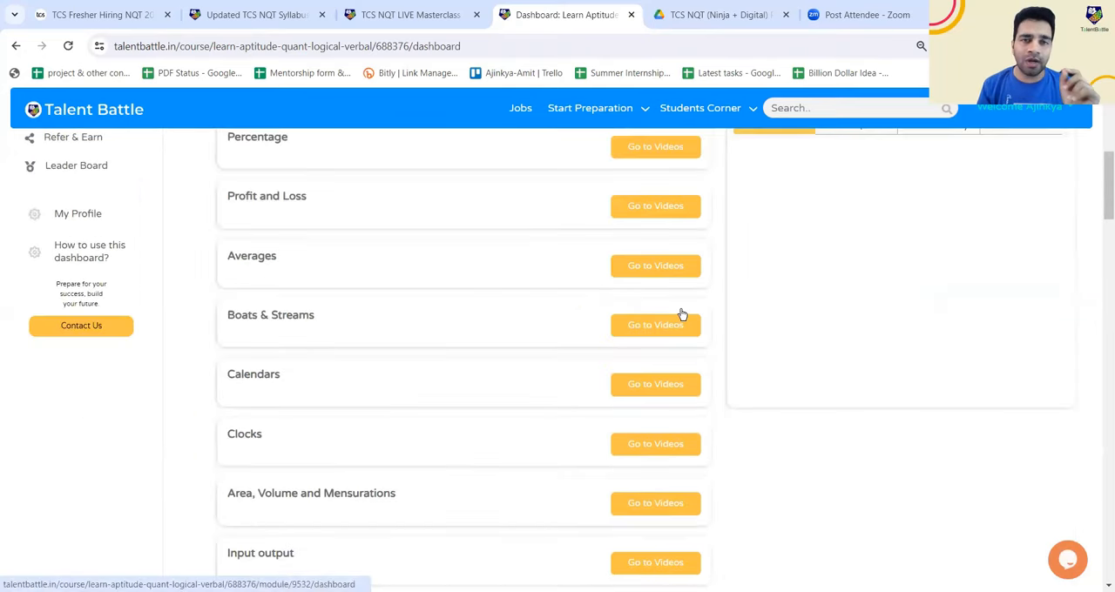
pyautogui.scroll(-3)
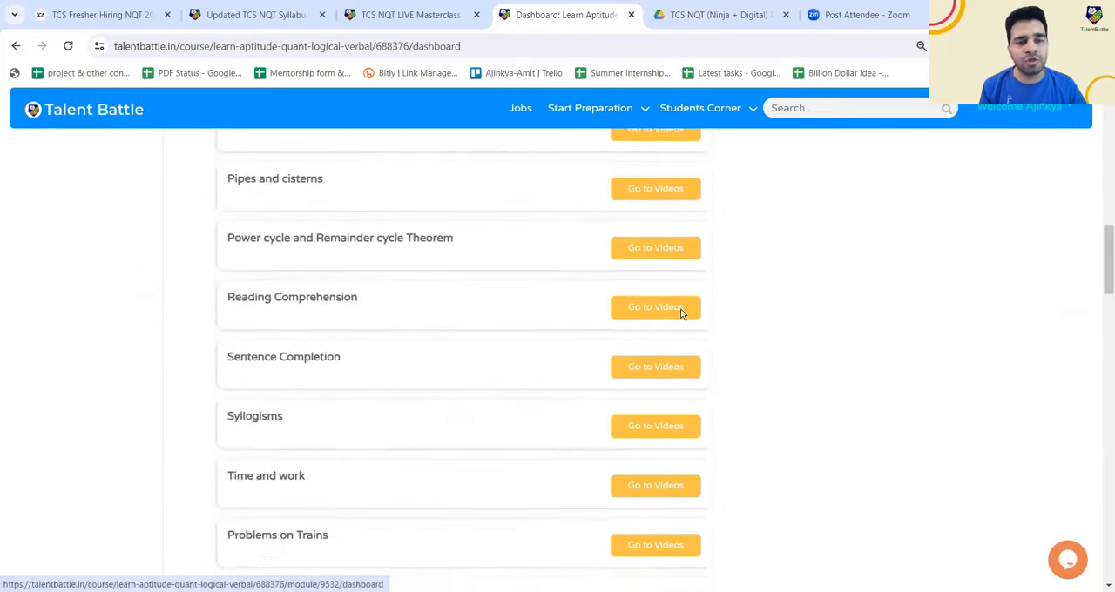
pyautogui.scroll(3)
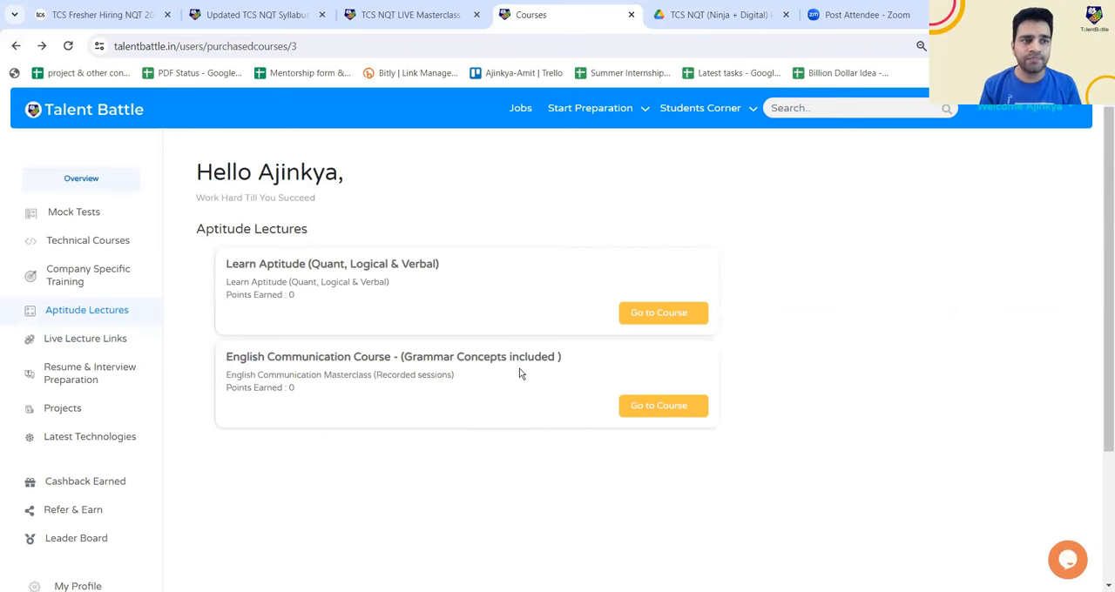
pyautogui.click(87, 240)
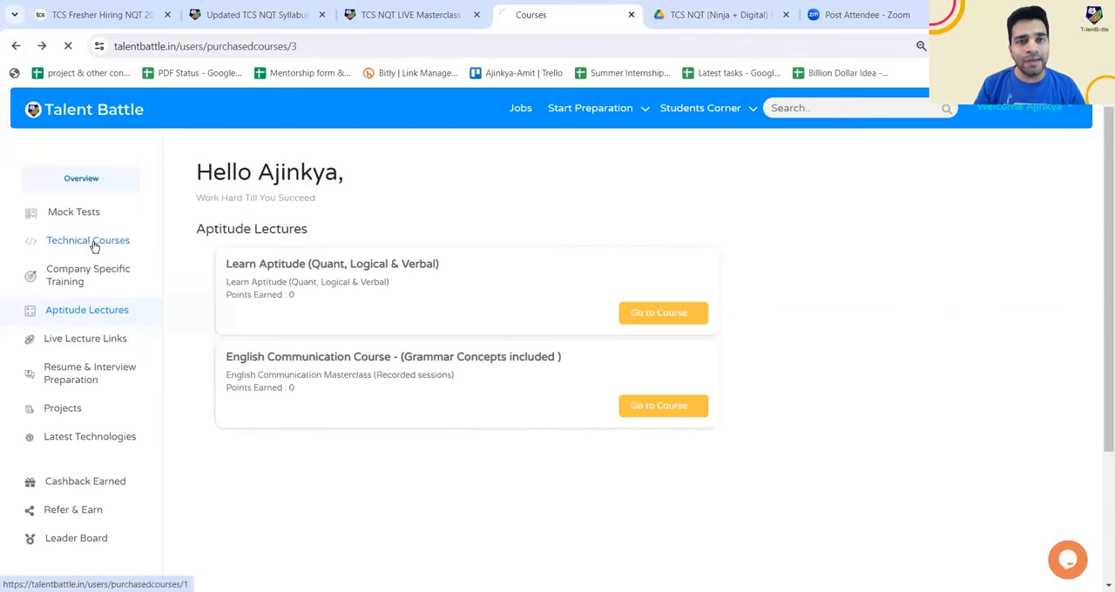
# Browse the Technical Courses list, then switch to Company Specific Training
pyautogui.click(87, 241)
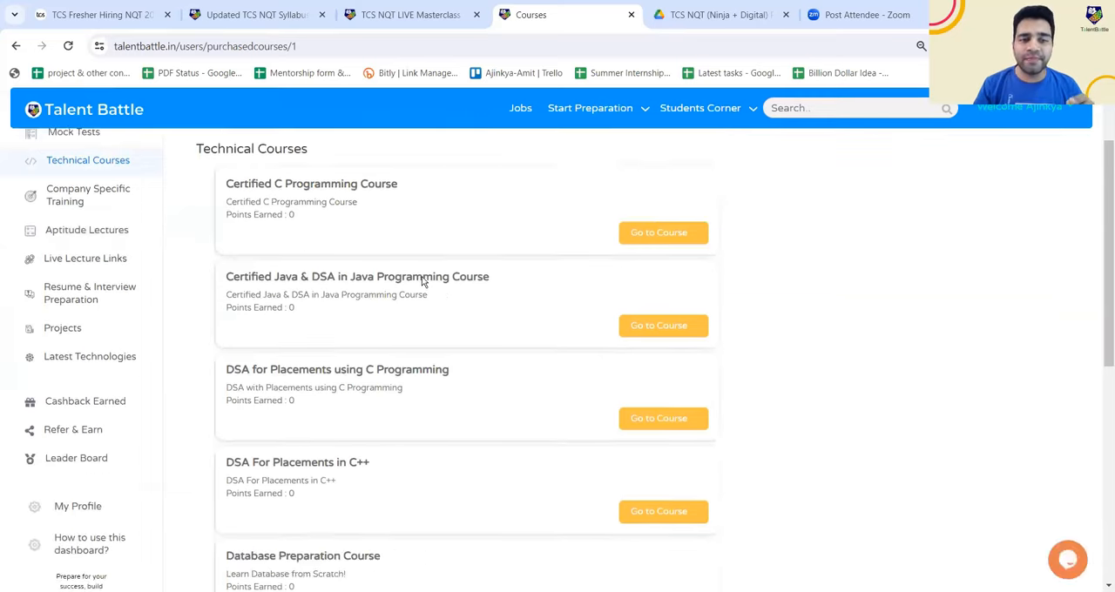
pyautogui.scroll(-3)
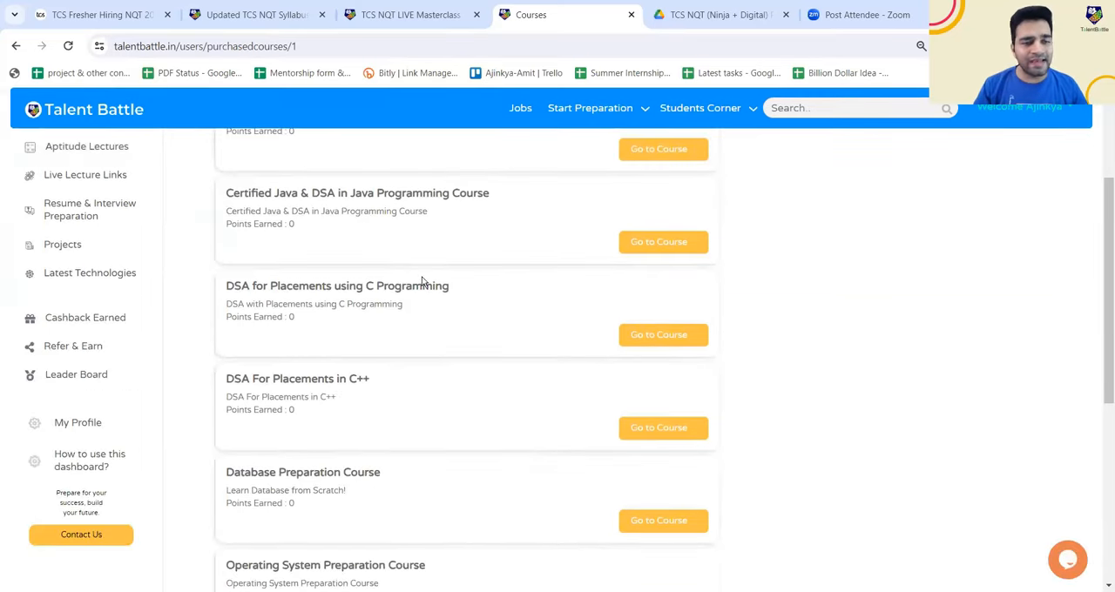
pyautogui.scroll(-3)
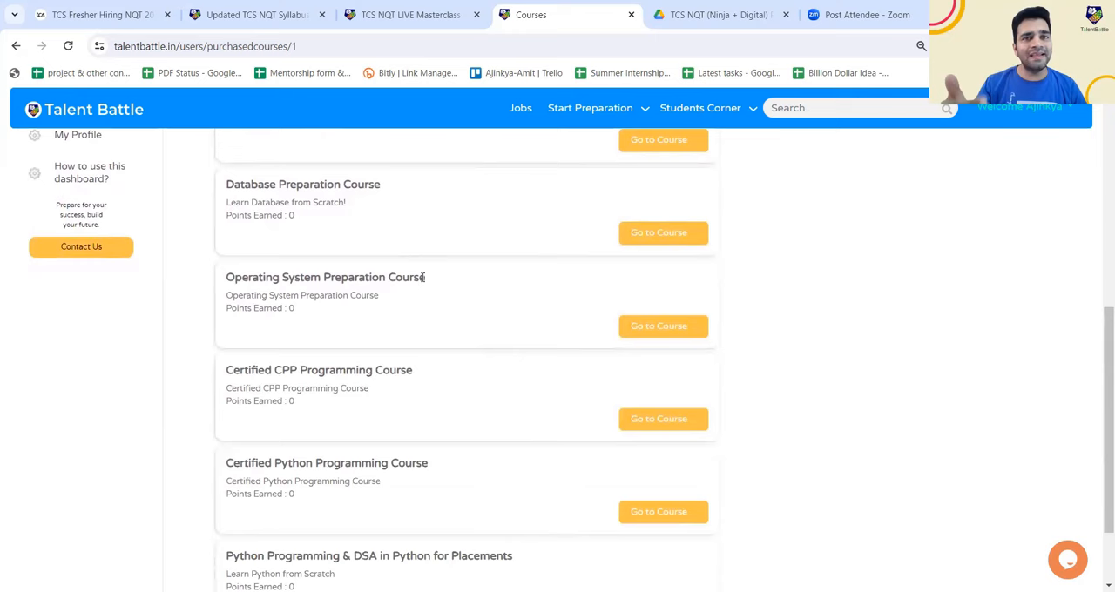
pyautogui.scroll(-3)
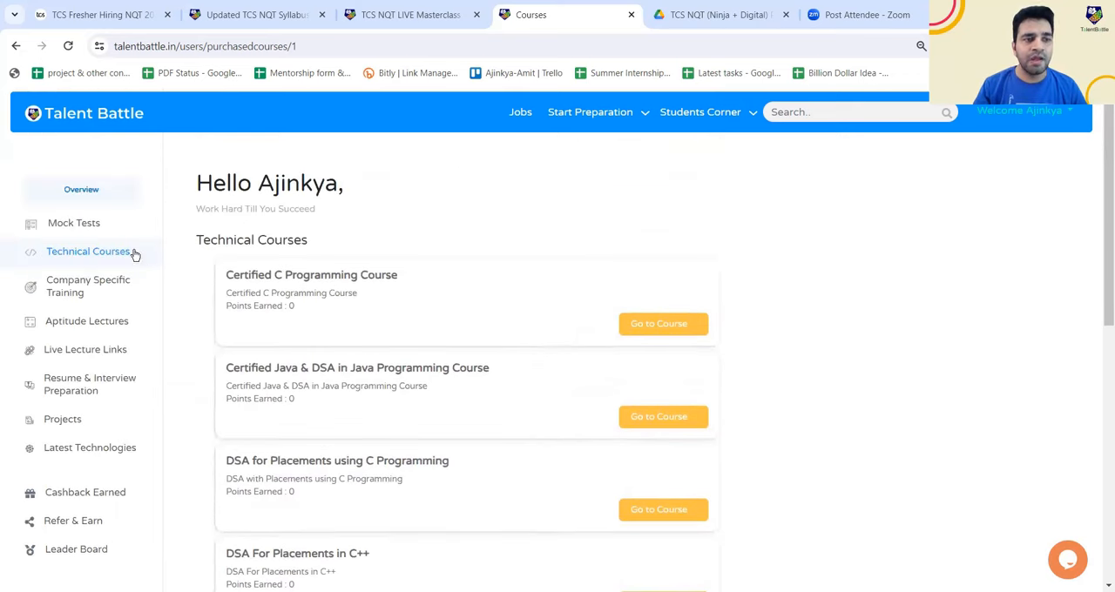
pyautogui.click(88, 286)
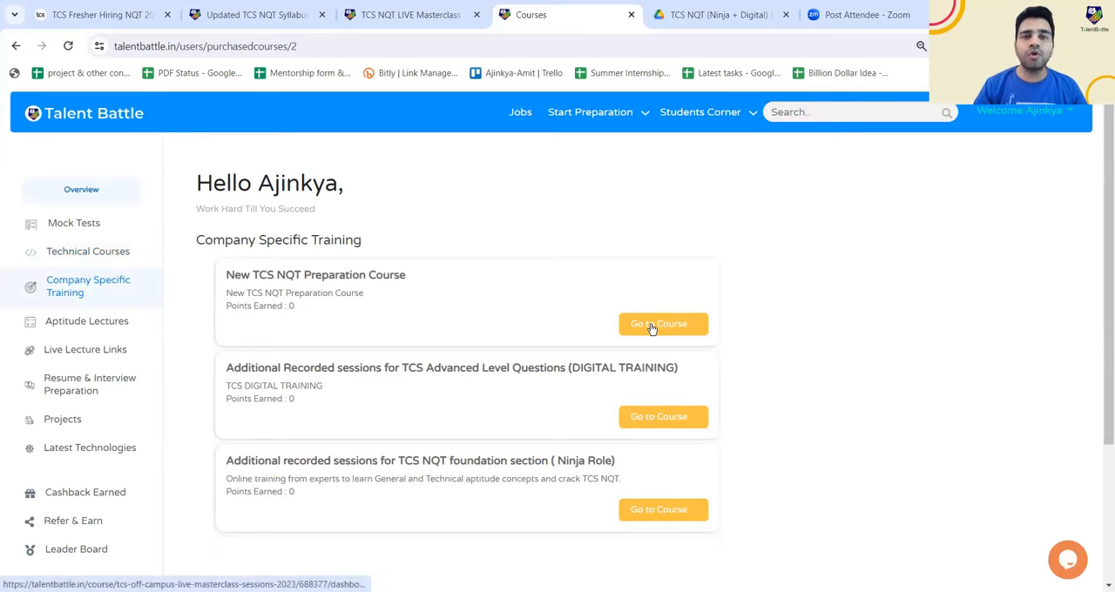
# Browse the New TCS NQT Preparation Course modules, then return to the dashboard overview
pyautogui.click(659, 324)
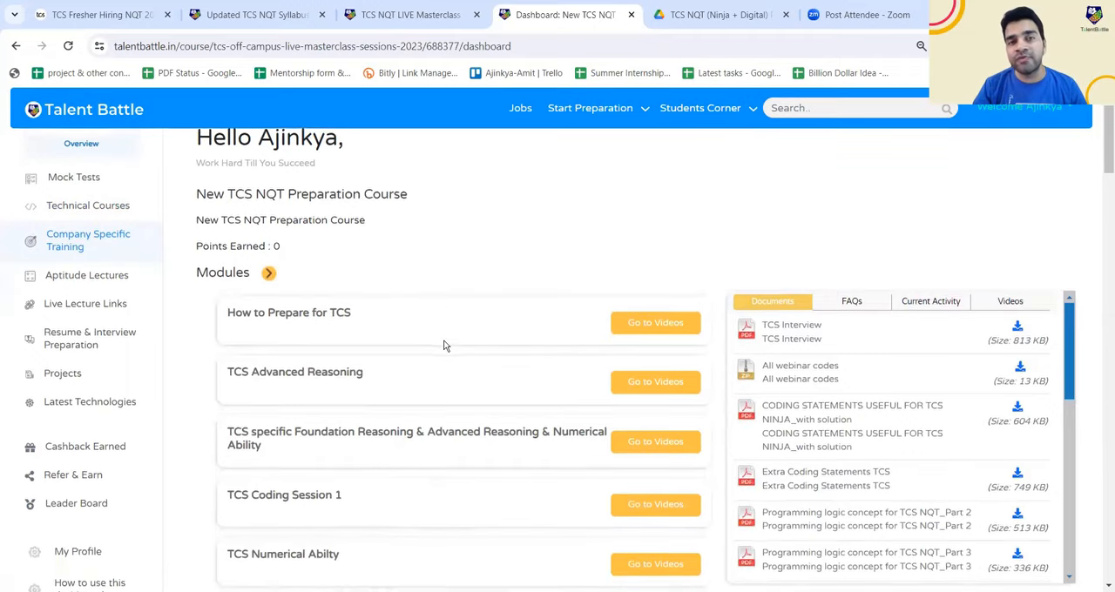
pyautogui.scroll(-3)
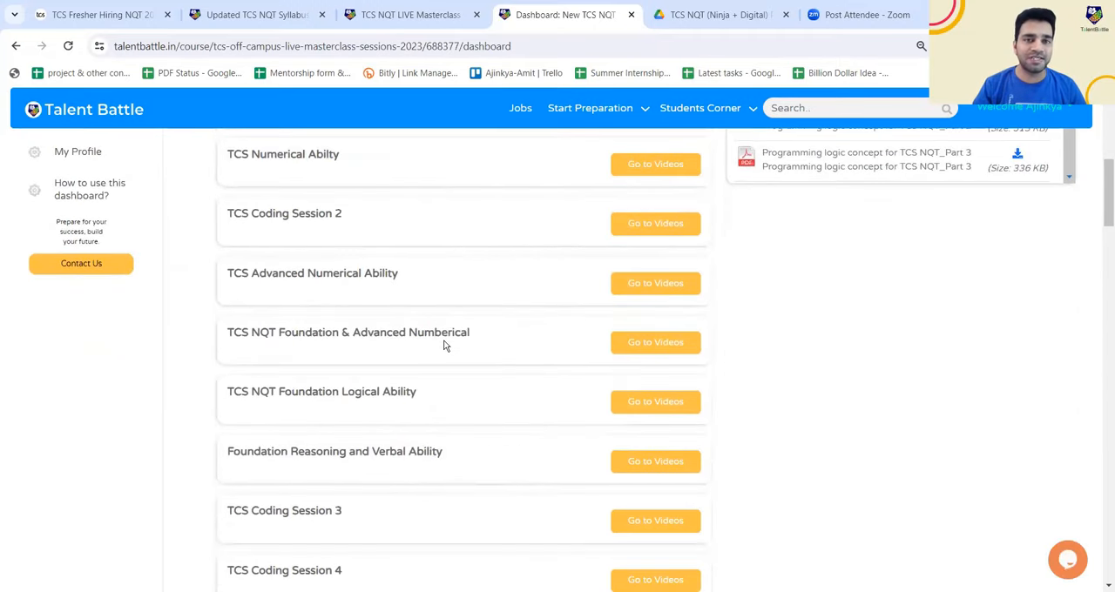
pyautogui.scroll(-3)
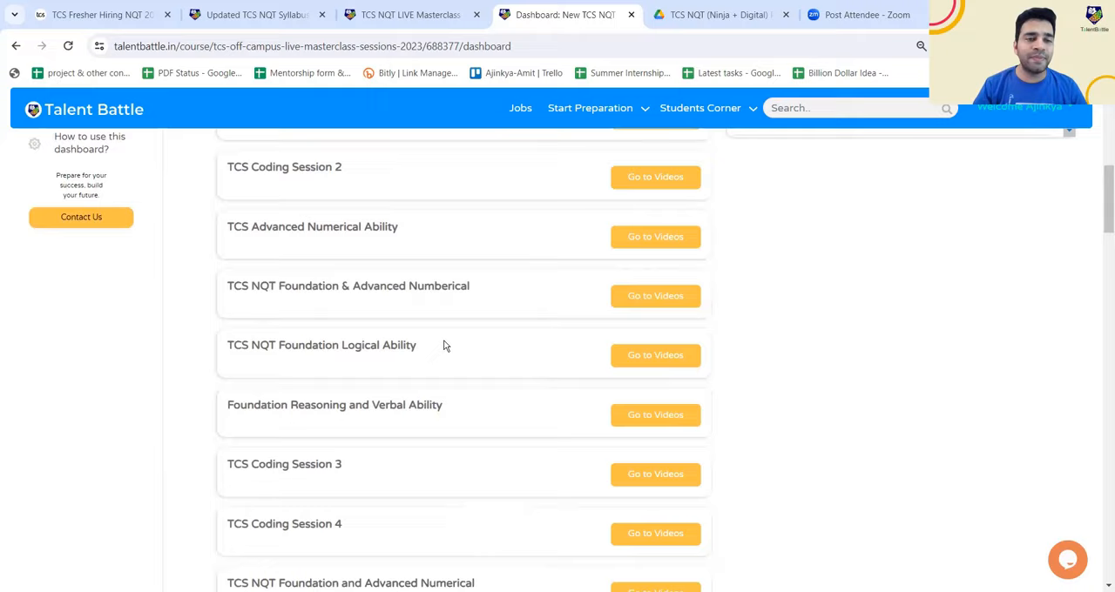
pyautogui.scroll(-3)
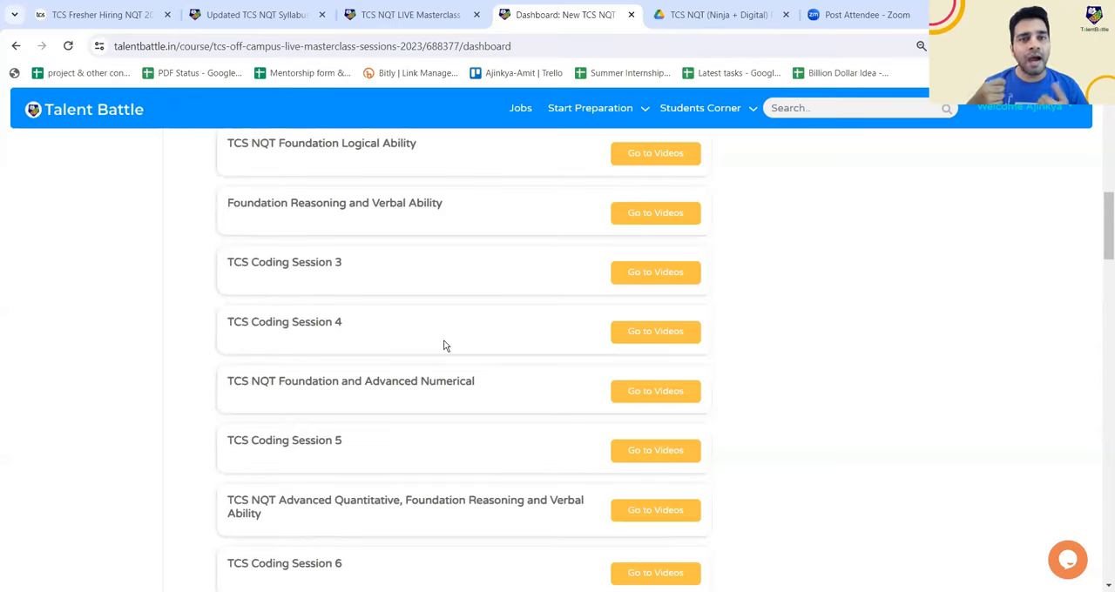
pyautogui.scroll(3)
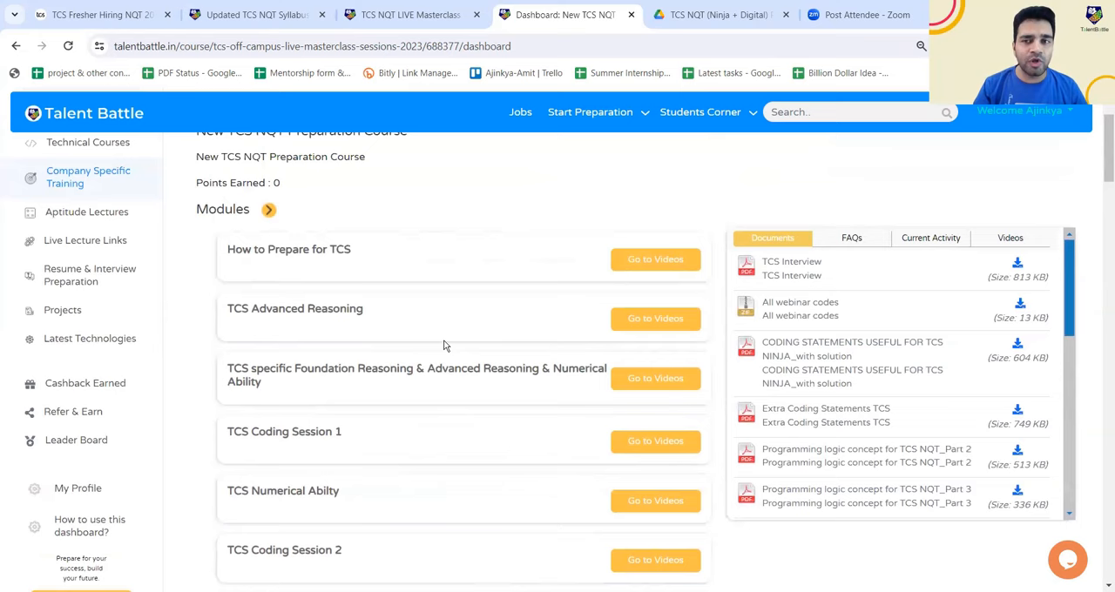
pyautogui.scroll(3)
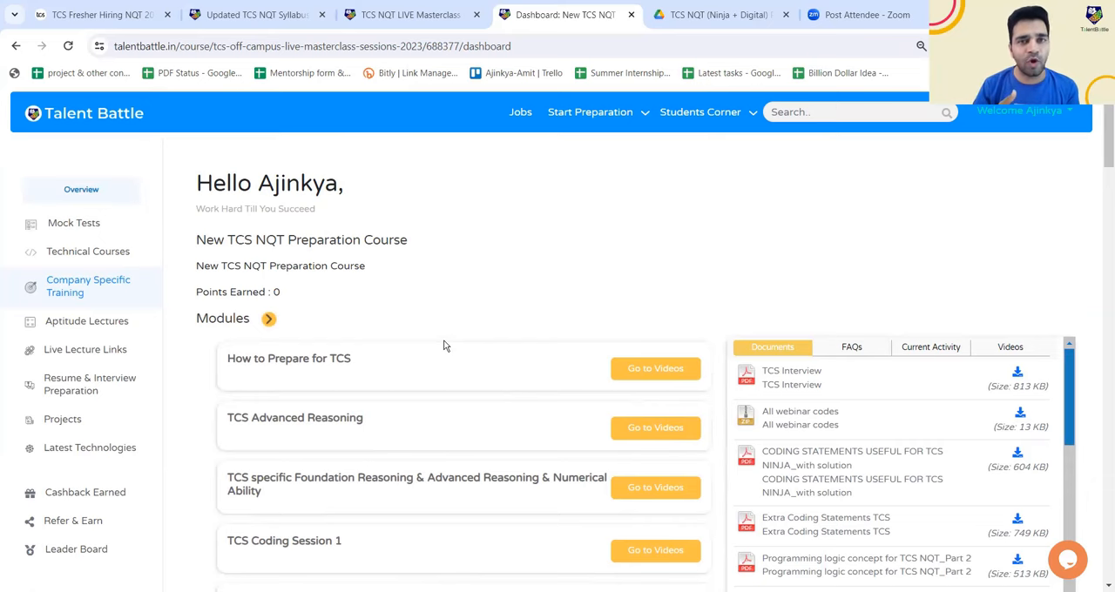
pyautogui.moveTo(83, 220)
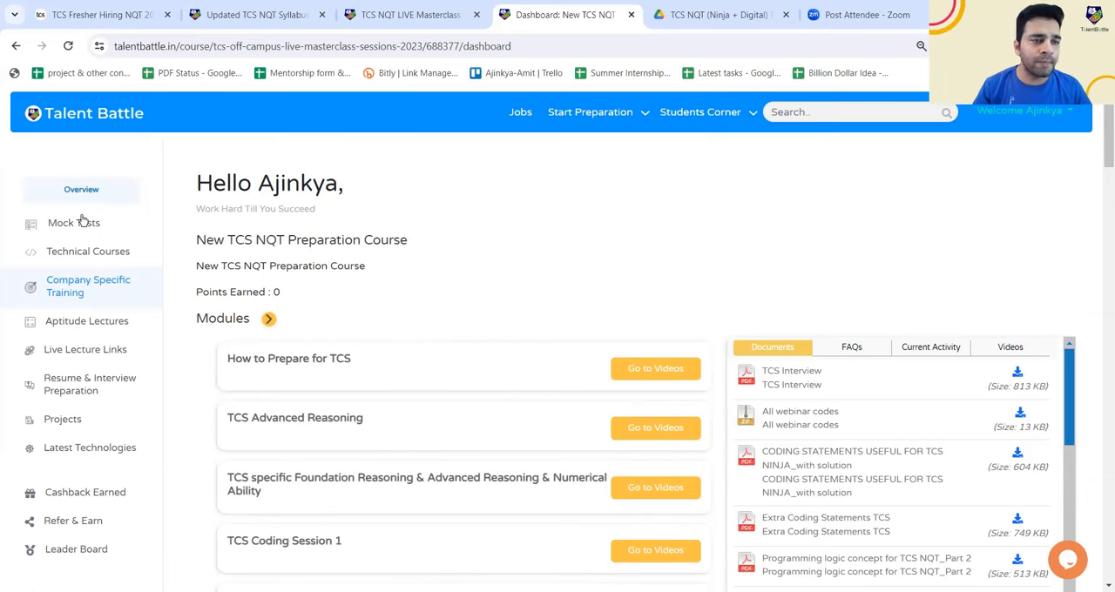
pyautogui.click(81, 189)
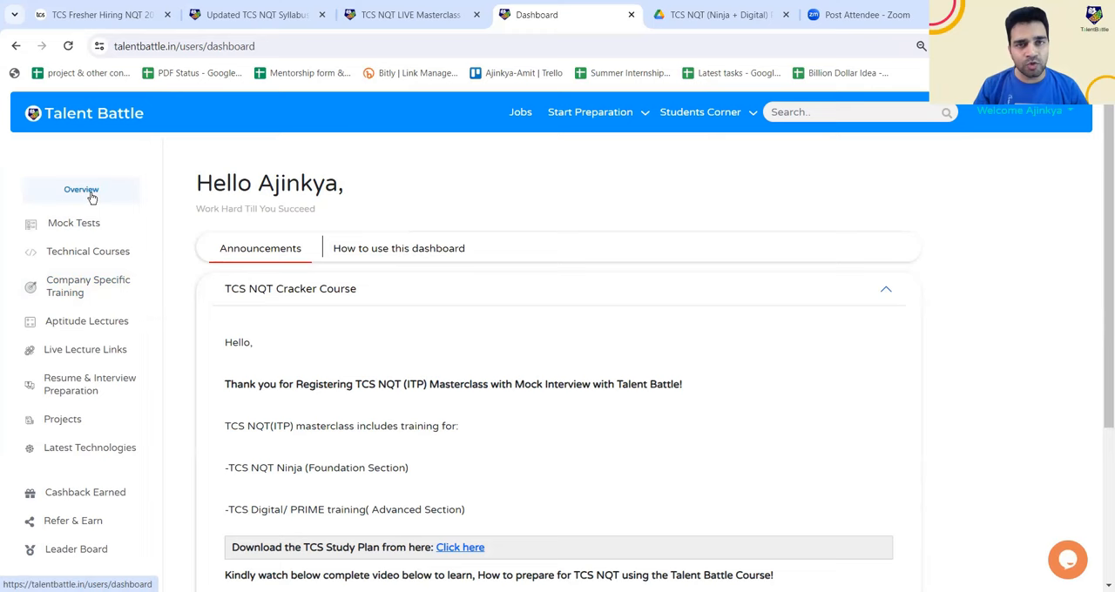
pyautogui.moveTo(403, 253)
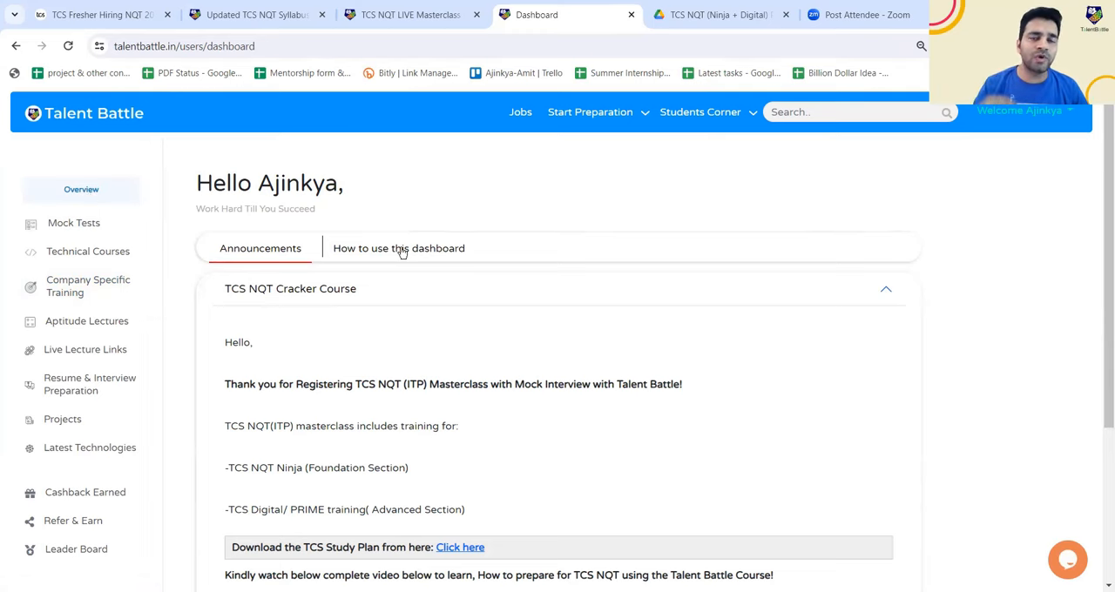
pyautogui.moveTo(459, 225)
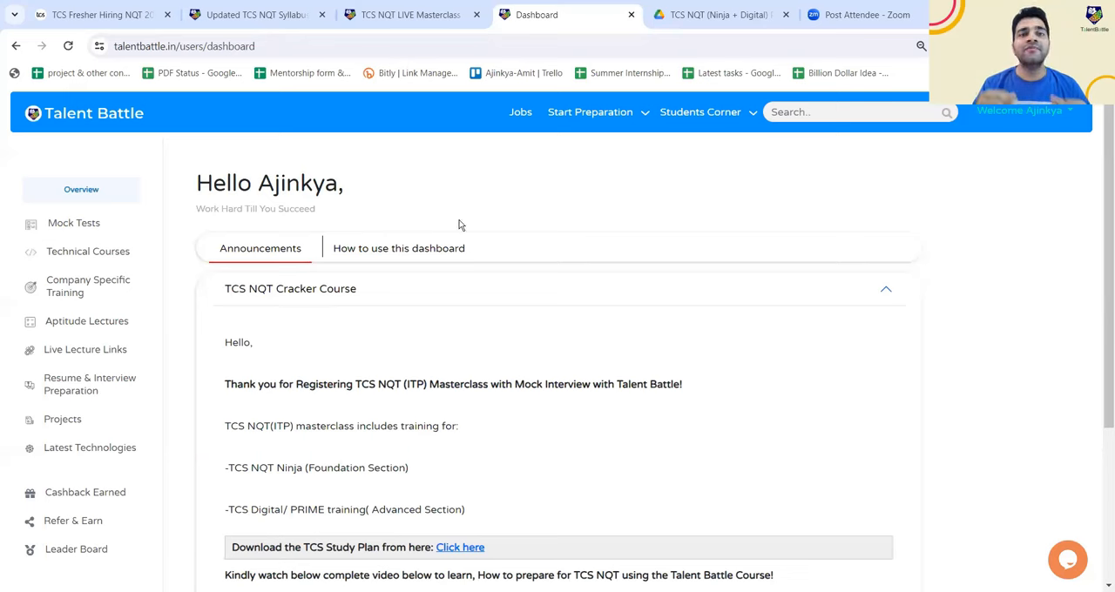